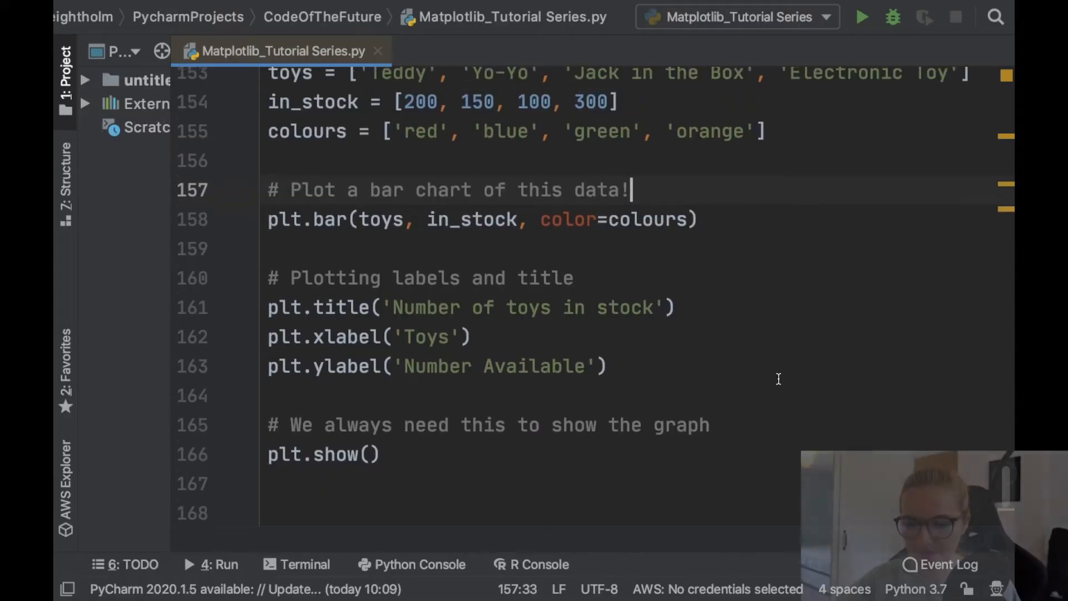
- Scroll through the commented-out bar chart block to the empty line beneath it
scroll(up, 3)
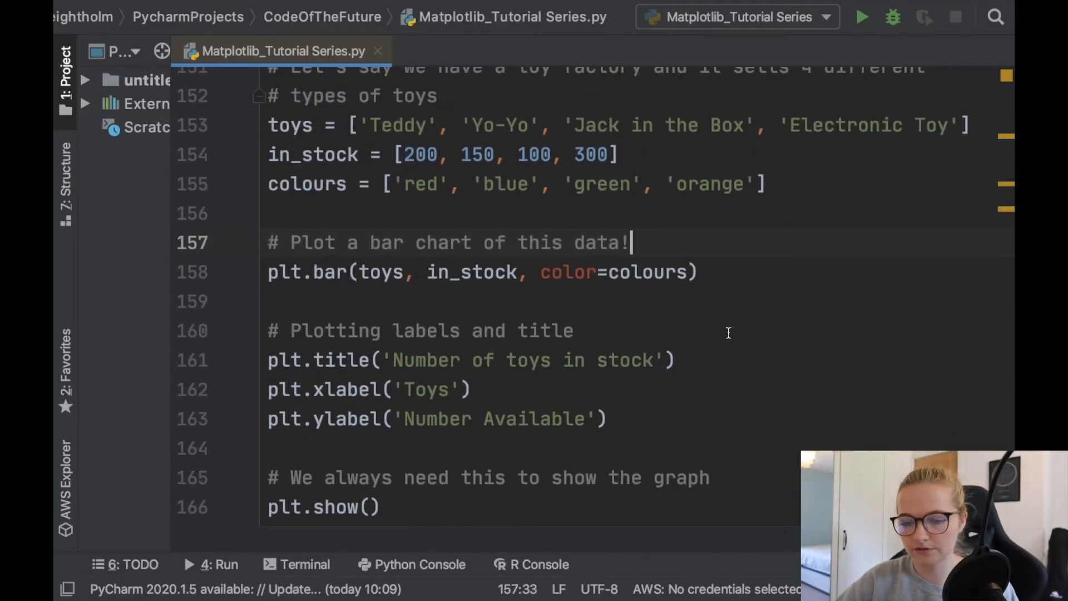
scroll(up, 3)
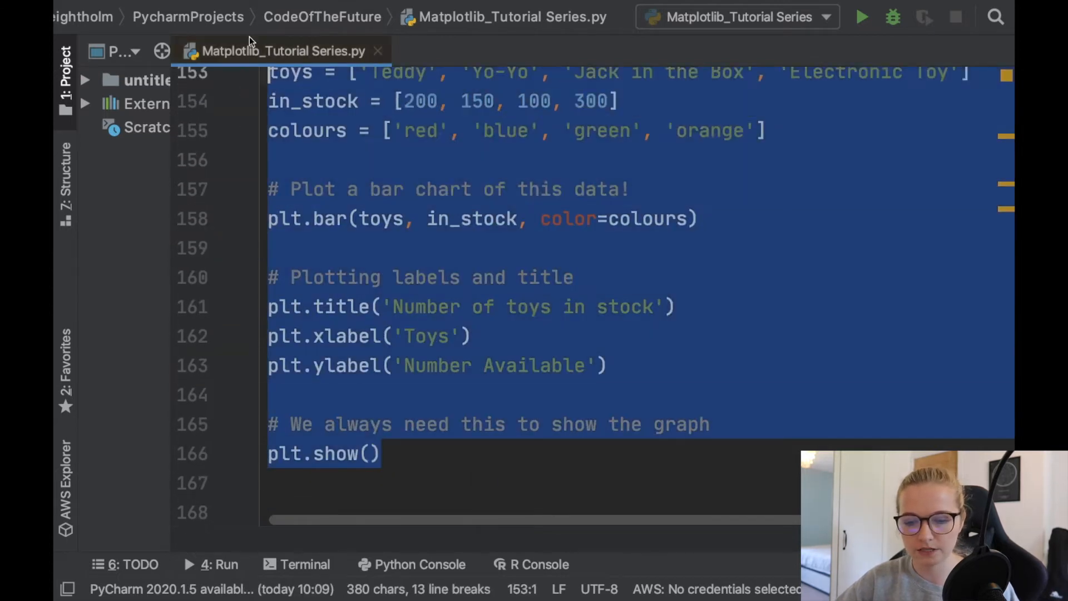
scroll(up, 3)
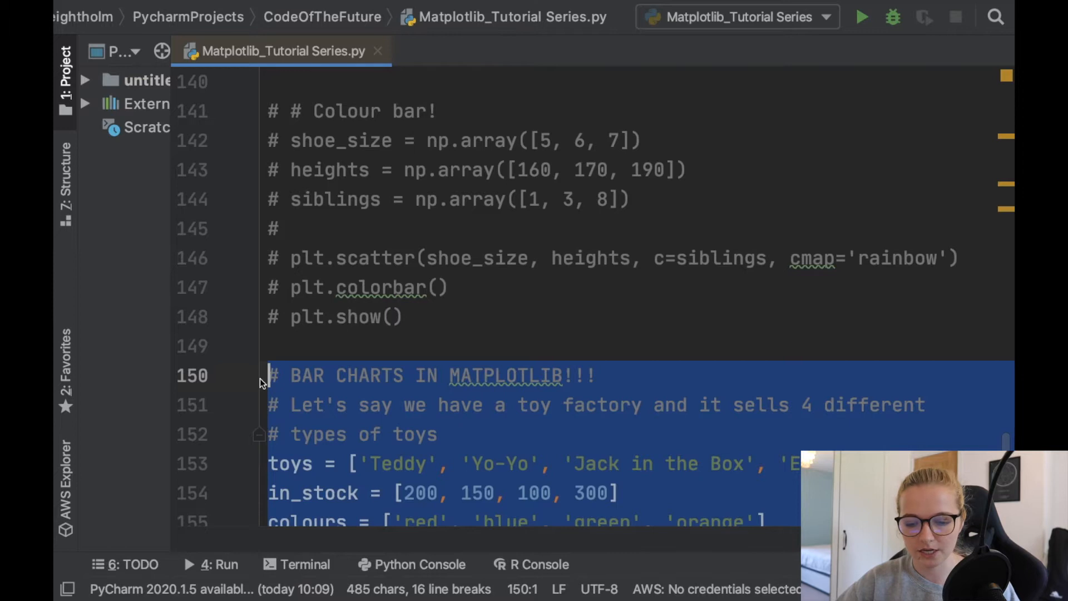
scroll(up, 3)
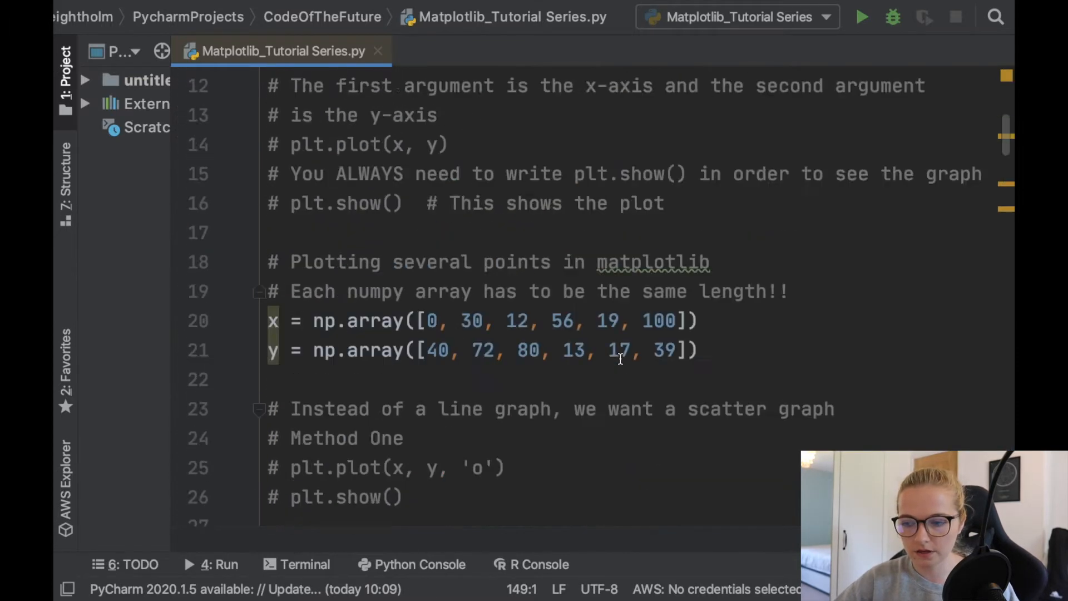
scroll(down, 3)
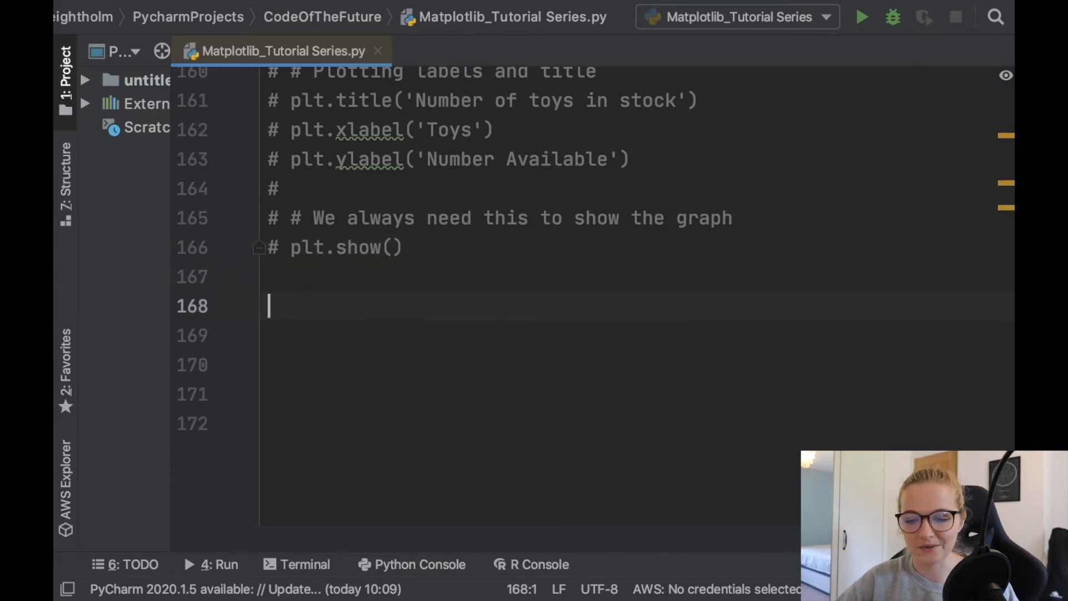
- Add the heading comment '# PIE CHARTS IN MATPLOTLIB!!!' and move to a new line
text(#)
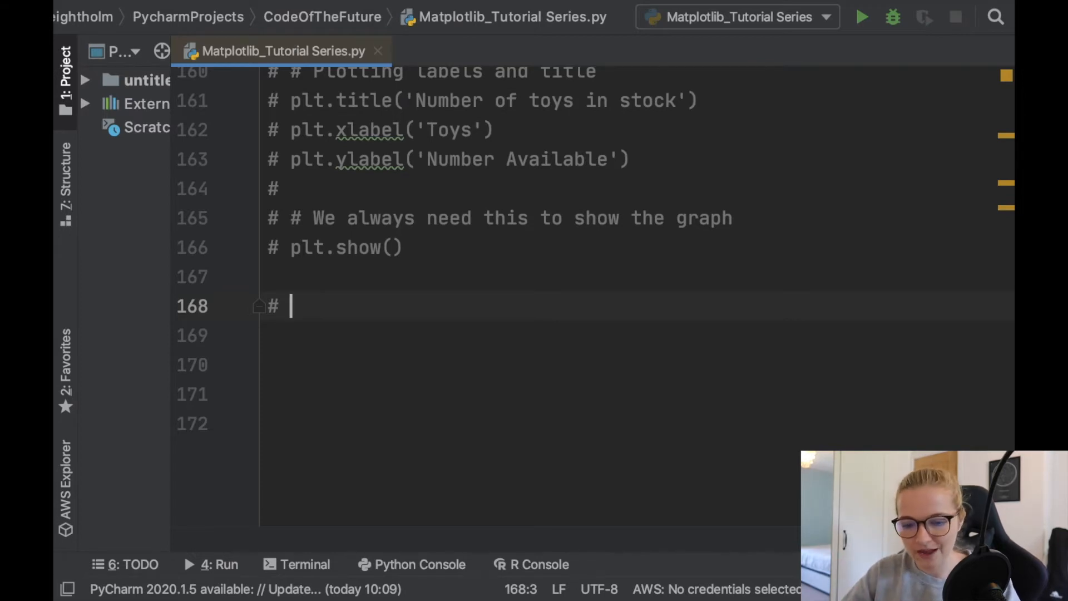
text(PIE)
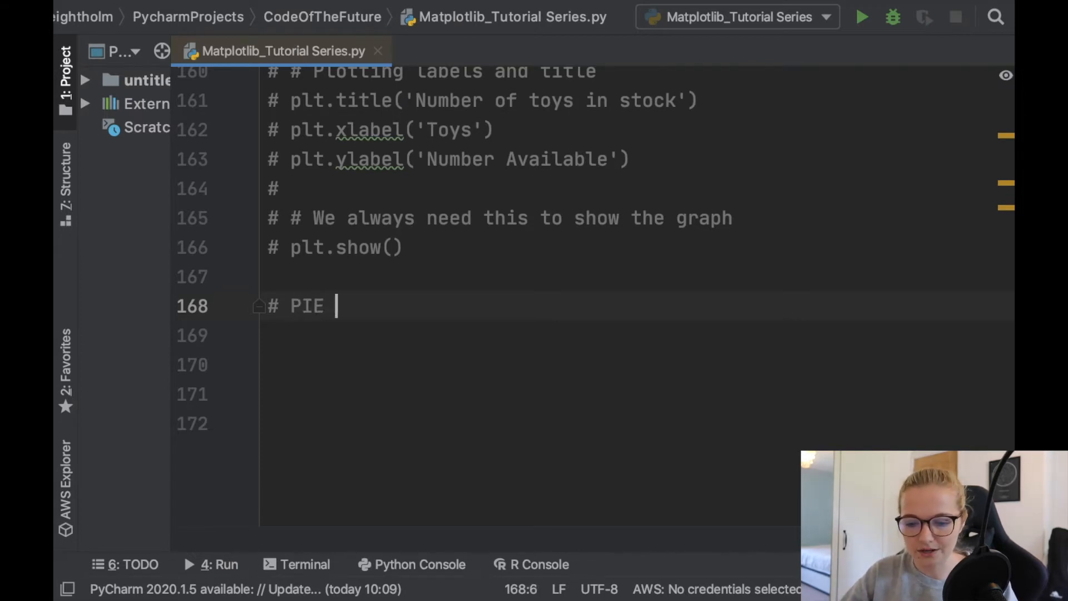
text(CHARTS IN)
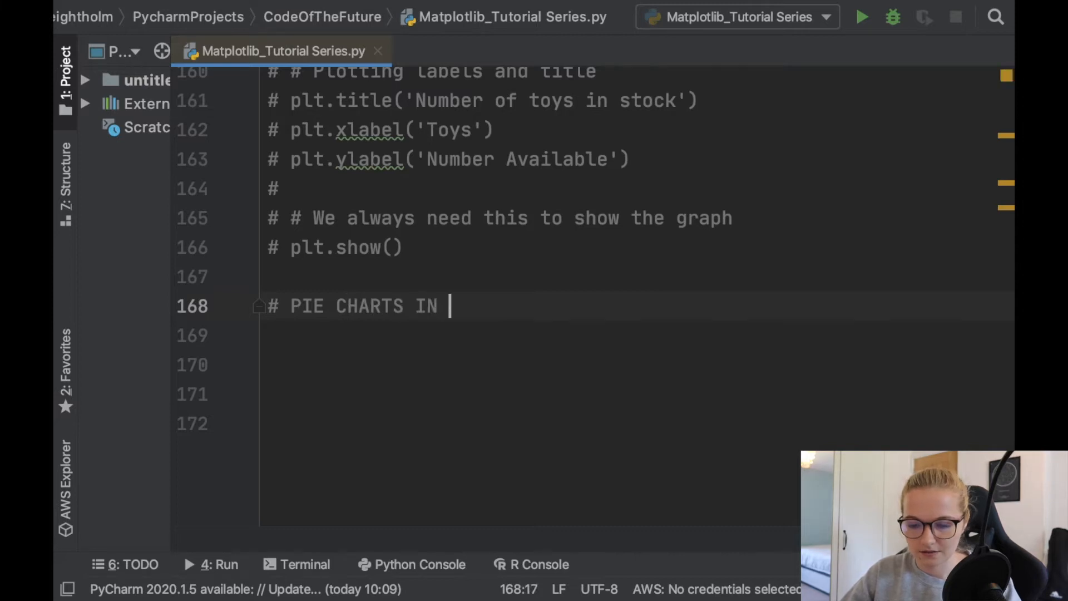
text(MATPLOTLIB)
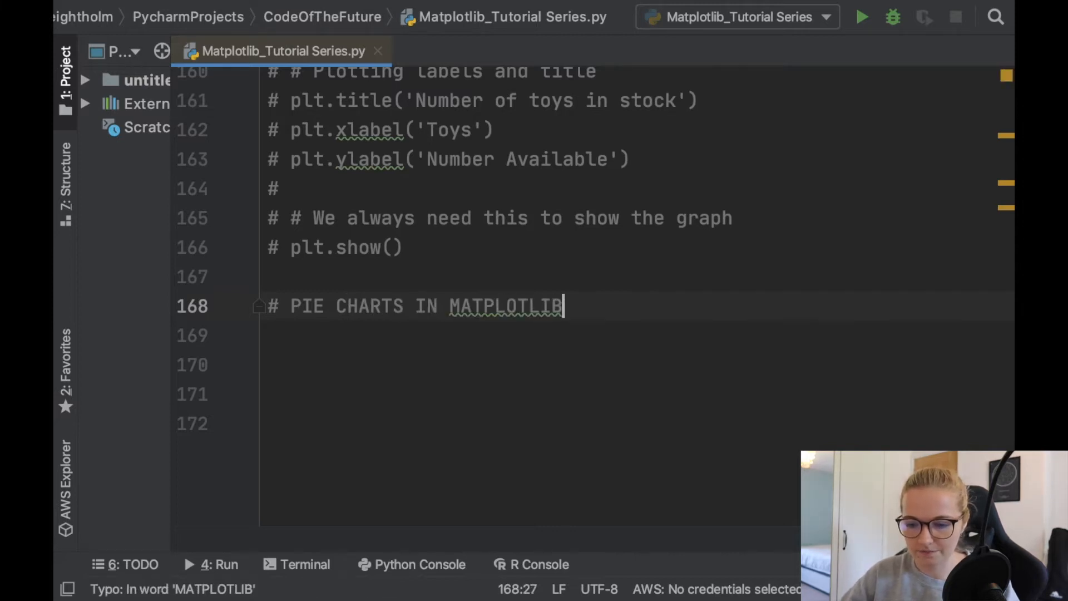
text(!!!)
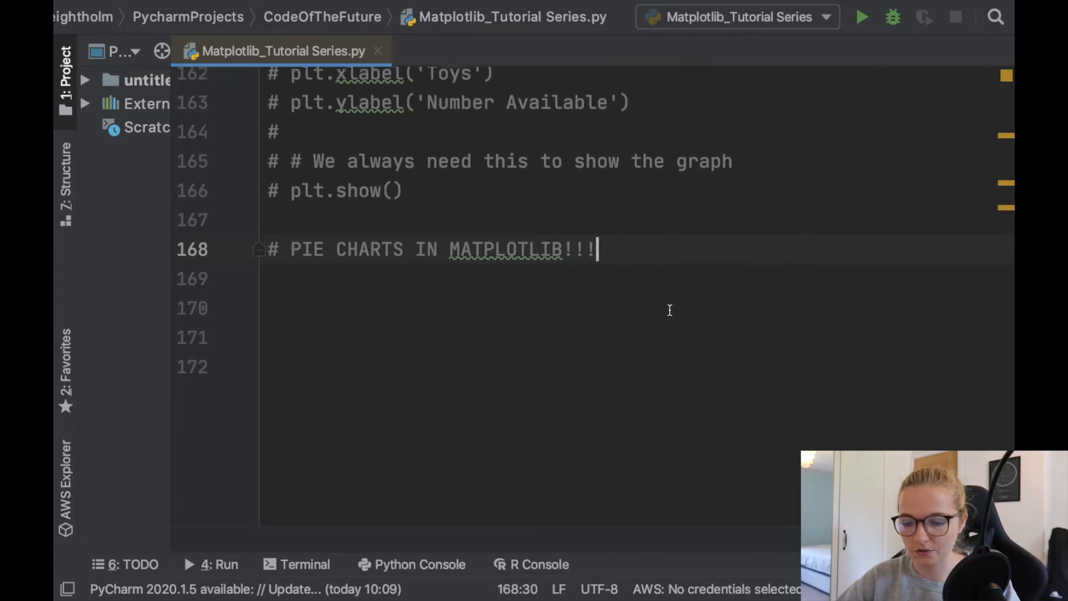
key(enter)
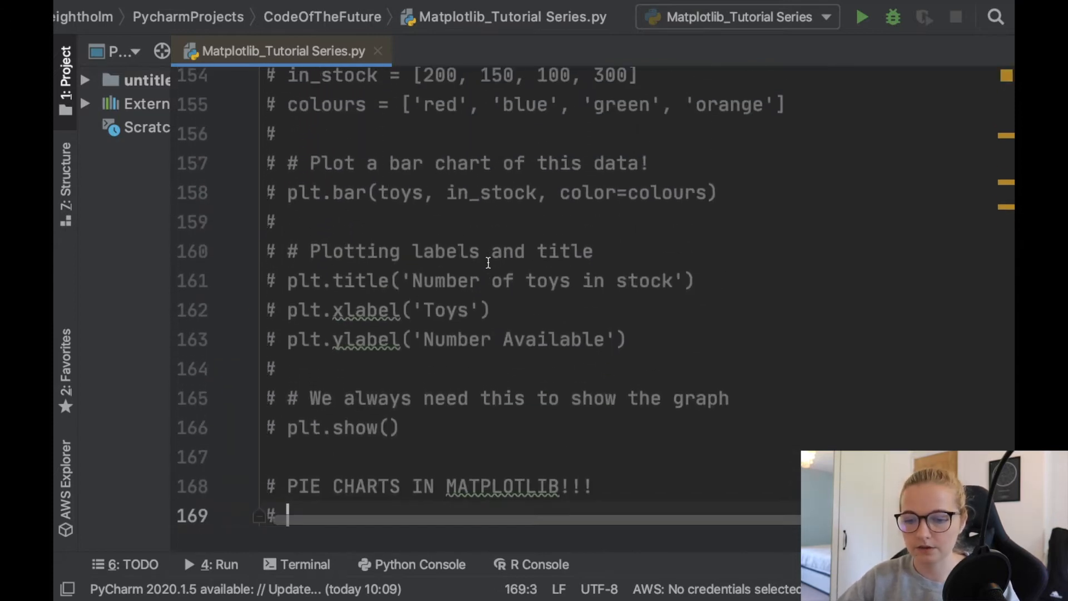
- Write the comment describing a vehicle company selling cars, bicycles, tractors and motorbikes
text(We have a)
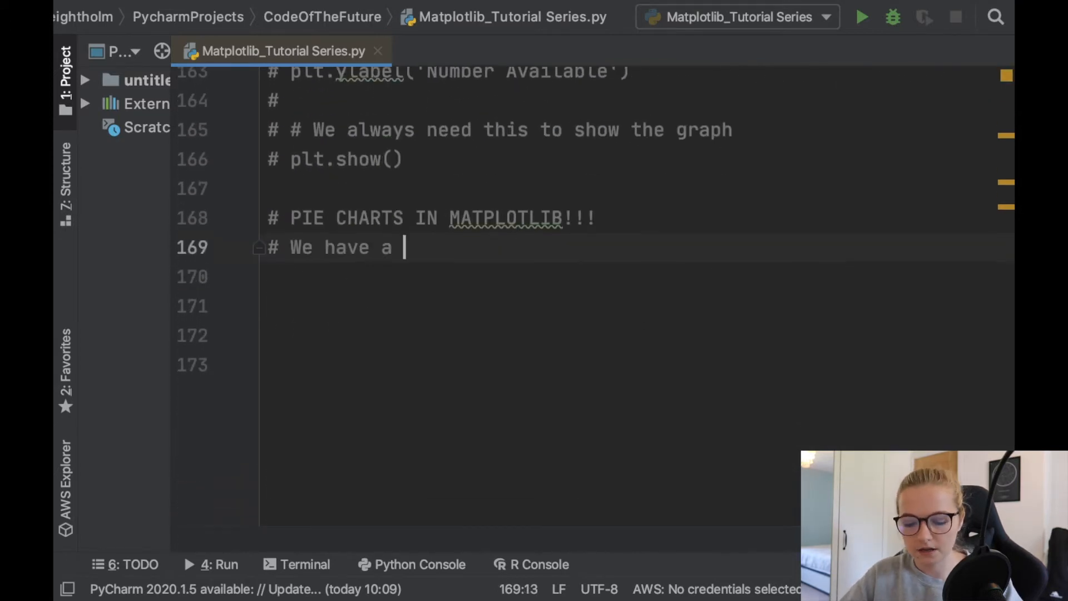
text(vehicle compan)
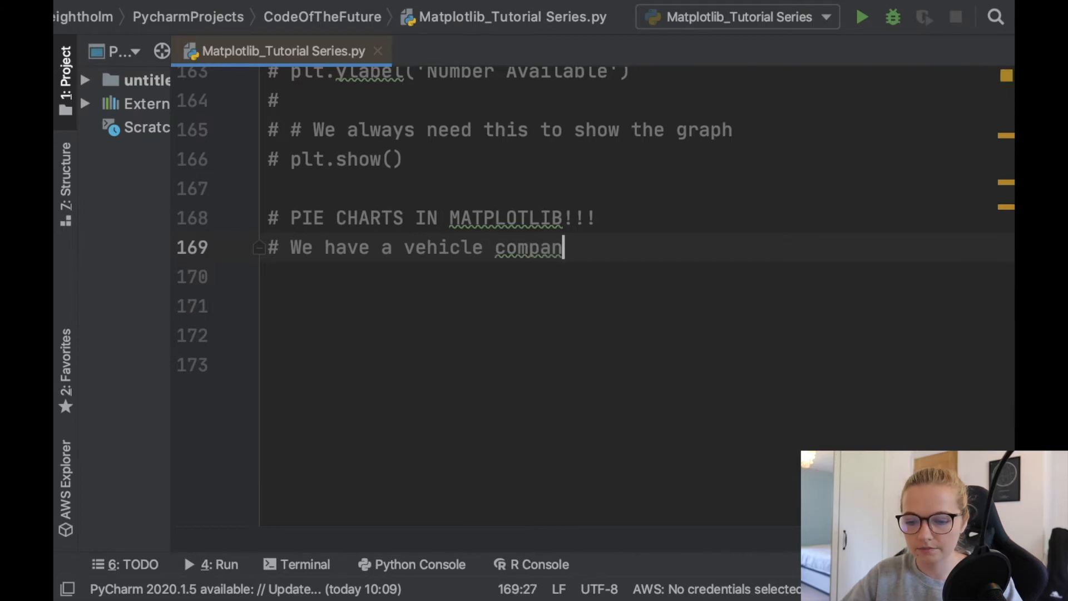
text(y that see)
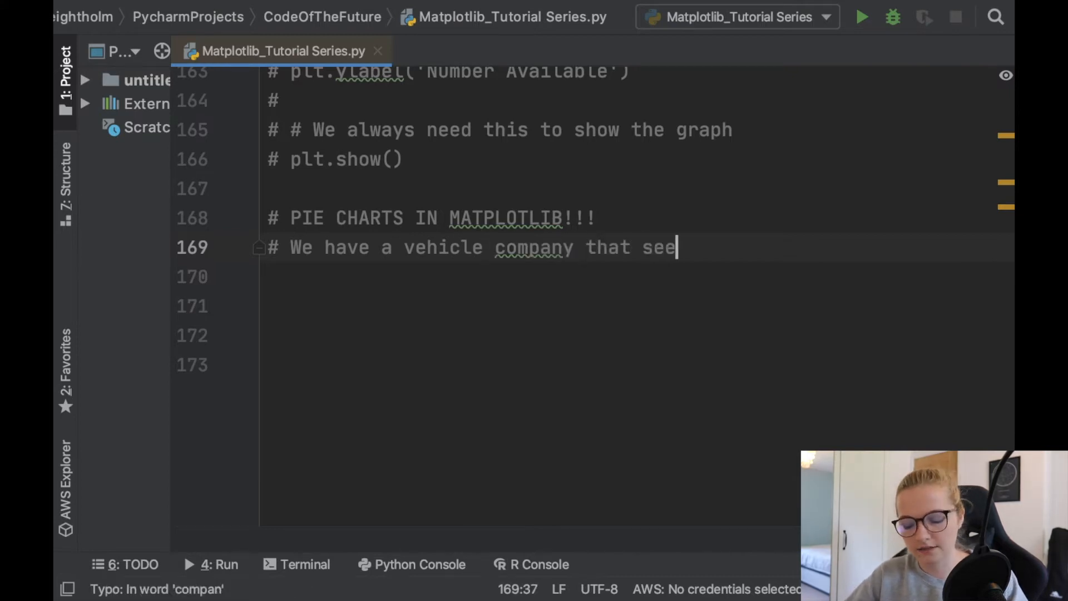
text(lls va)
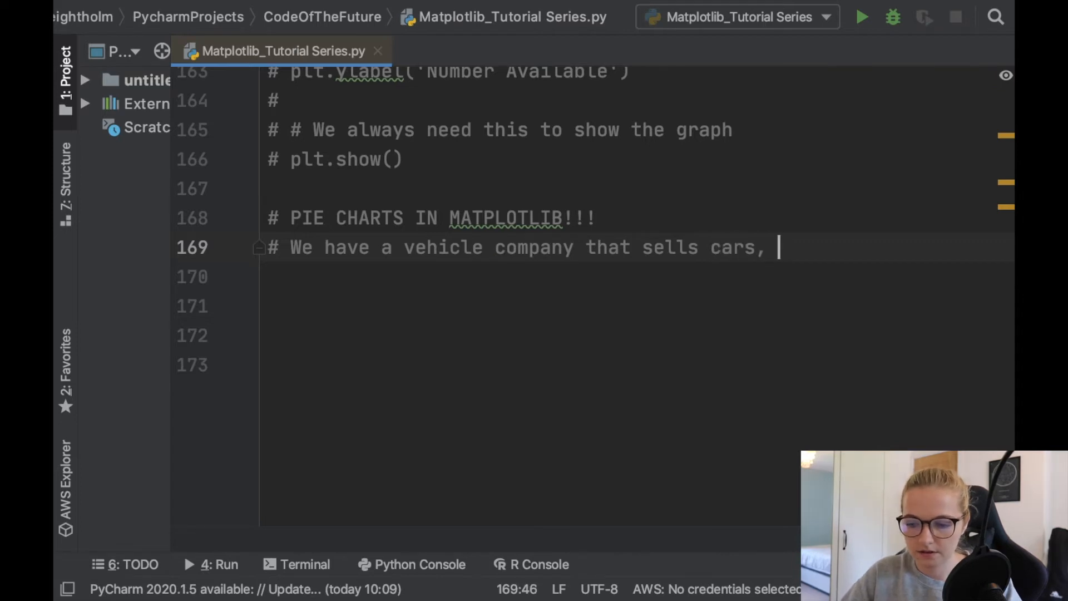
text(bicycle)
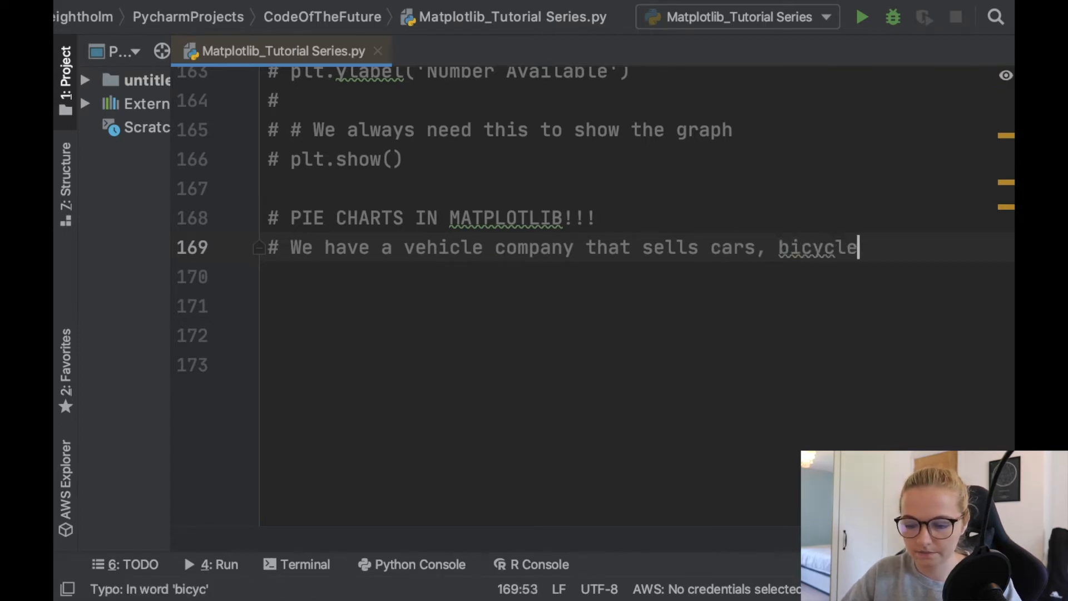
text(s, tractors)
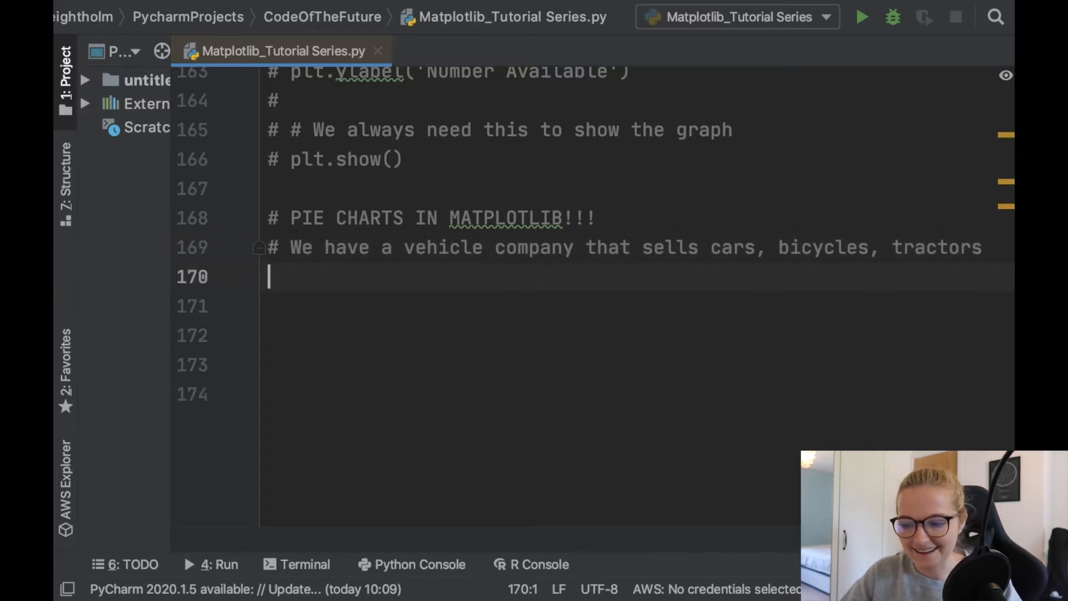
text(# and motorbikes)
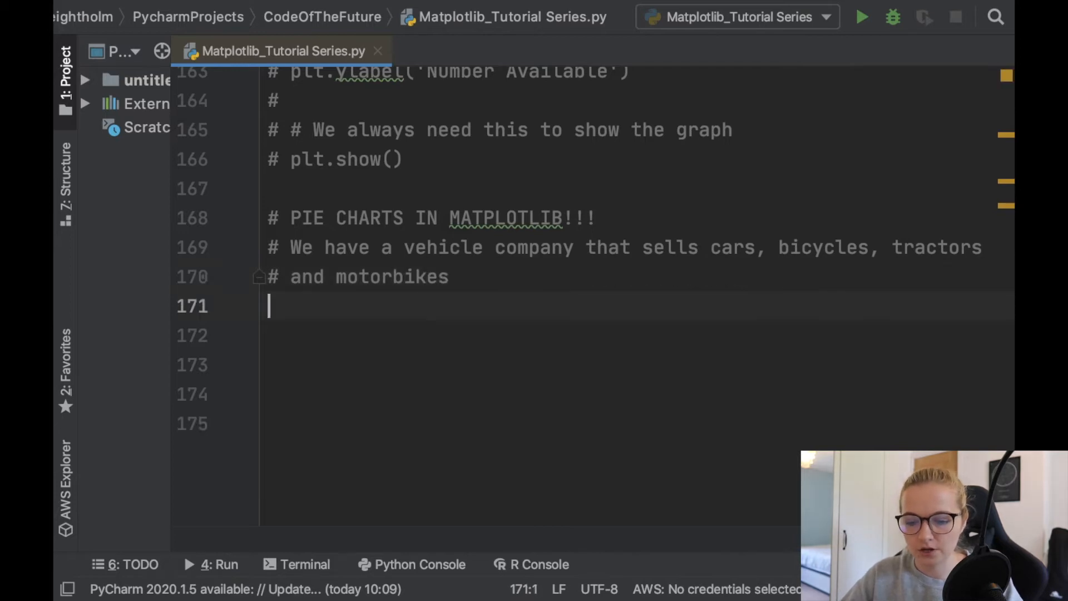
- Define vehicles = ['Cars', 'Bicycles', 'Tractors', 'Motorbikes']
text(vehic)
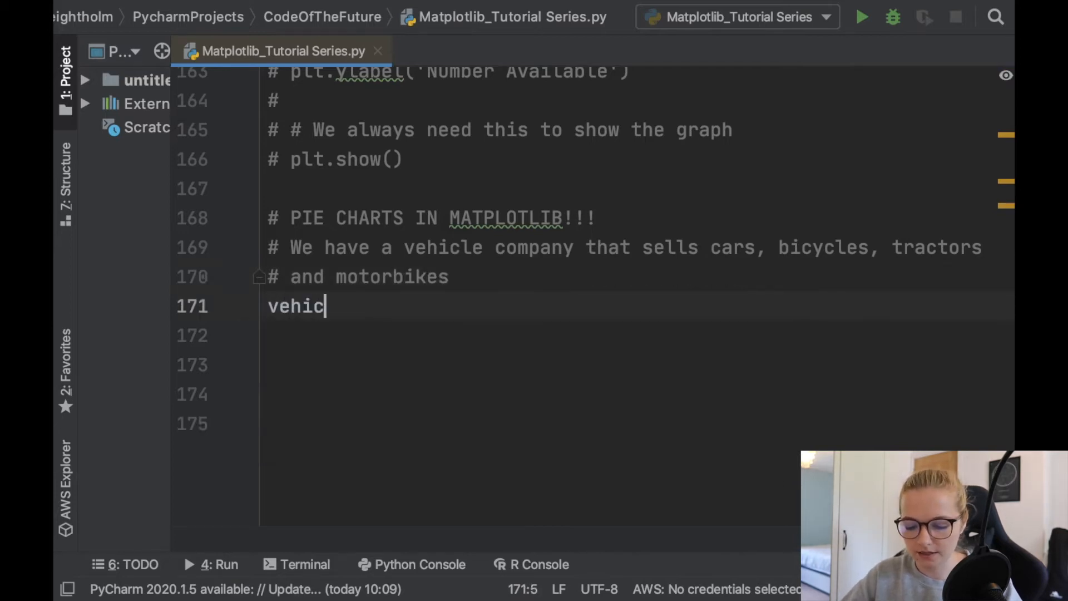
text(les = ['vc)
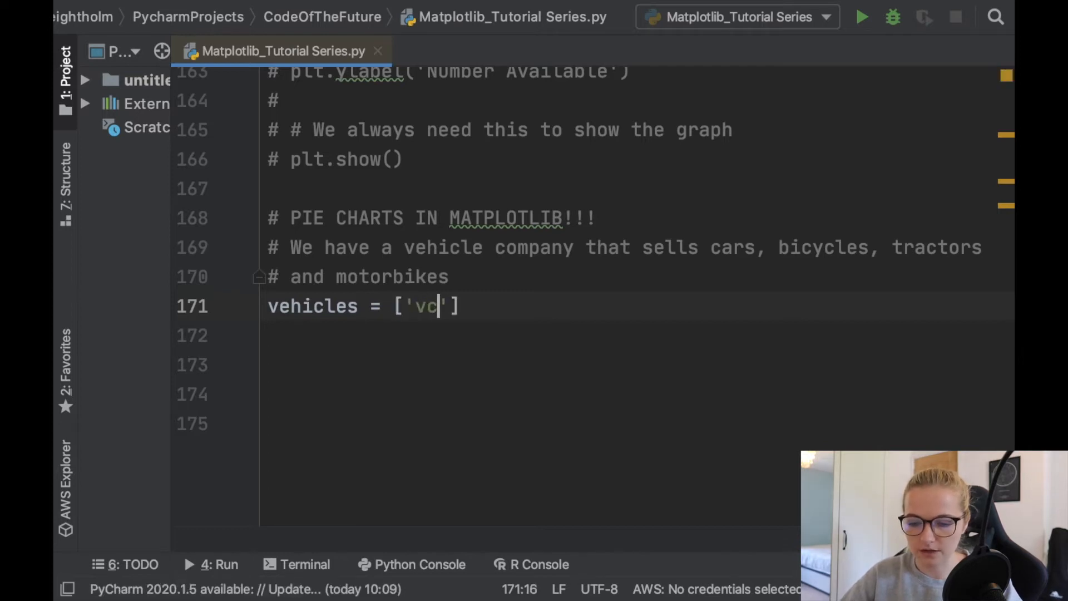
text(Cars)
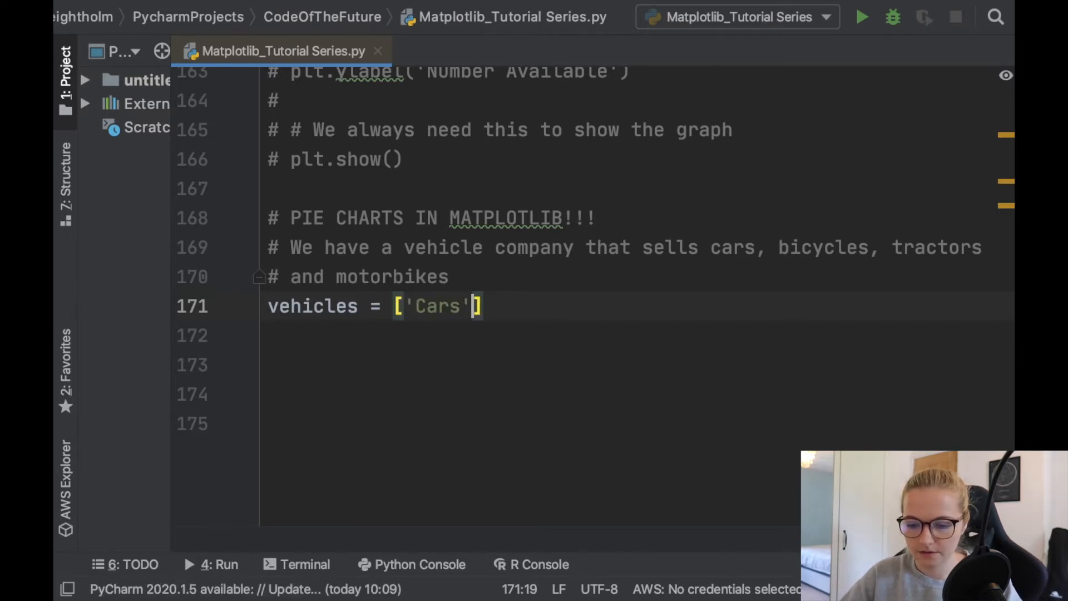
text(, 'Bicycles')
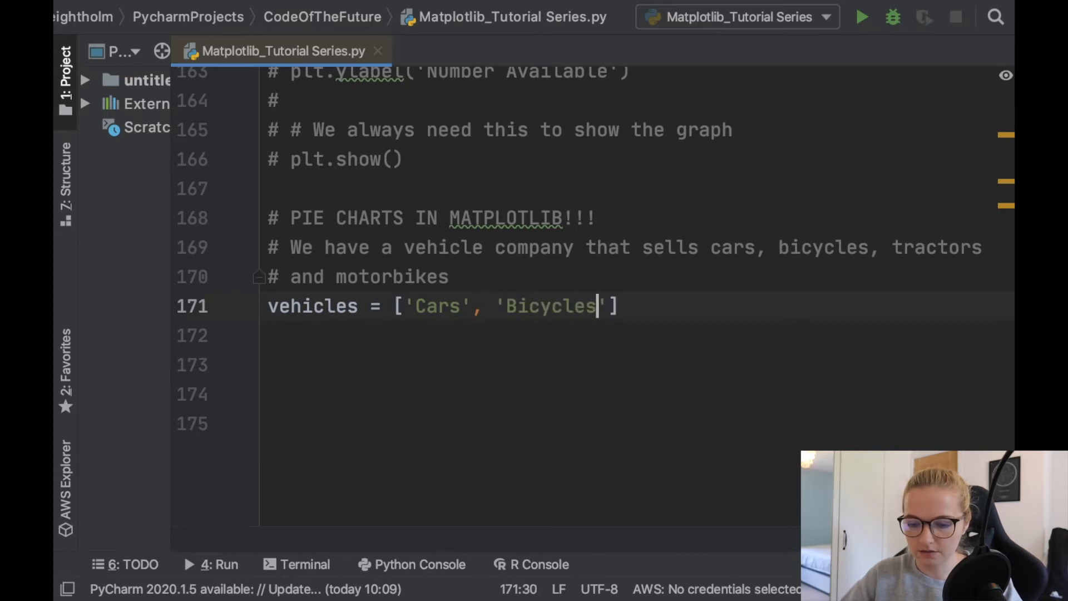
text(, 'Tr)
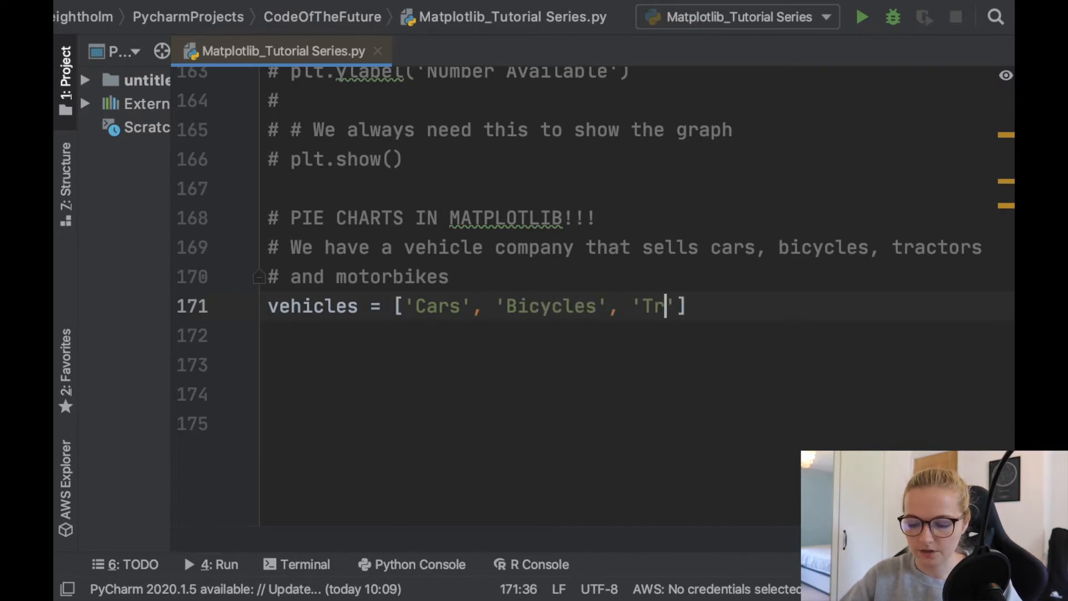
text(actors', 'Motorbikes)
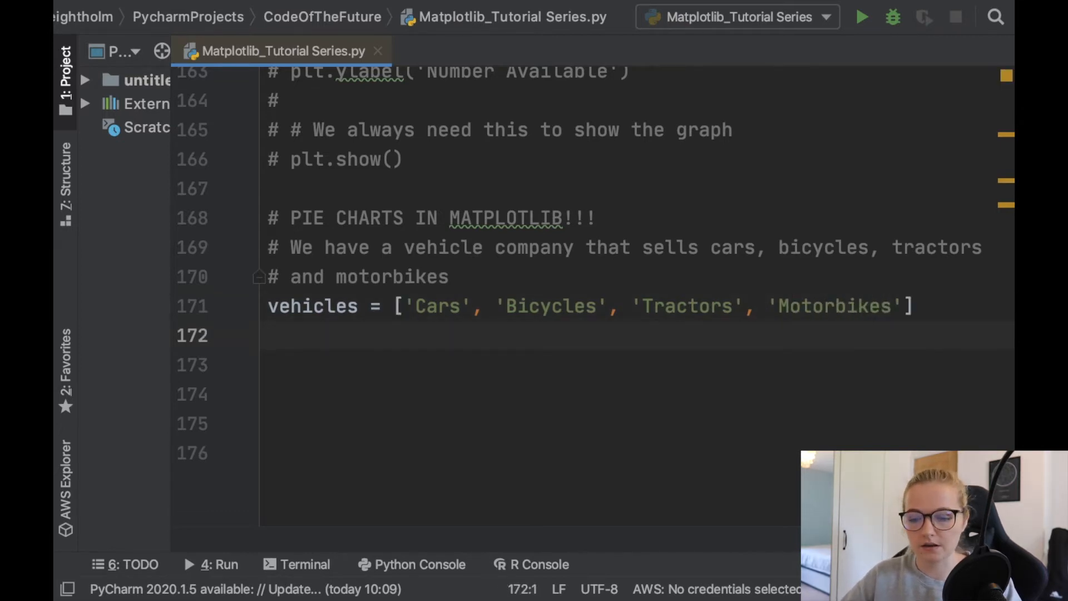
- Define in_stock = [30, 40, 10, 37] for the four vehicles
text(in)
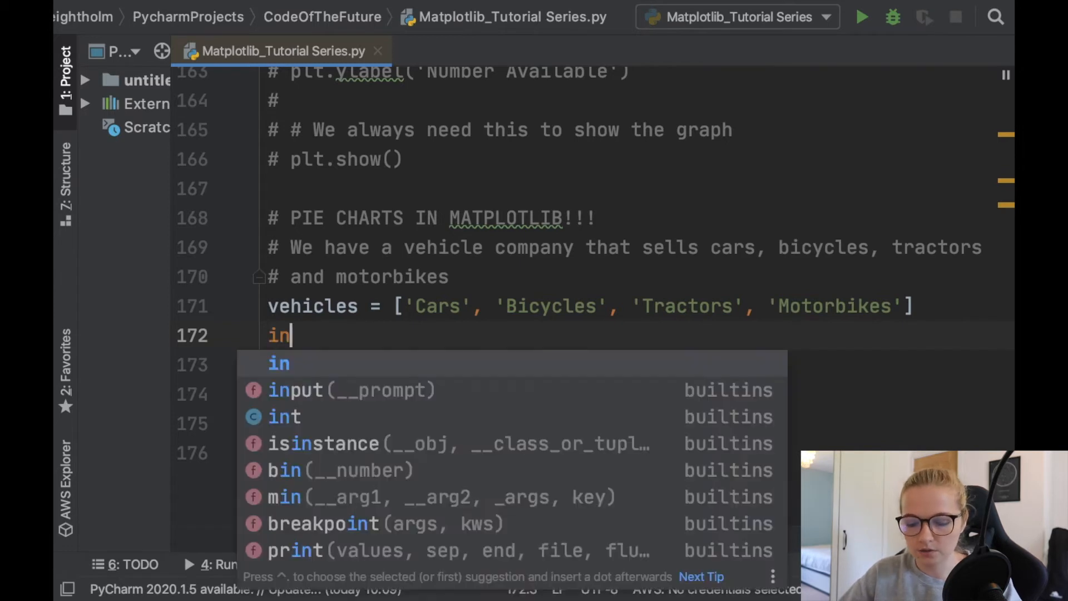
text(_stock =)
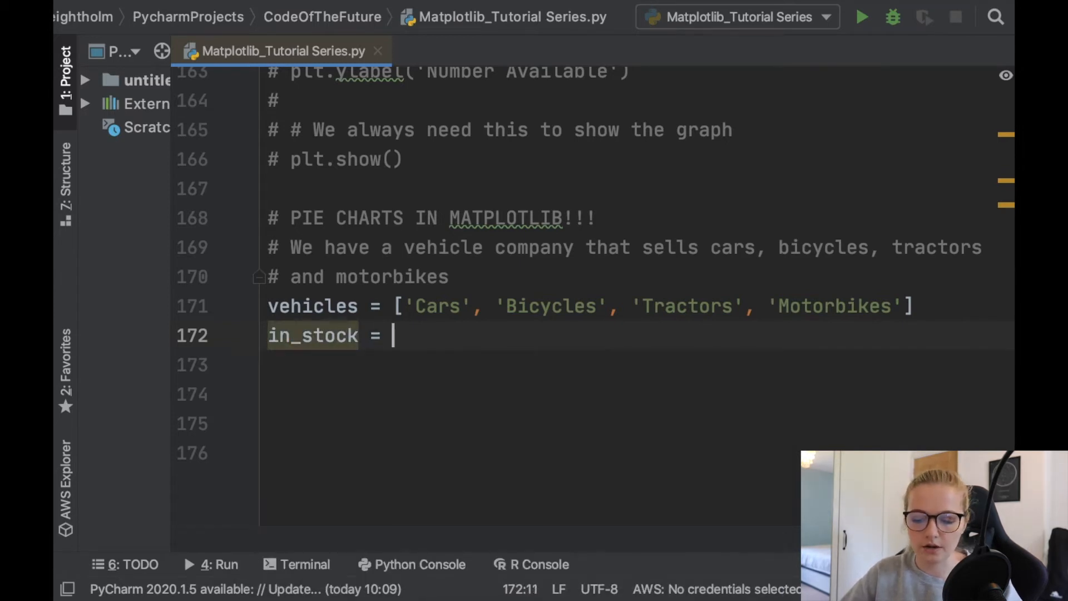
text([)
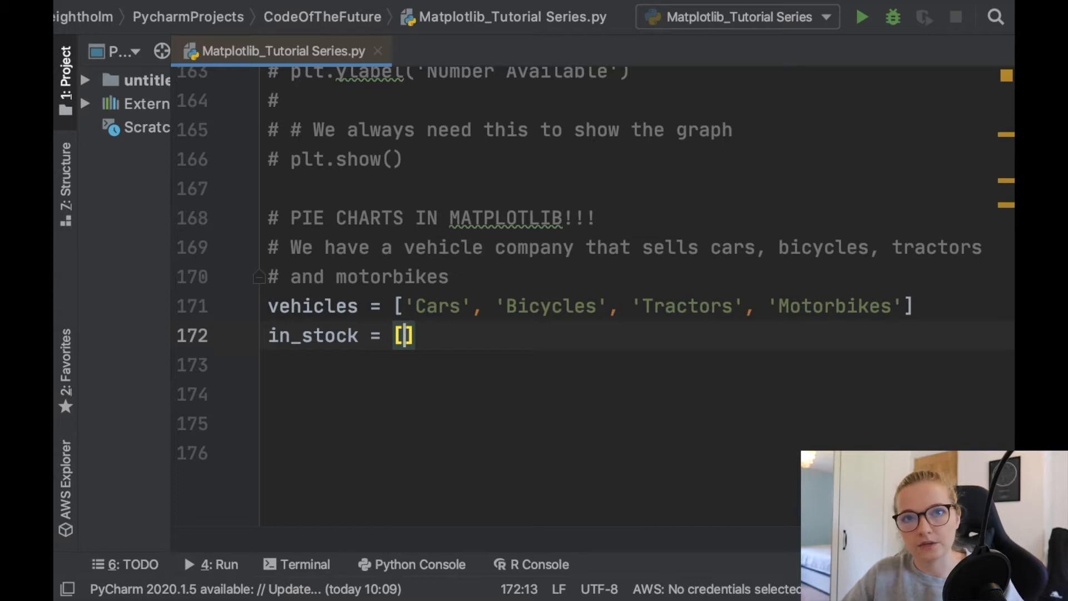
text(3)
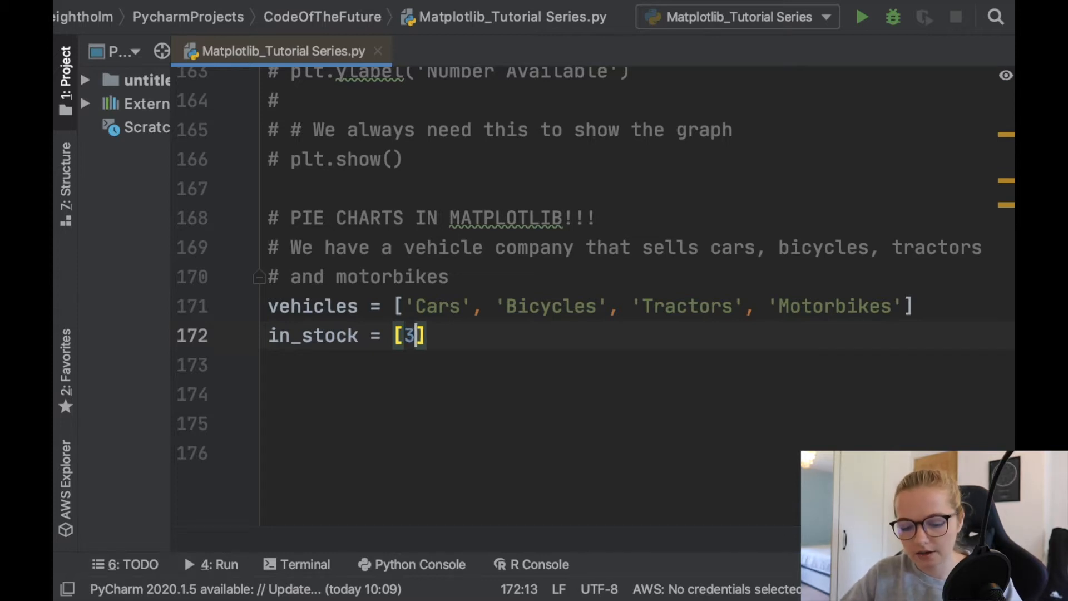
text(0,)
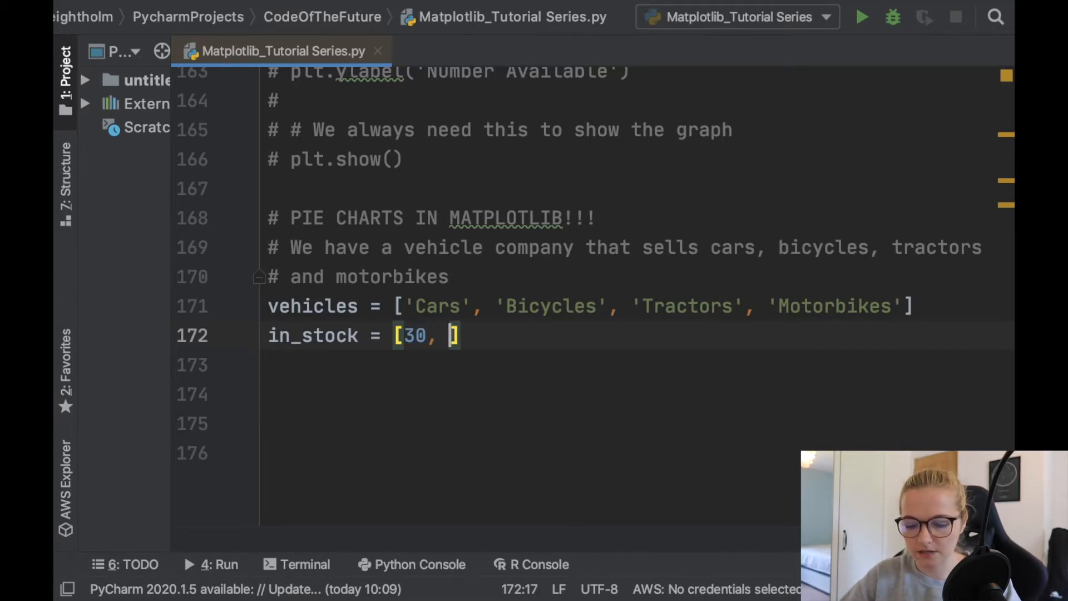
text(40,)
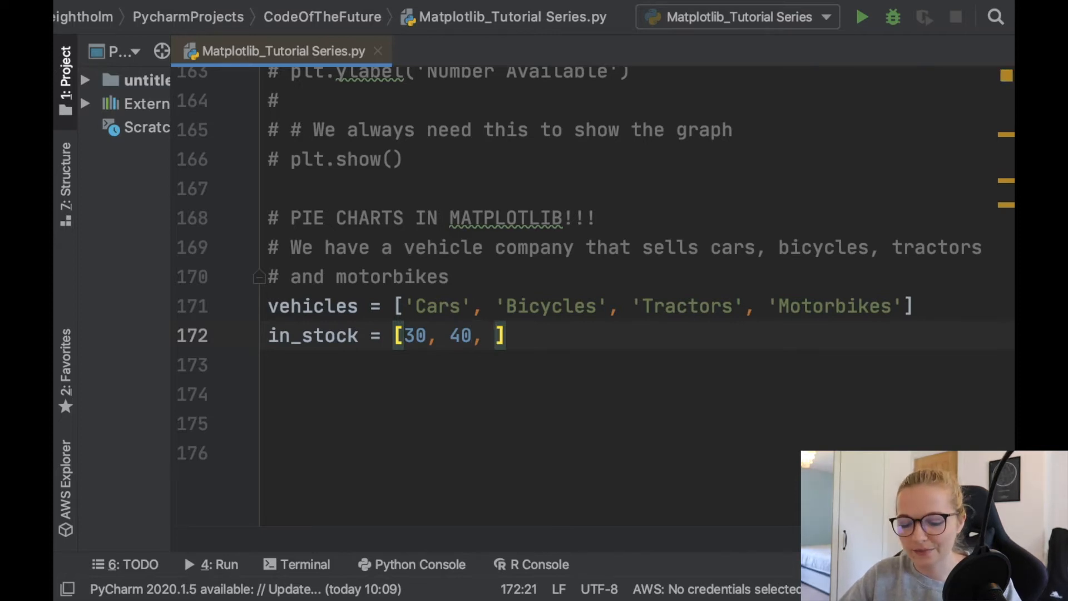
text(10,)
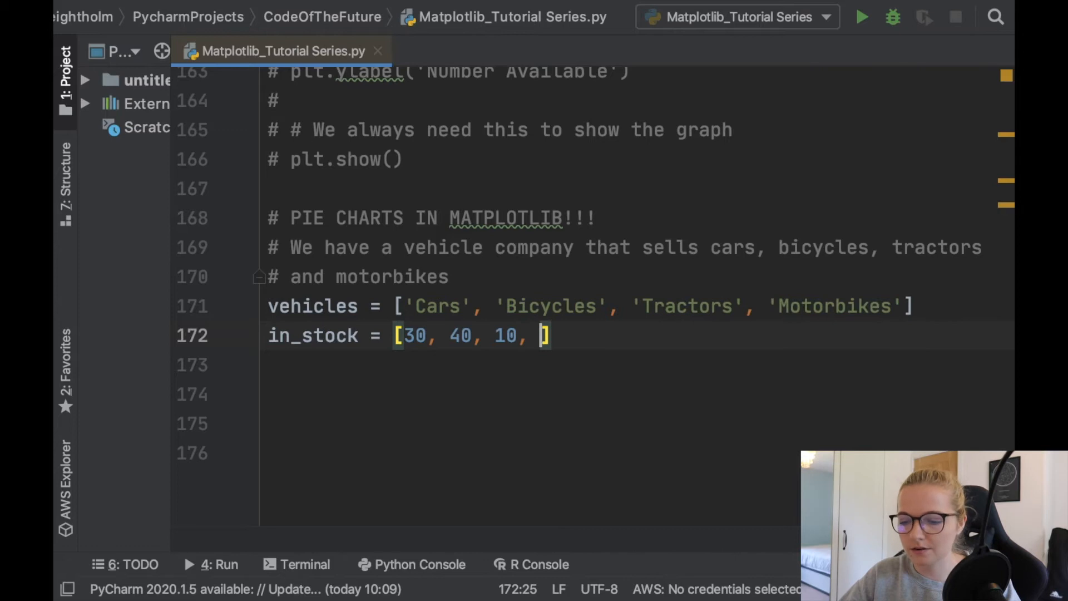
text(37)
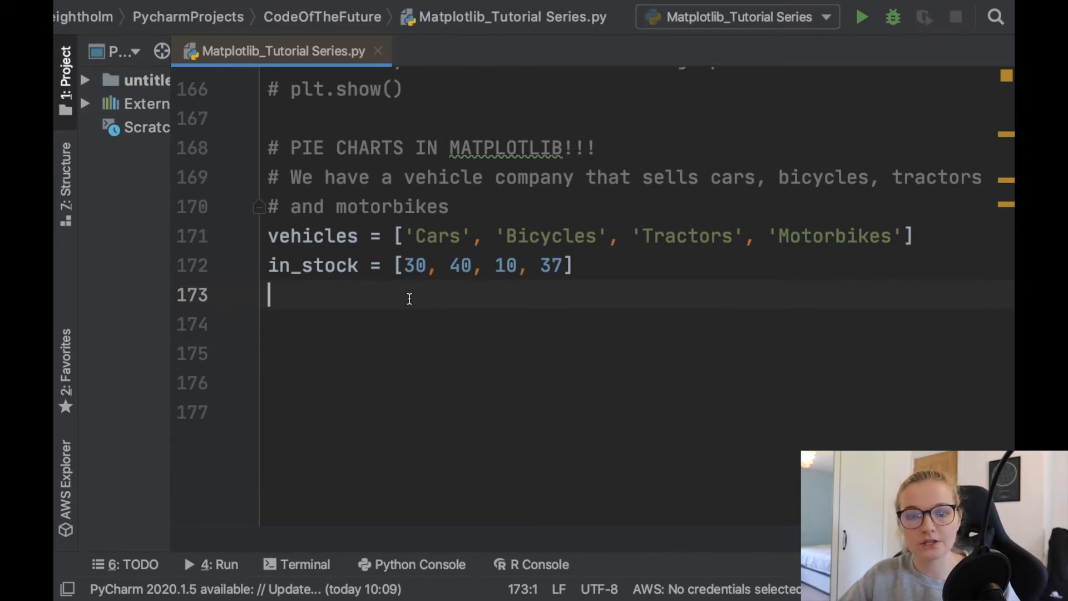
- Write plt.pie(in_stock, labels=vehicles) to chart the stock counts by vehicle name
text(plt.p)
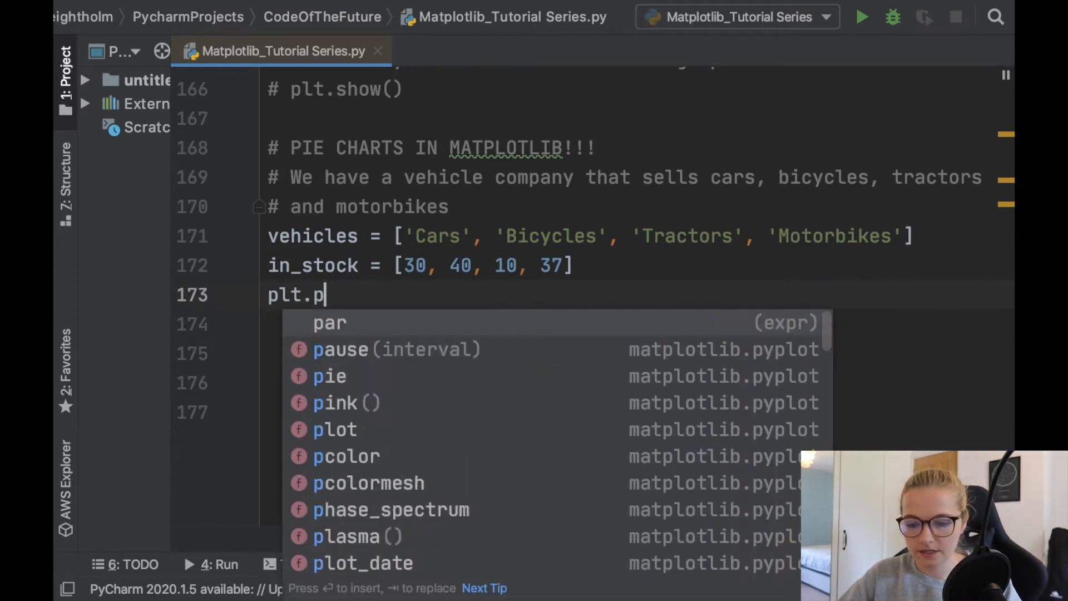
click(330, 376)
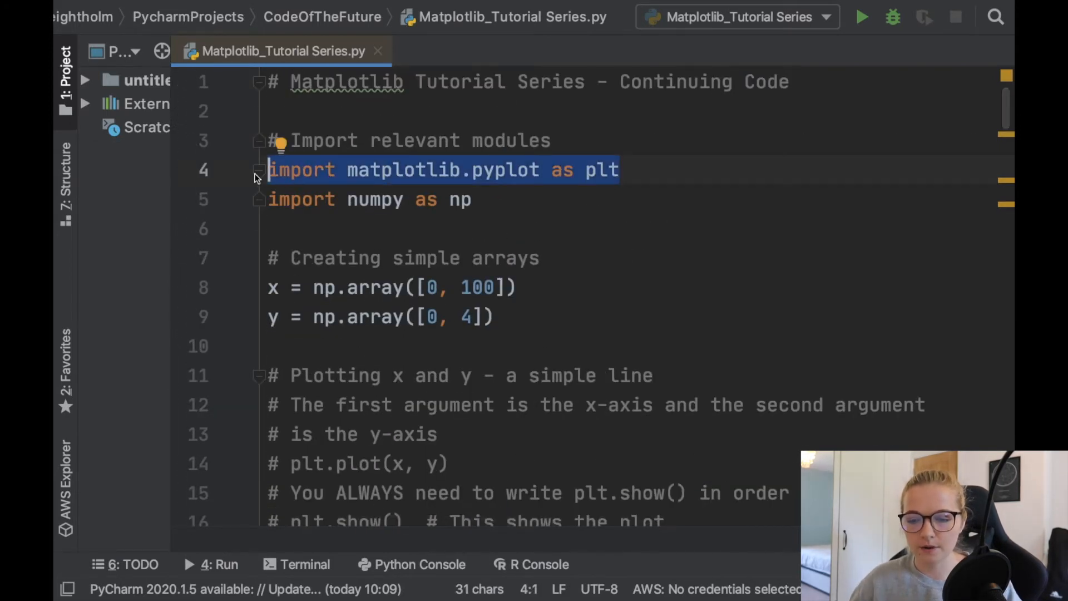
scroll(down, 3)
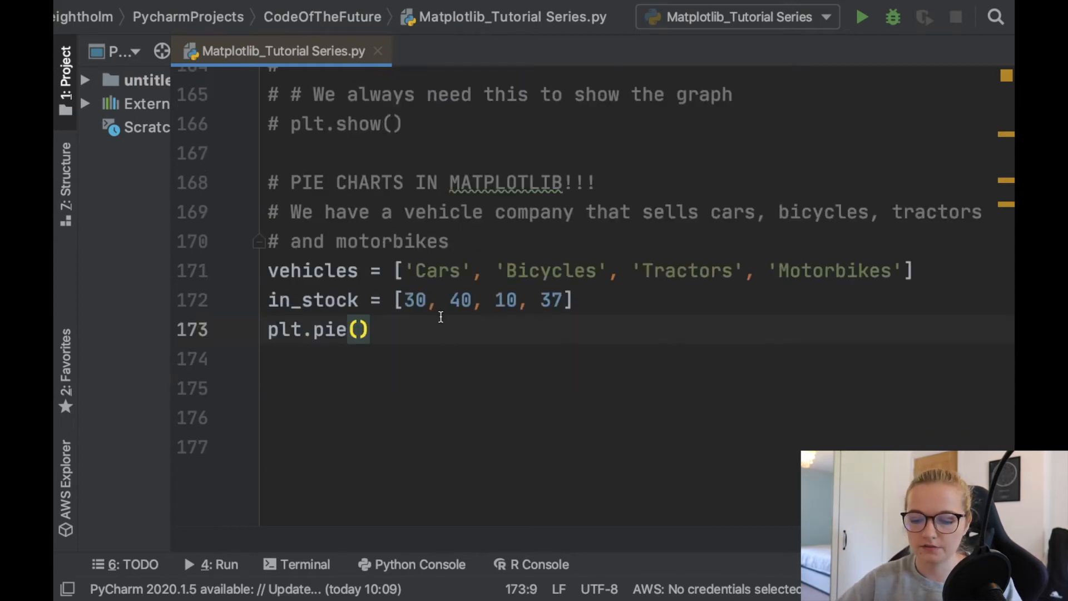
text(in_stock)
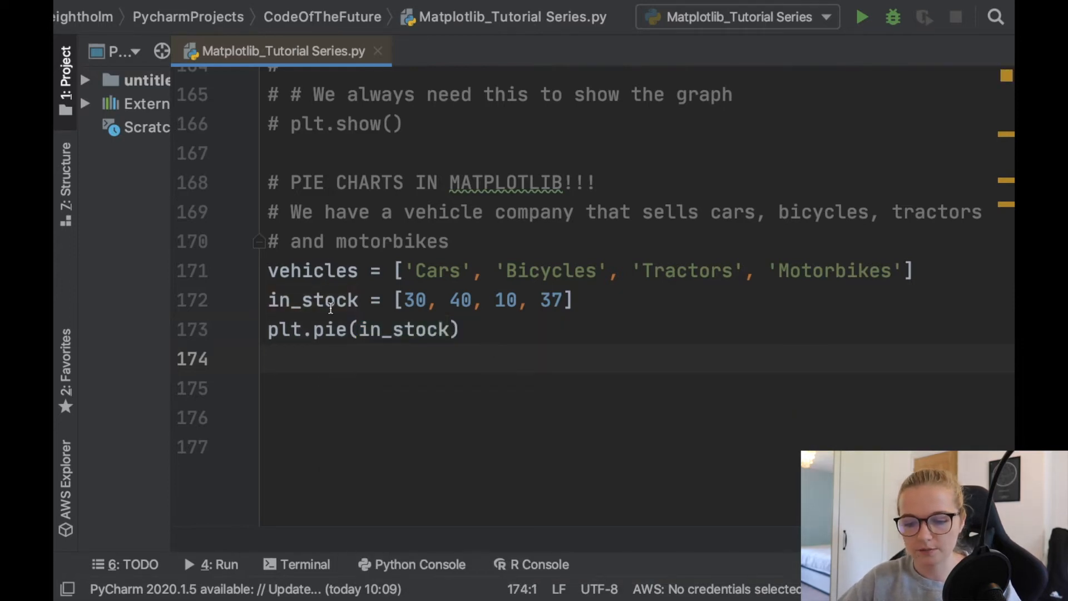
mouse_move(388, 270)
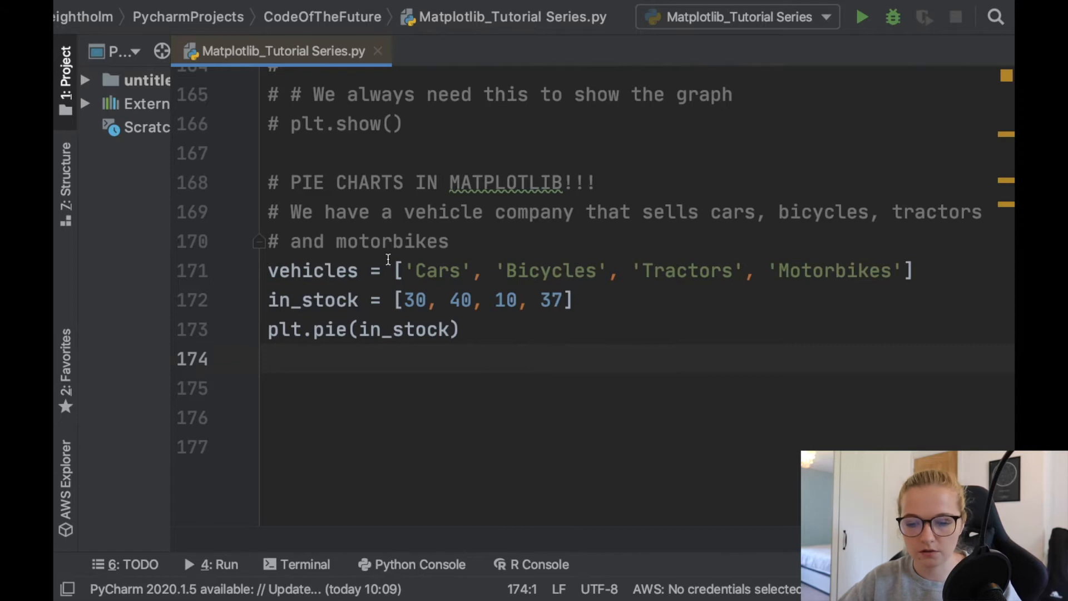
click(453, 329)
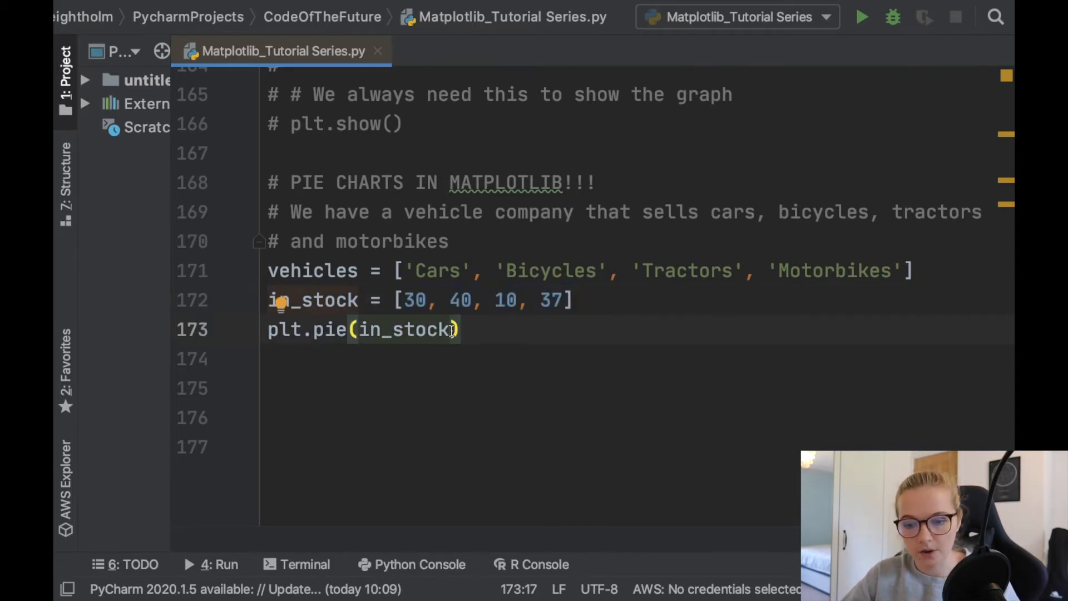
text(, labels=)
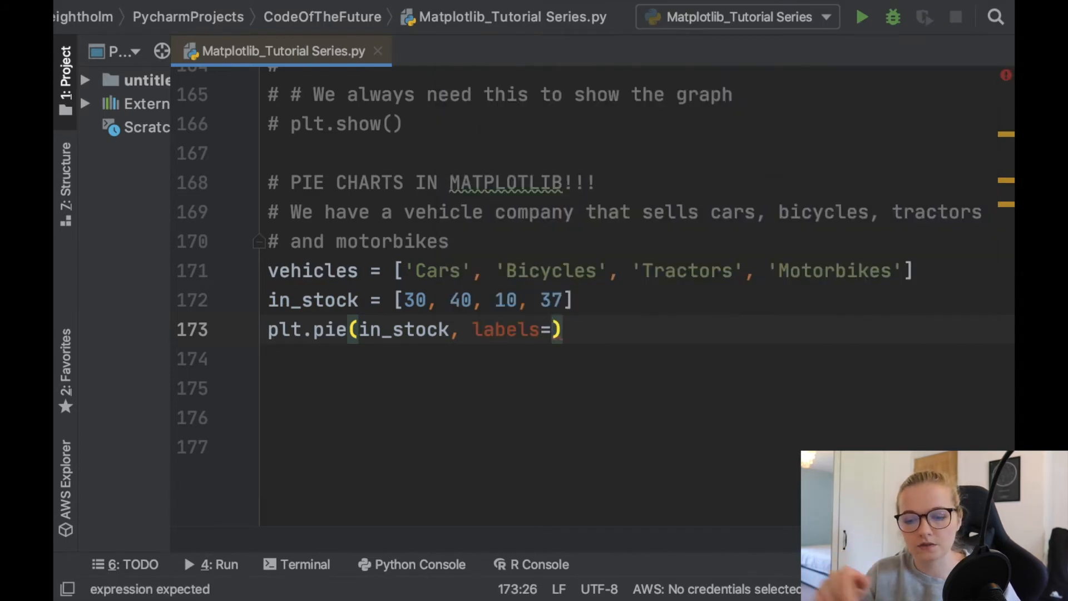
text(vehicles)
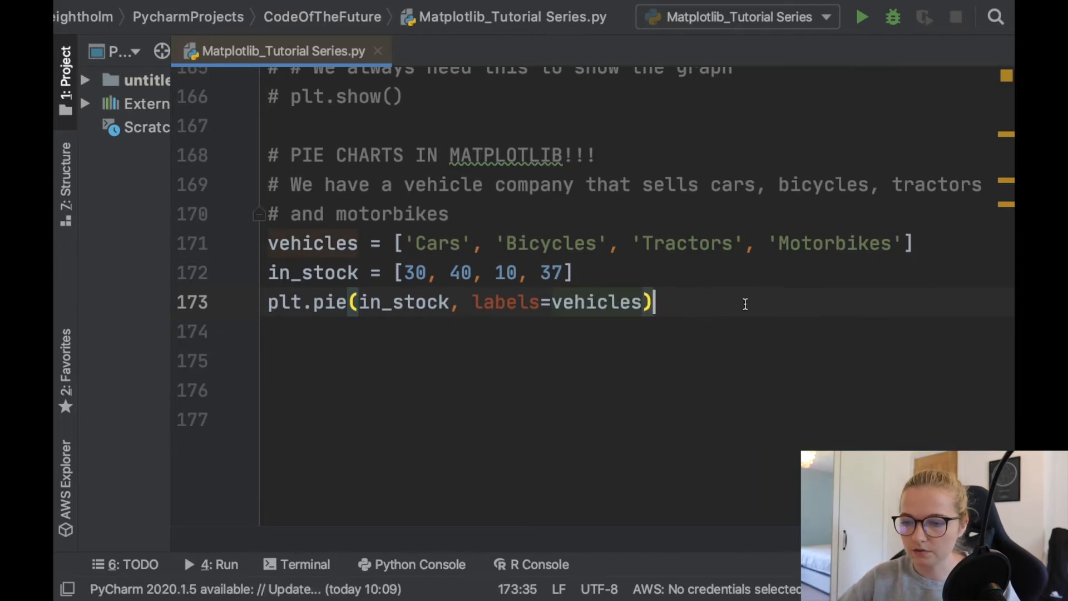
- Add plt.show() after the pie call and run the script to display the chart
click(861, 17)
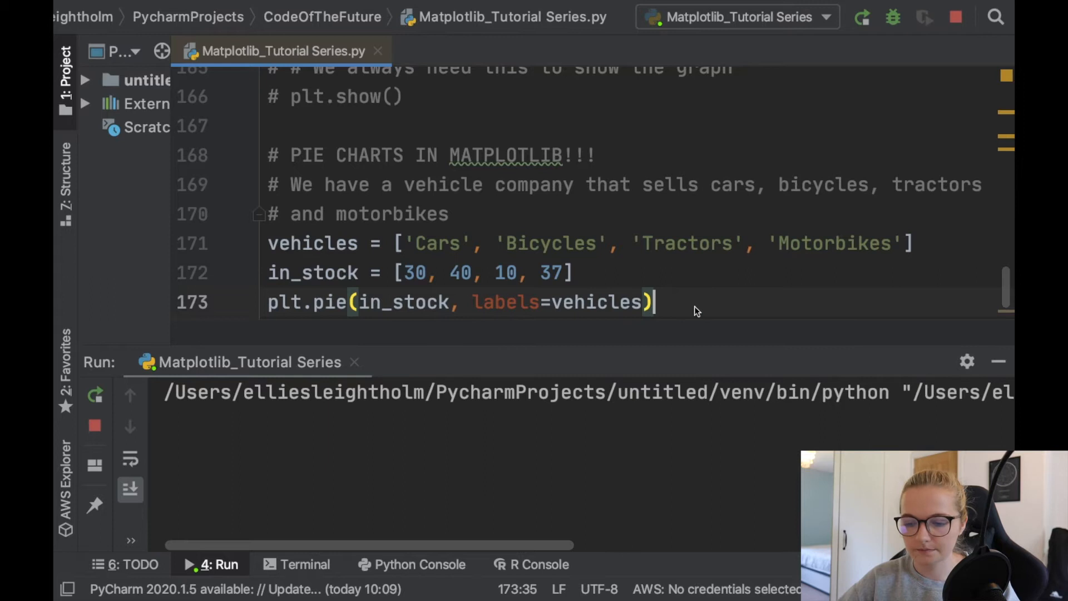
text(plt.sh)
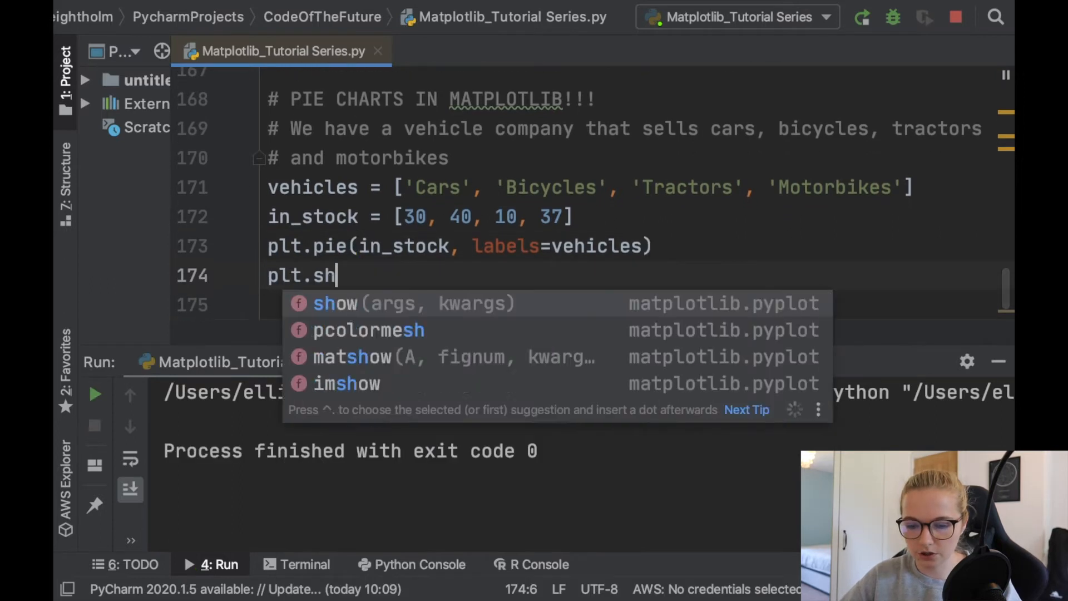
click(335, 303)
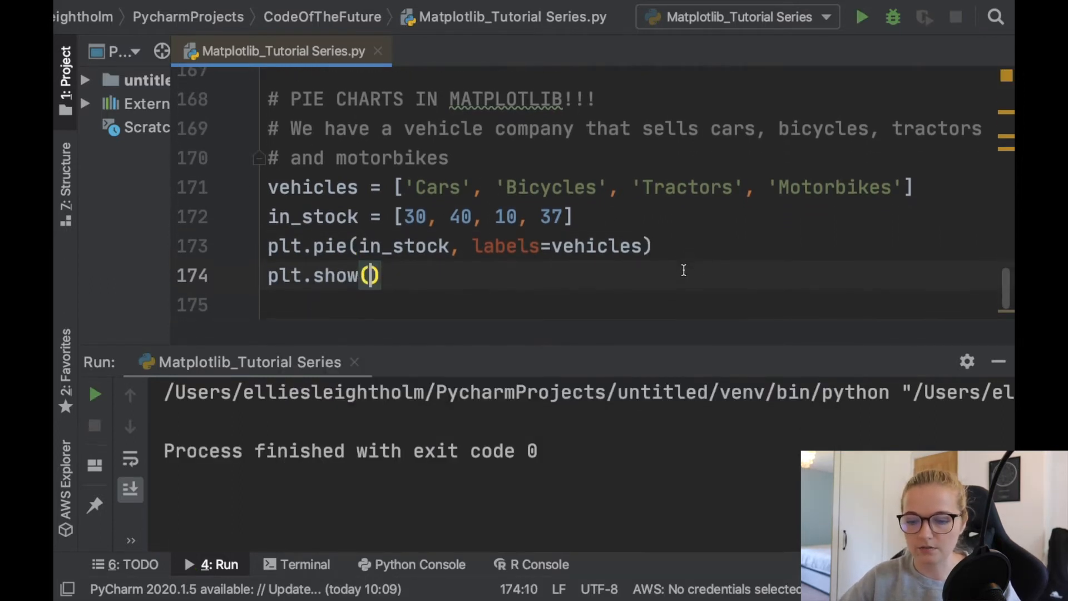
click(860, 16)
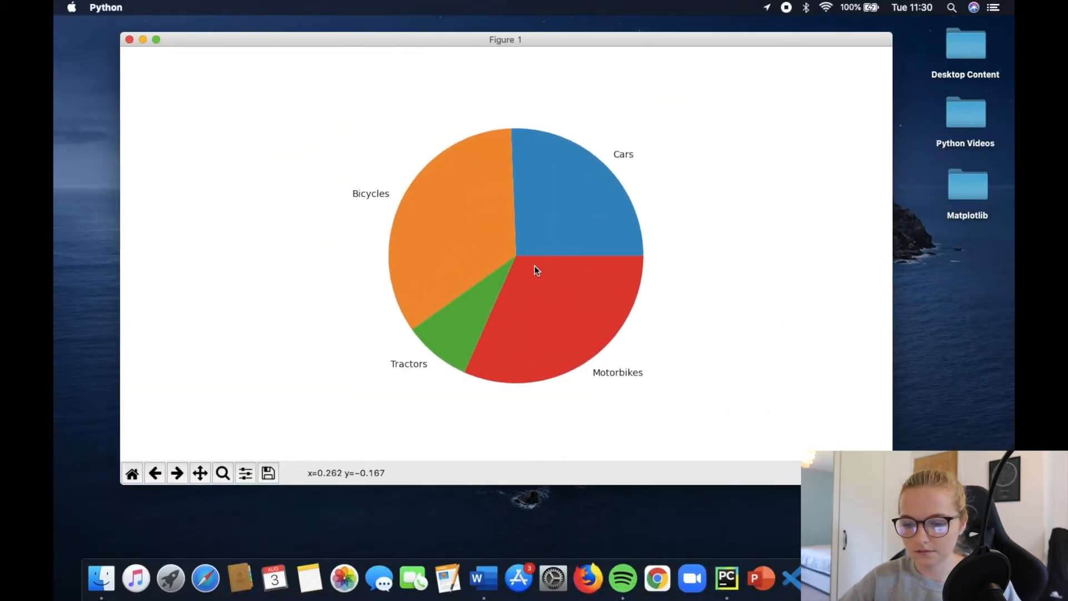
mouse_move(525, 156)
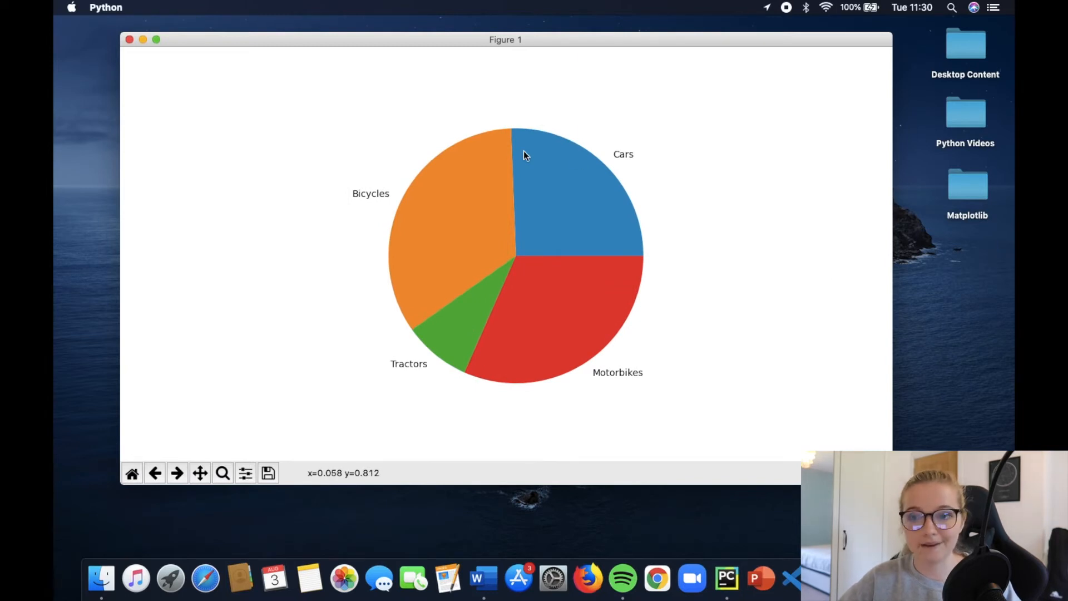
mouse_move(517, 305)
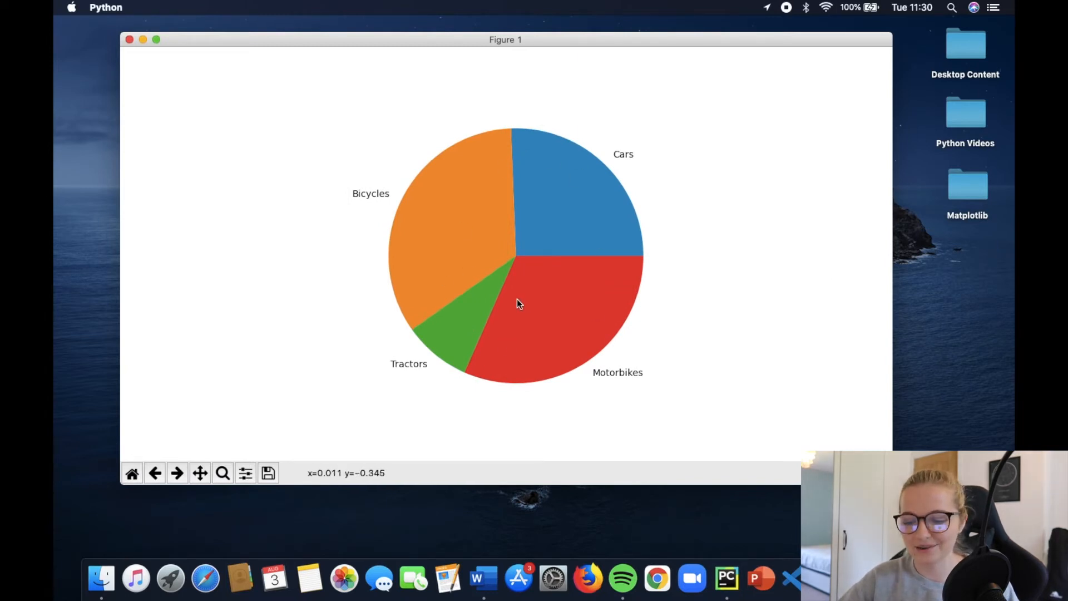
mouse_move(602, 293)
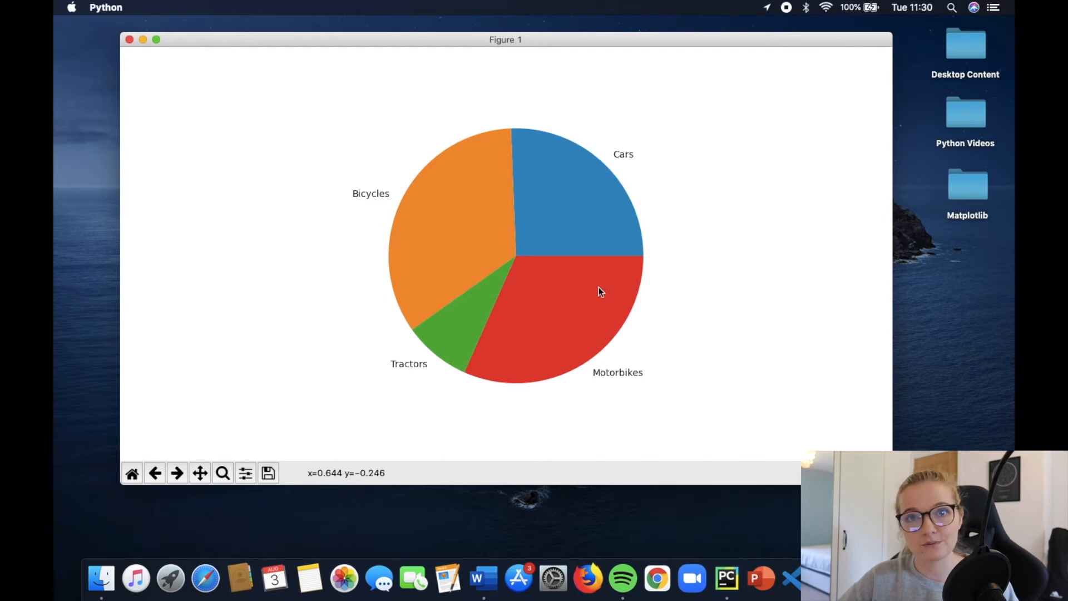
mouse_move(620, 265)
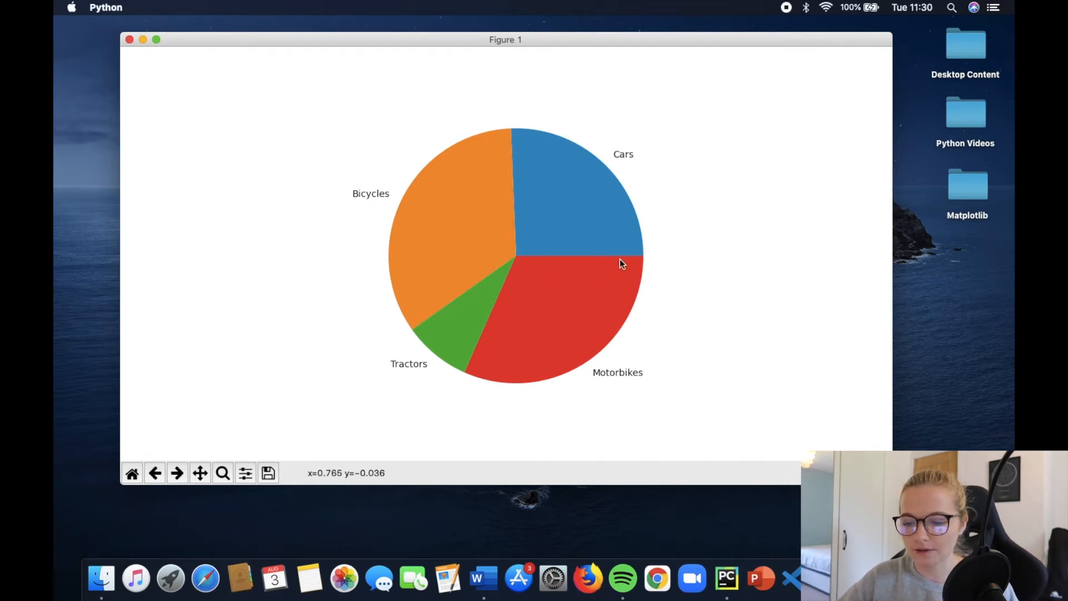
mouse_move(512, 260)
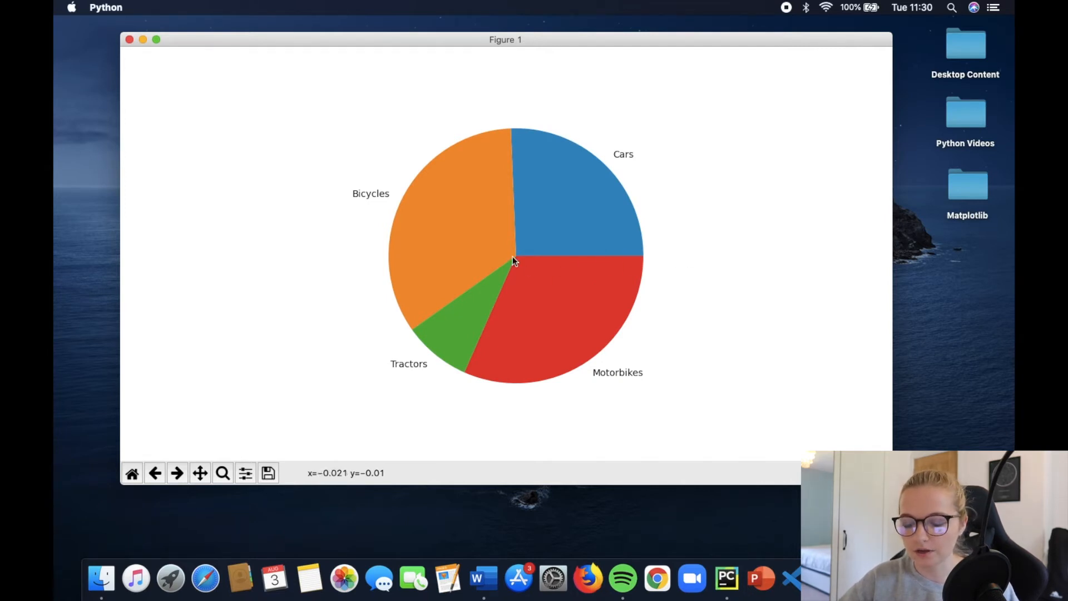
mouse_move(382, 214)
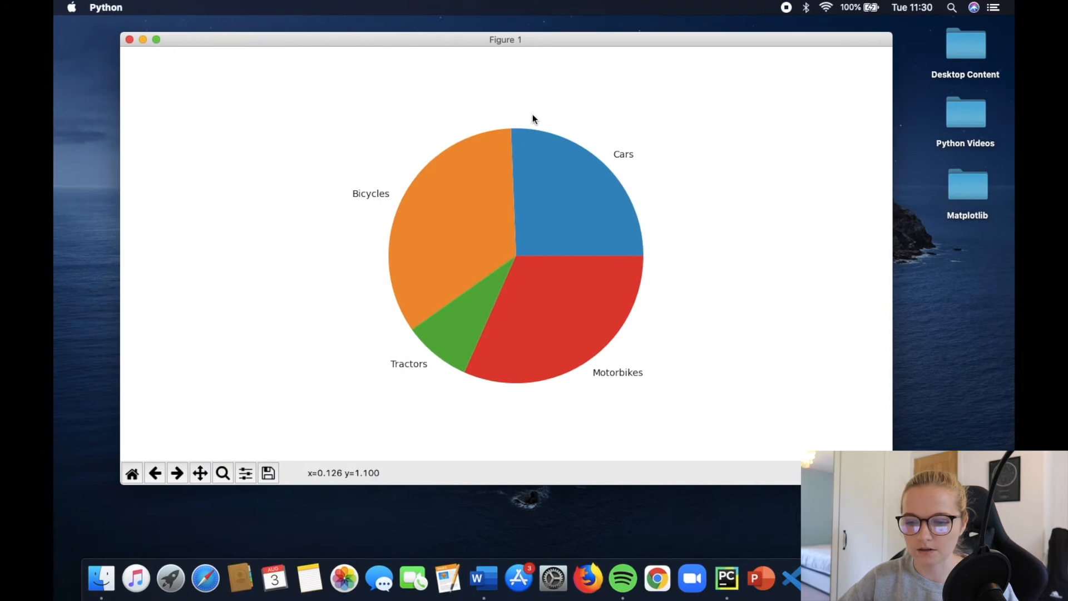
mouse_move(569, 272)
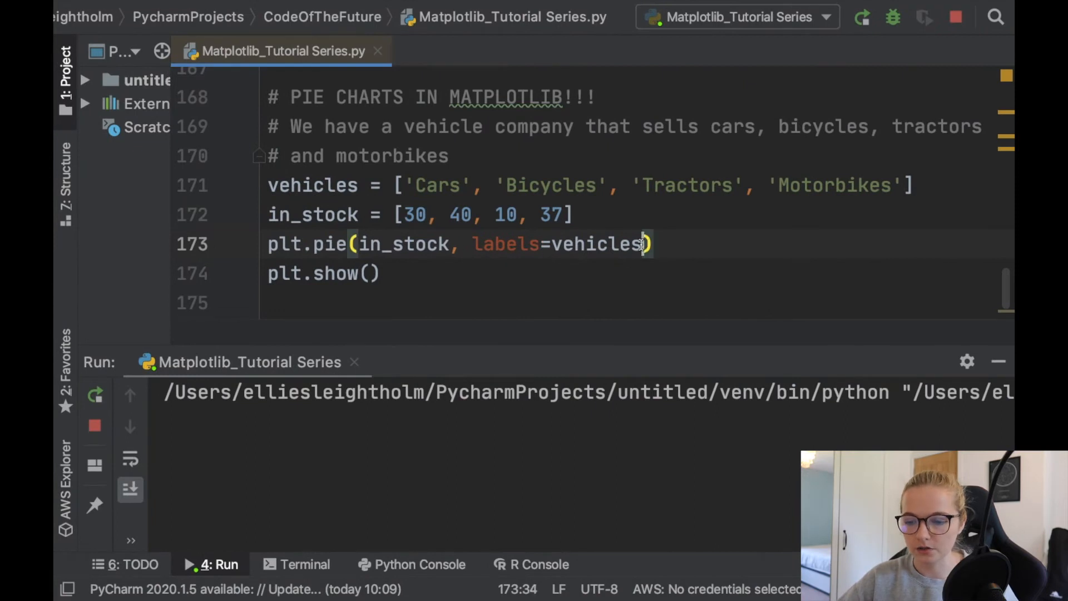
- Add startangle=90 to the plt.pie call
text(, startangle=)
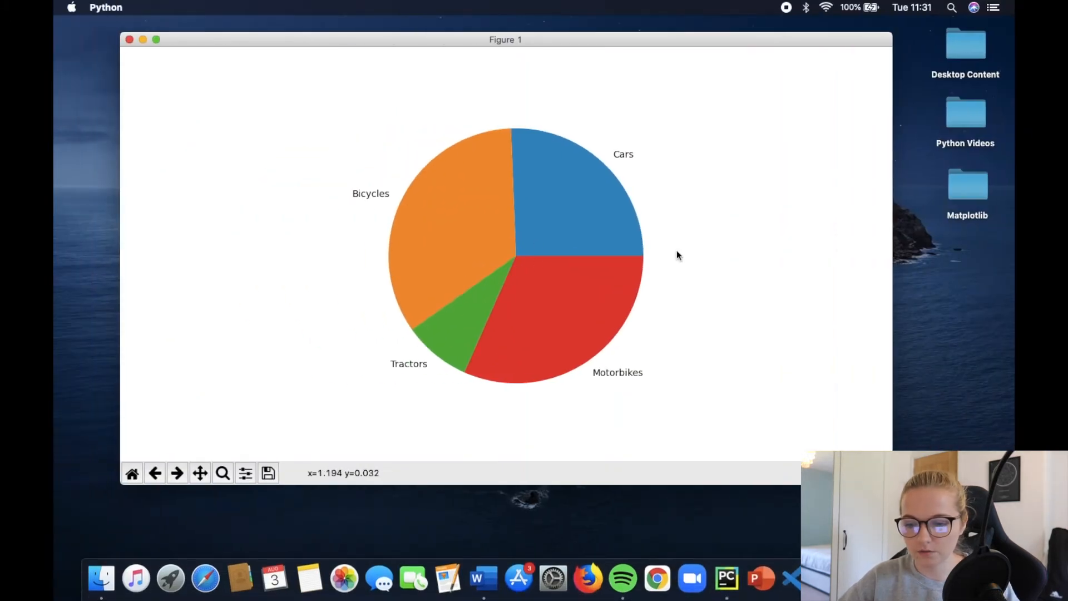
mouse_move(536, 113)
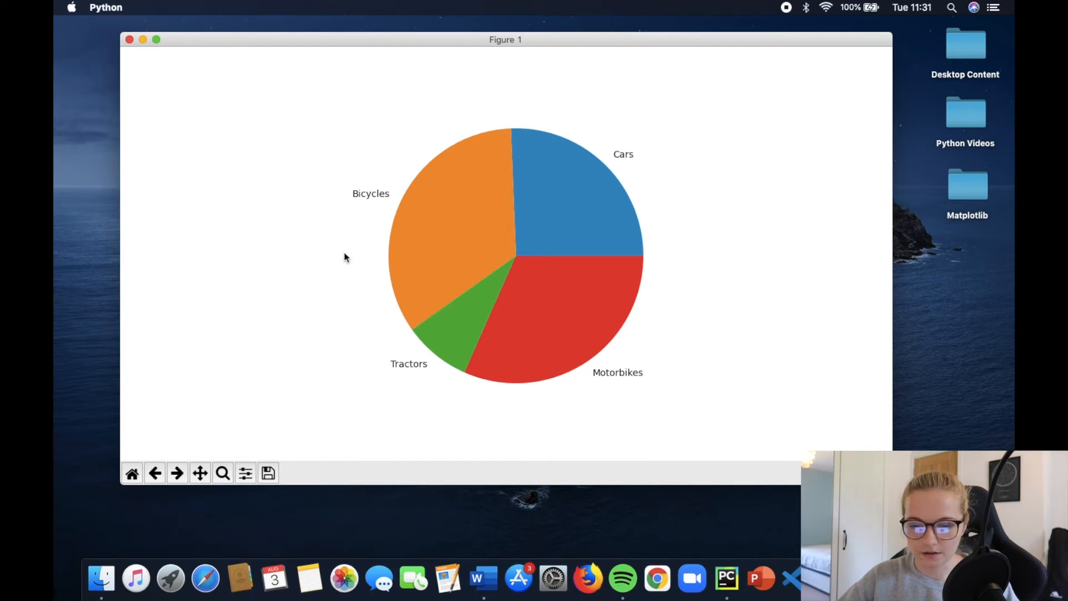
mouse_move(505, 406)
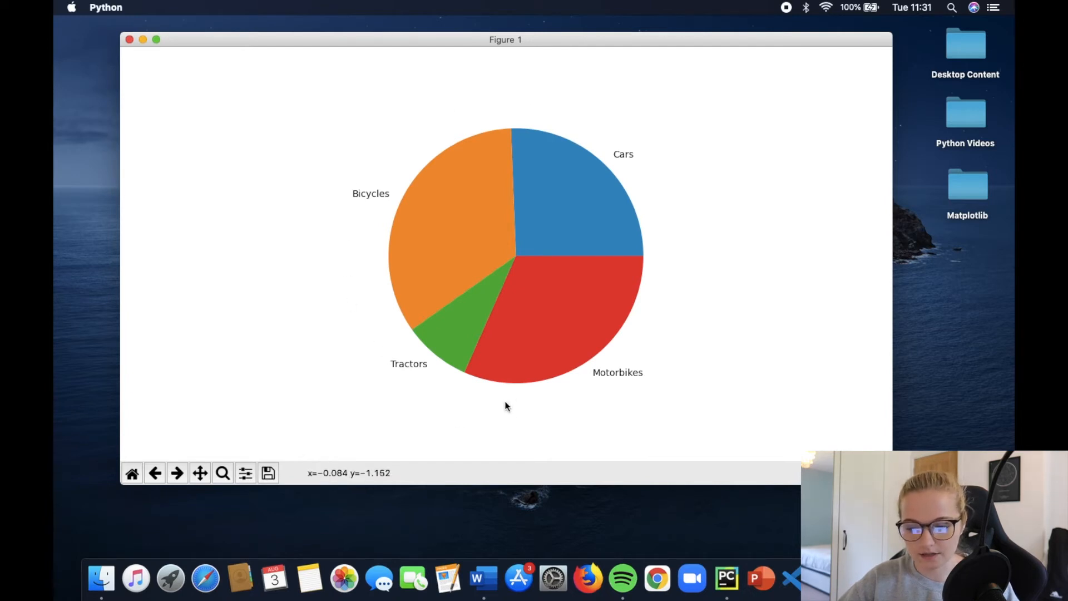
mouse_move(530, 149)
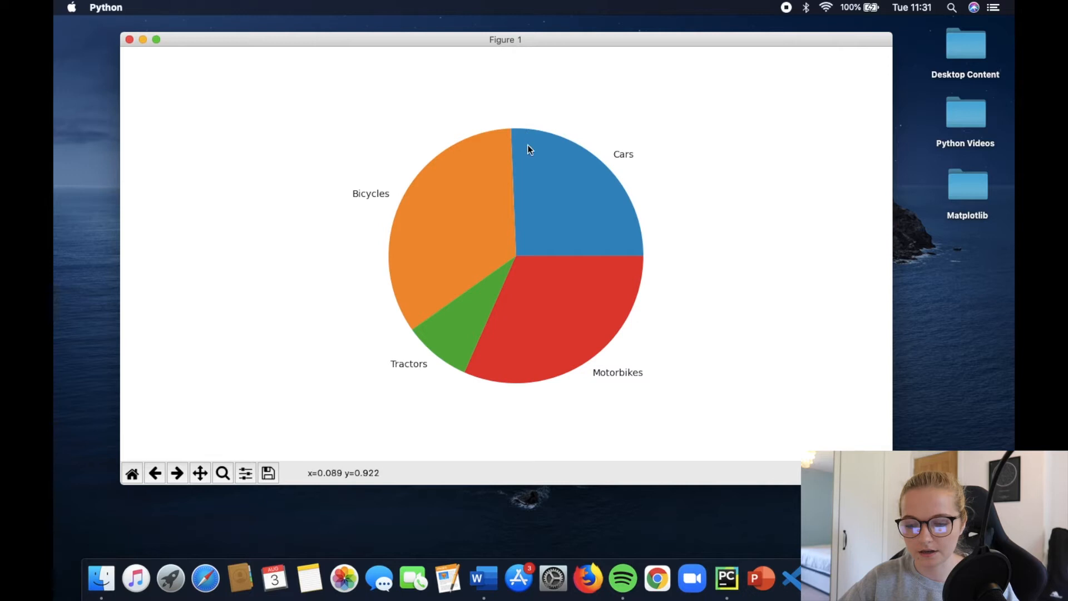
mouse_move(527, 152)
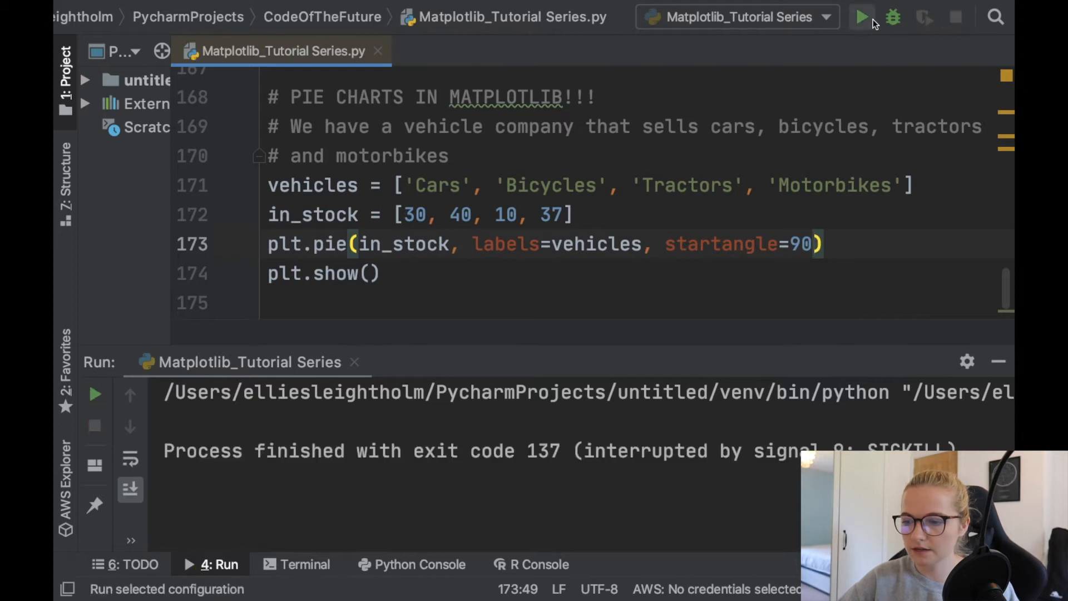
- Run the script to show the pie chart rotated to start at 90 degrees
click(861, 17)
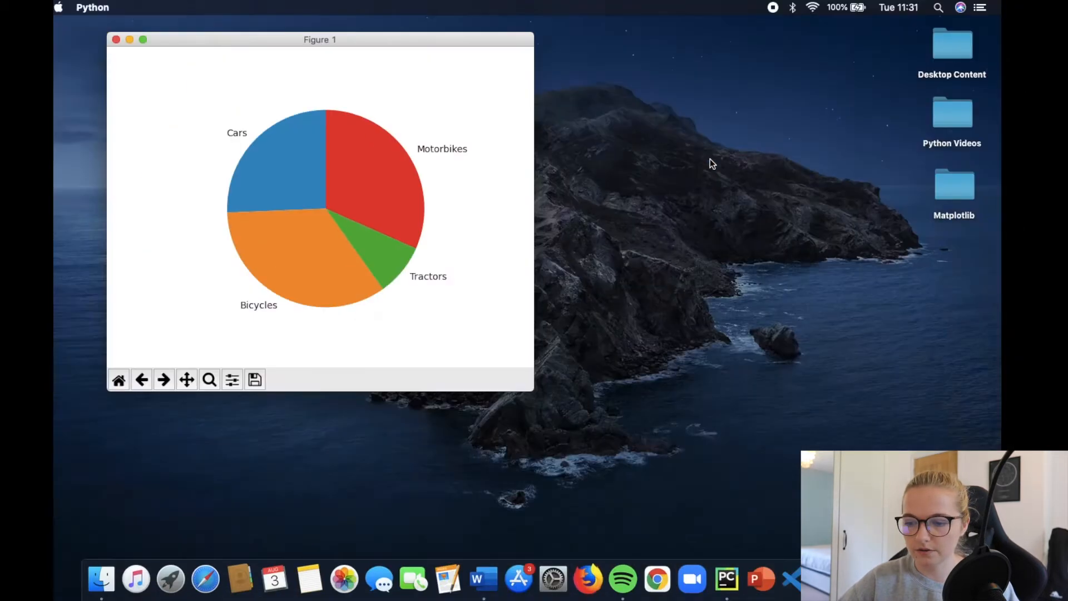
mouse_move(340, 210)
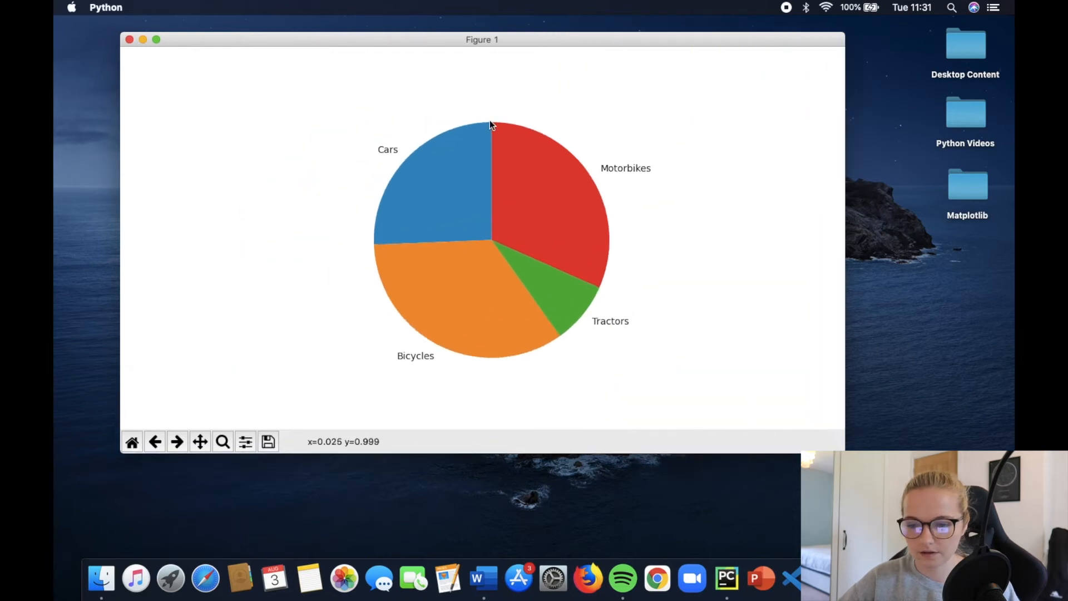
mouse_move(544, 102)
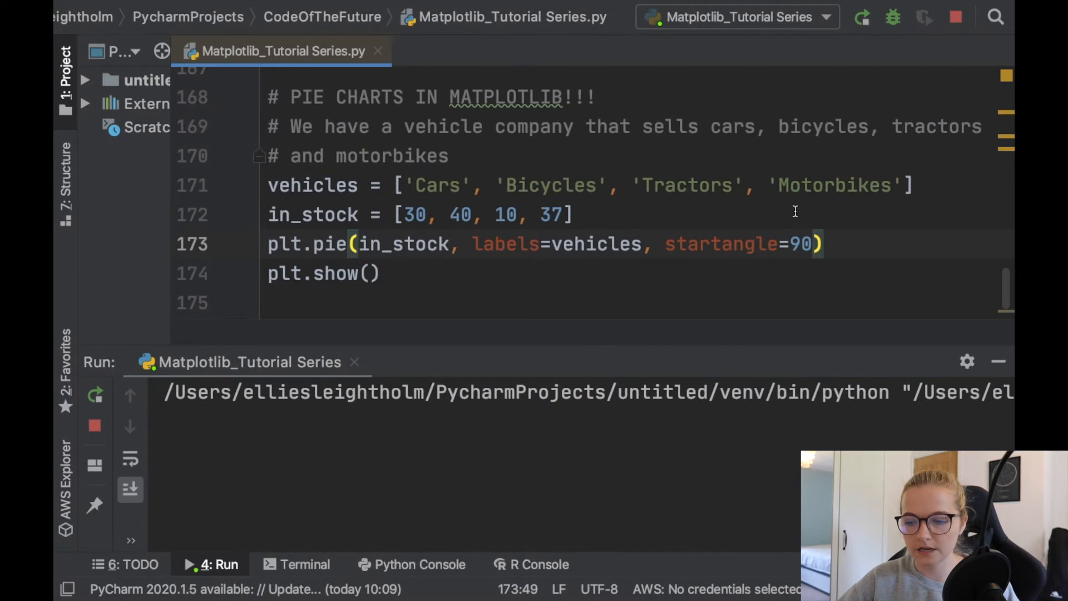
scroll(up, 3)
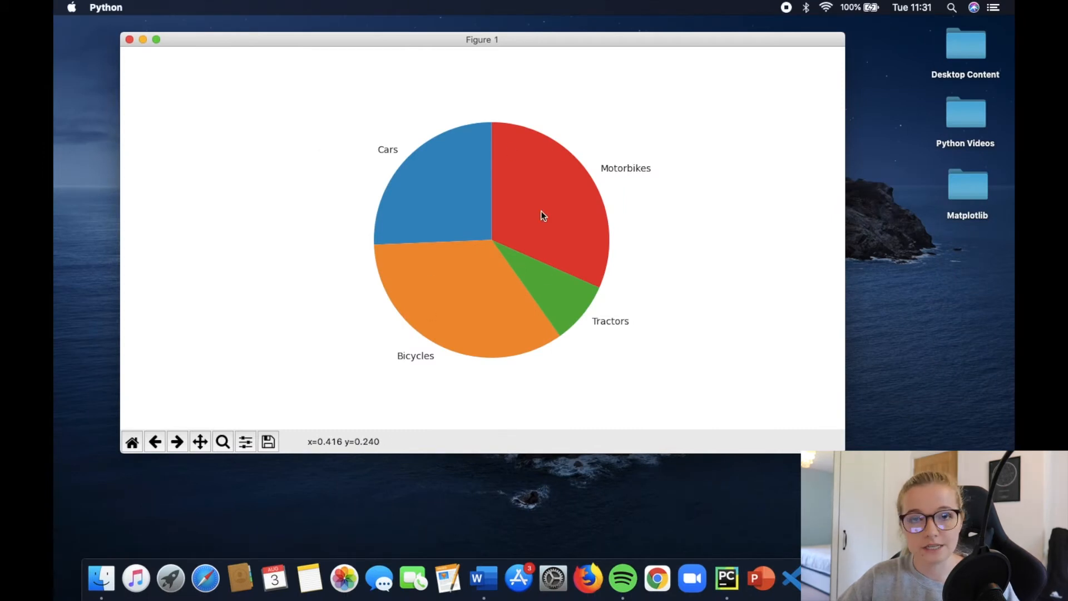
- Define colours = ['red', 'orange', 'green', 'blue'] below the in_stock list
click(727, 579)
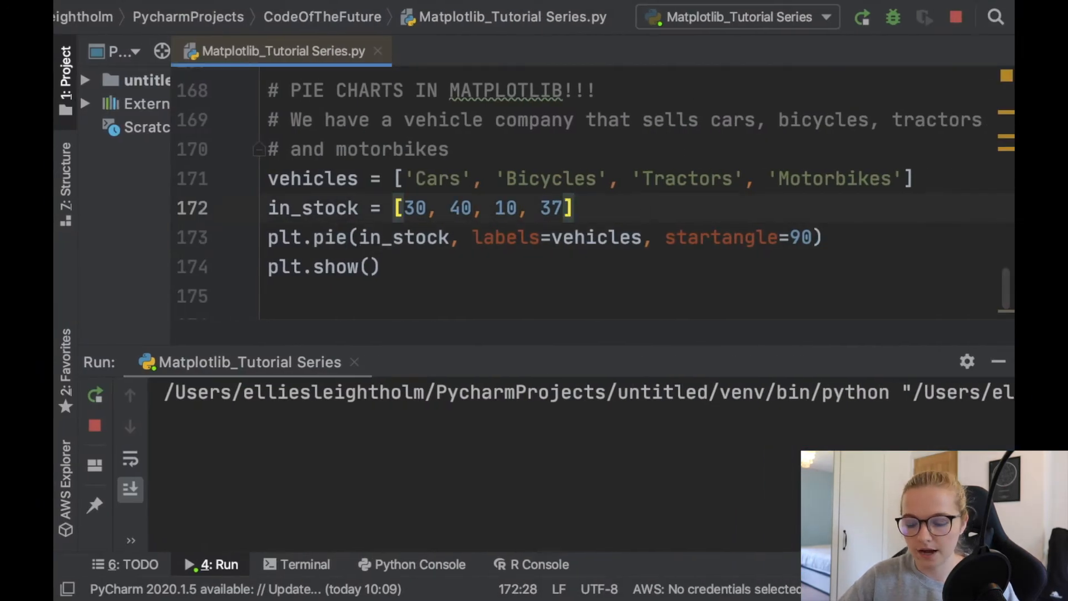
text(colour)
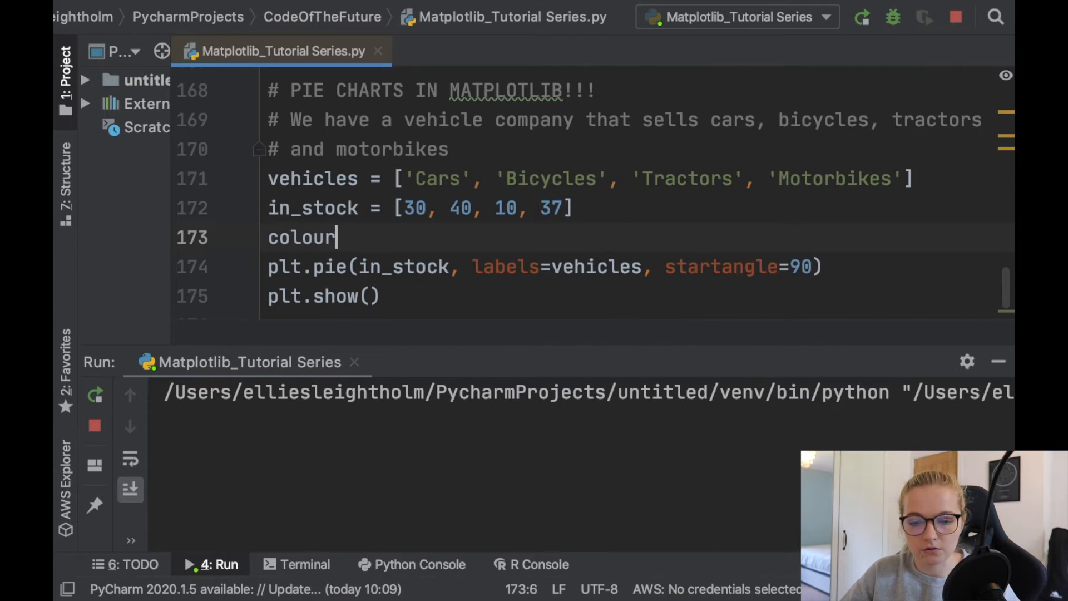
text(s = [''])
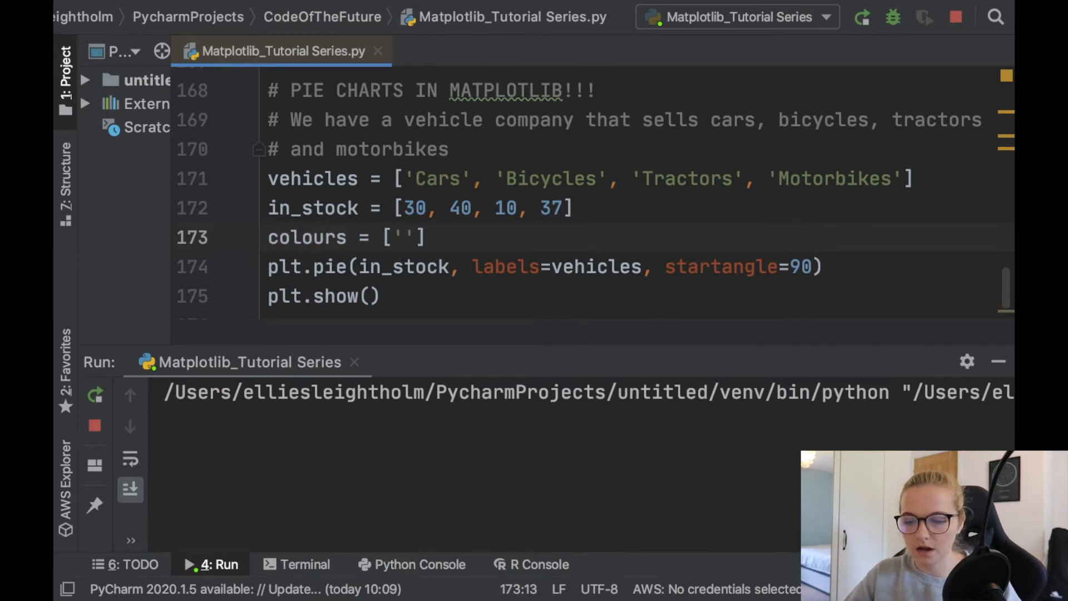
text(red)
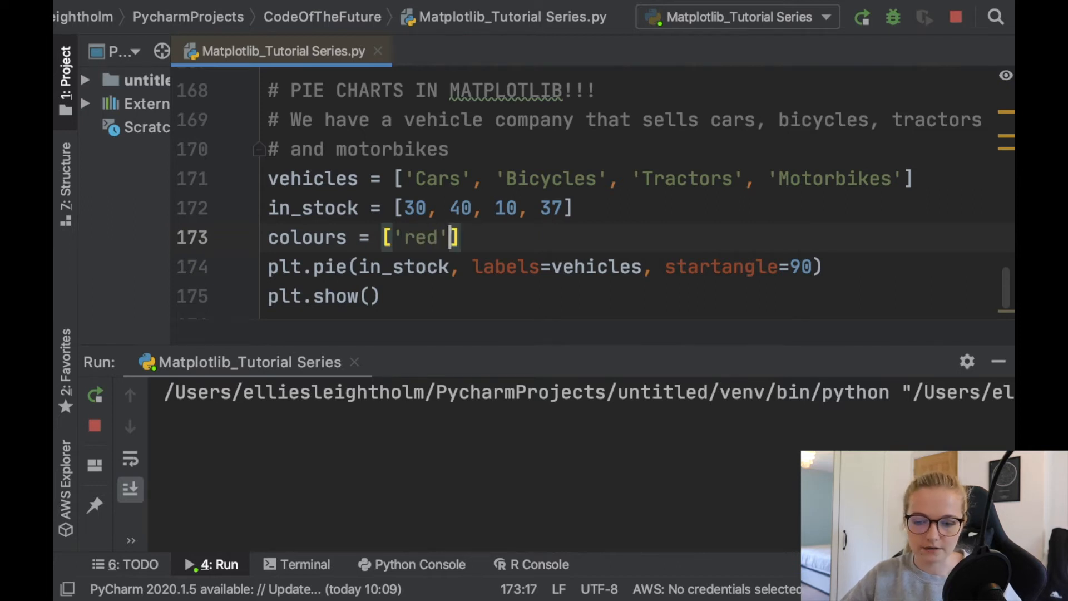
text(, '')
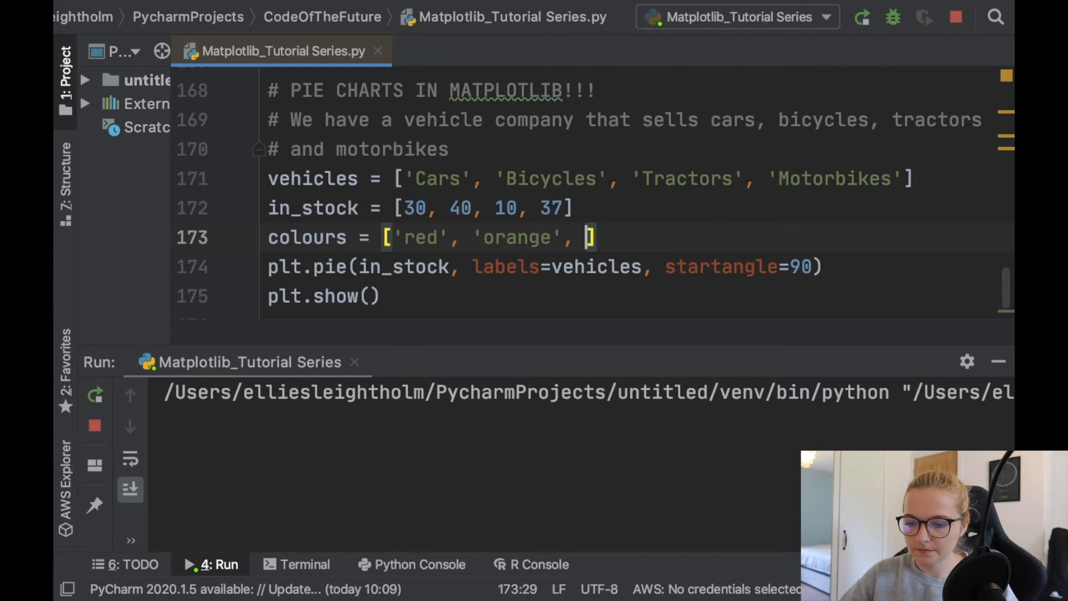
text(')
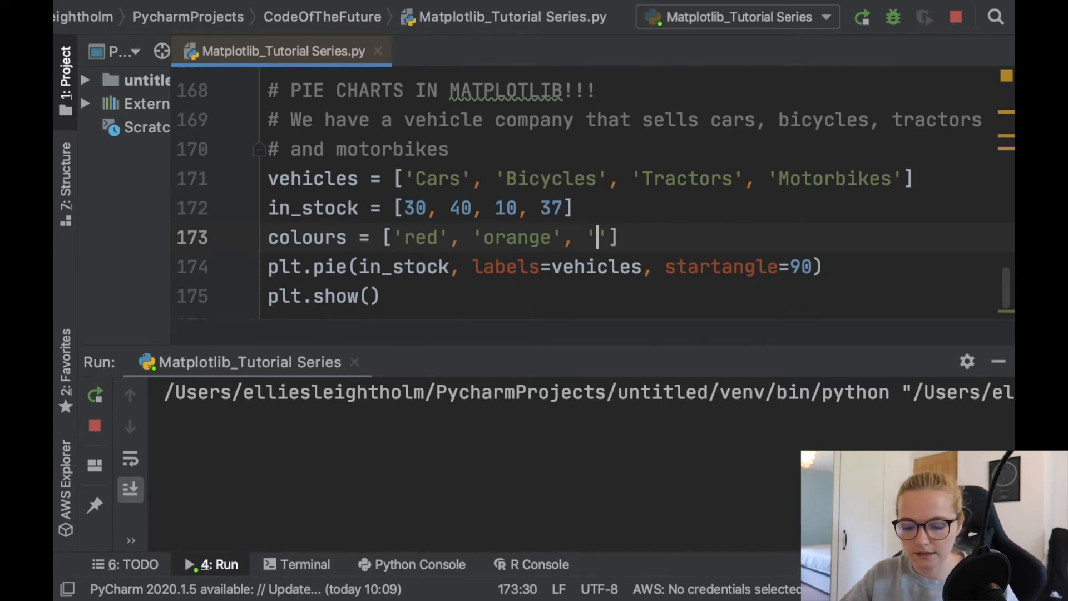
text(green')
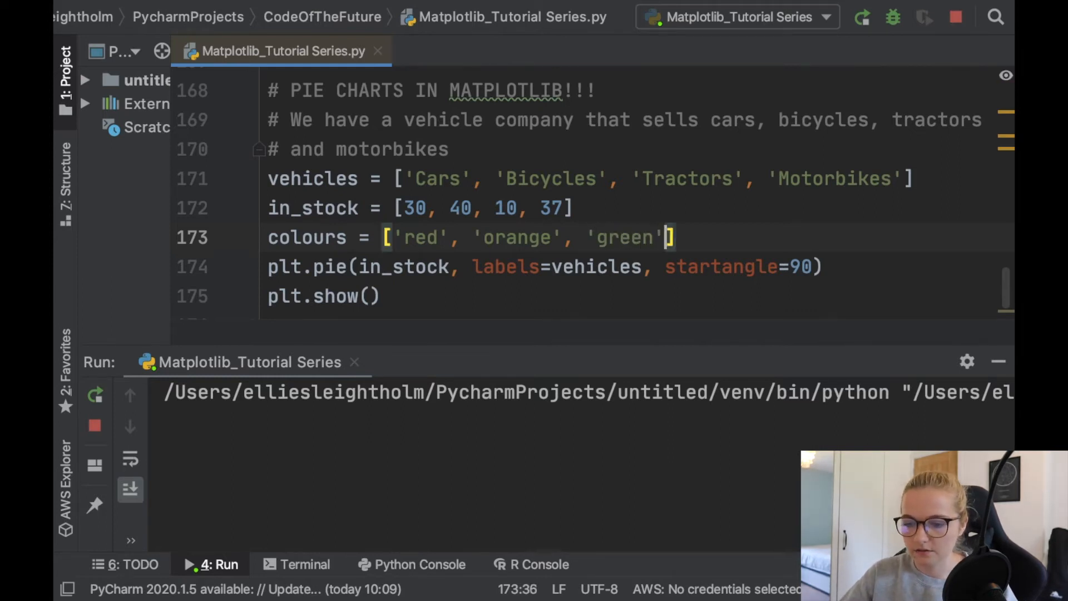
text(, ')
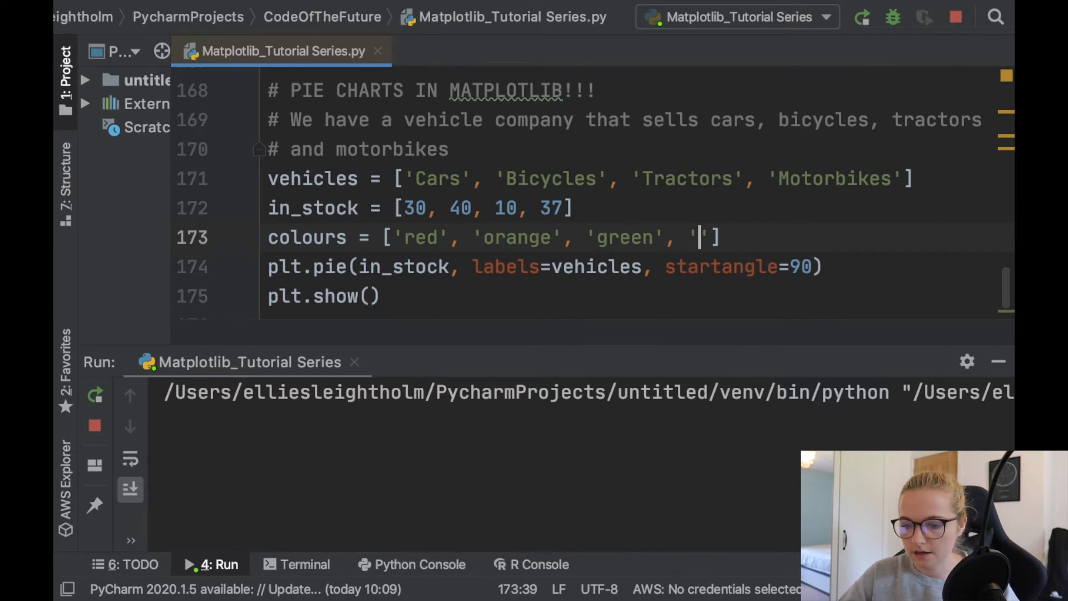
text(blue)
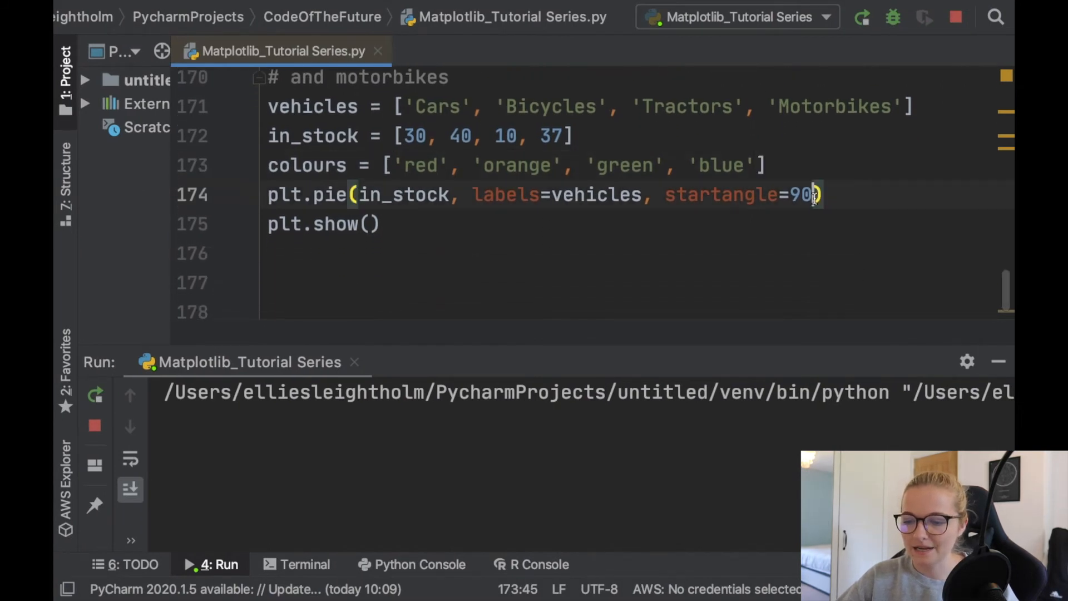
- Pass colors=colours to plt.pie, correcting the keyword after a TypeError, and rerun
text(, color=colours)
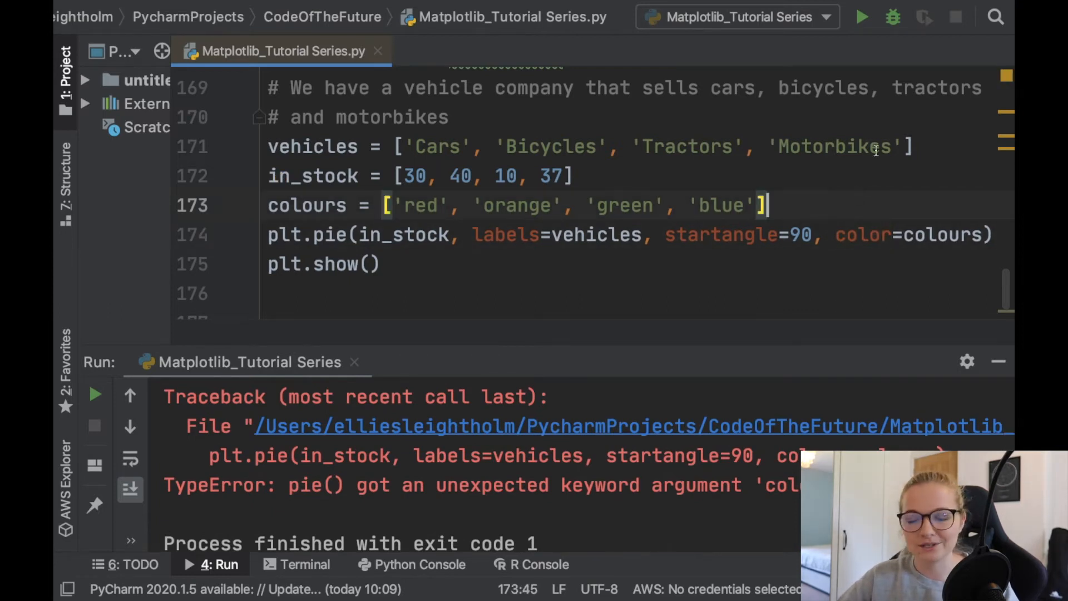
mouse_move(894, 16)
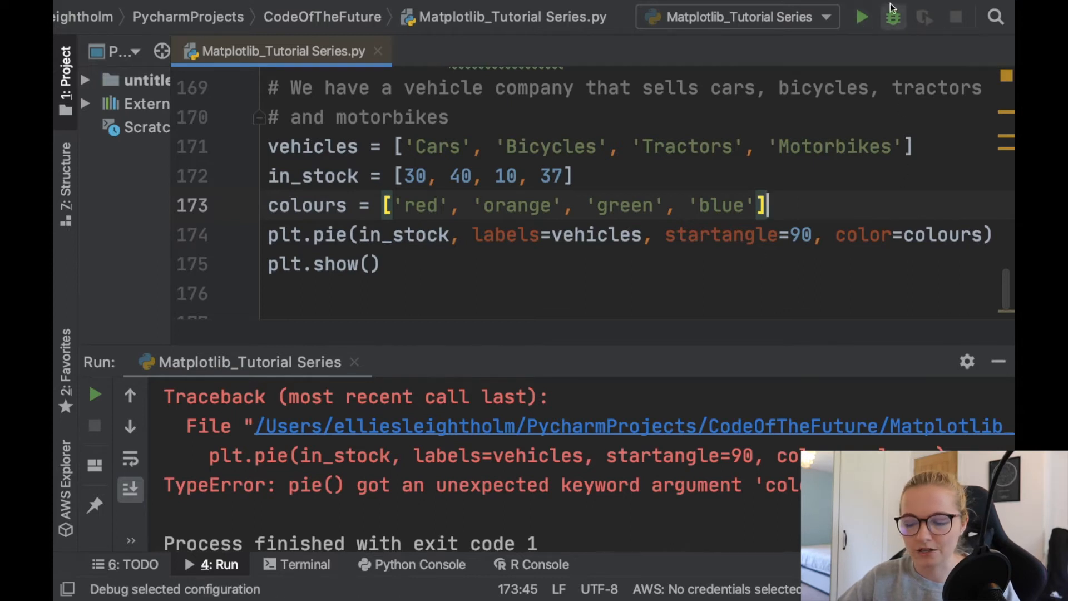
click(861, 17)
text(s)
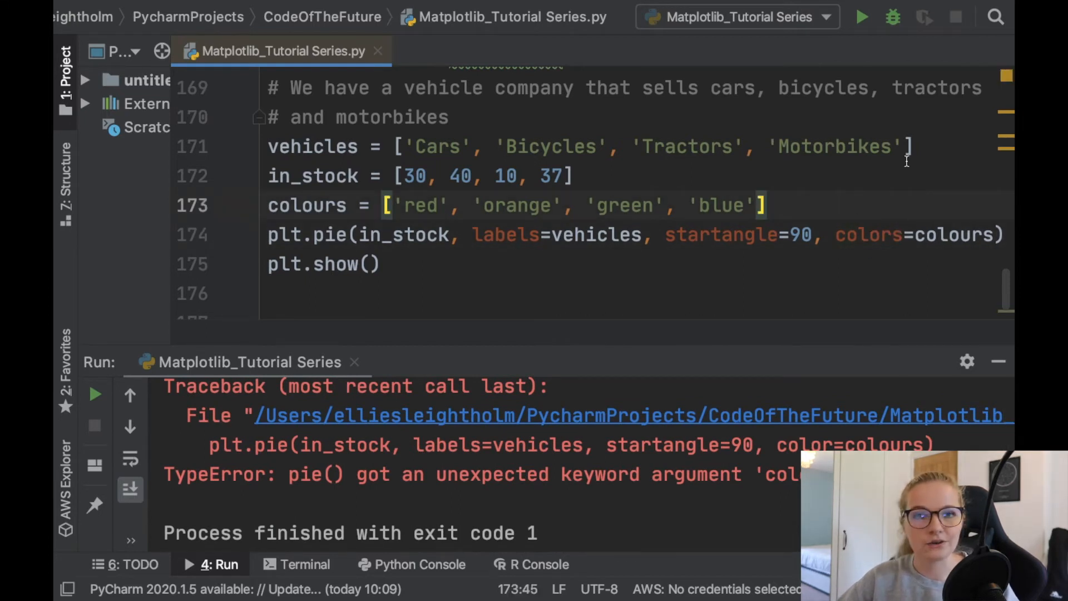
click(862, 16)
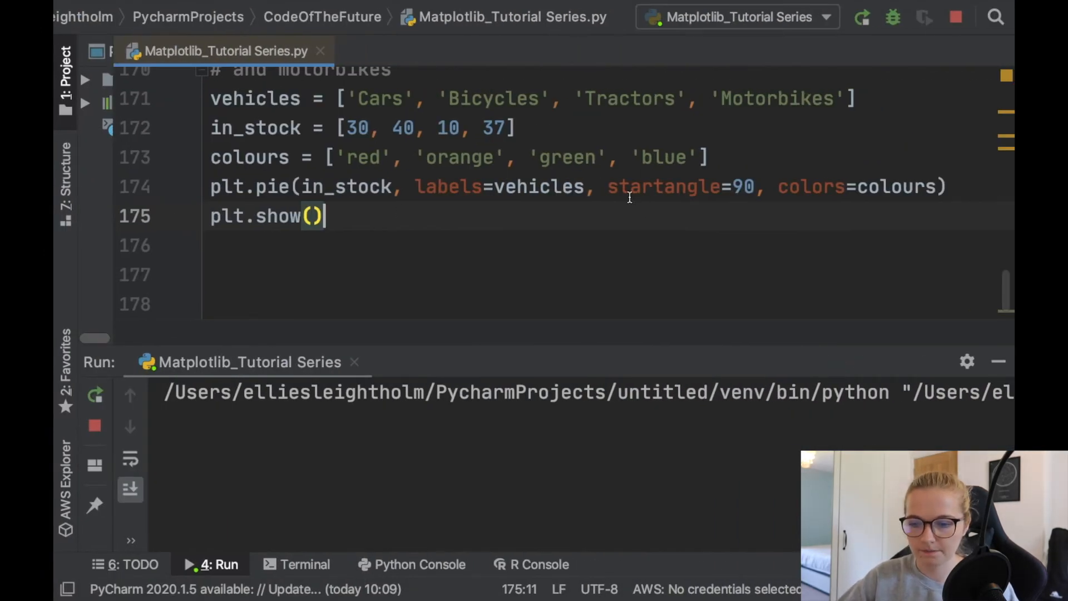
- Add shadow=True to the pie call on a continuation line
click(609, 187)
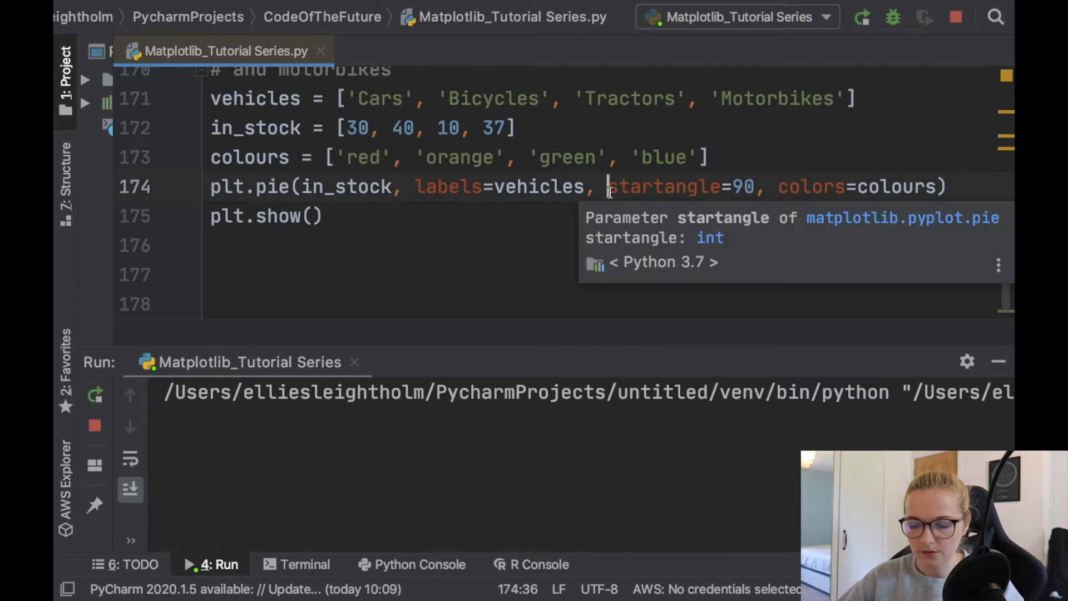
text(,)
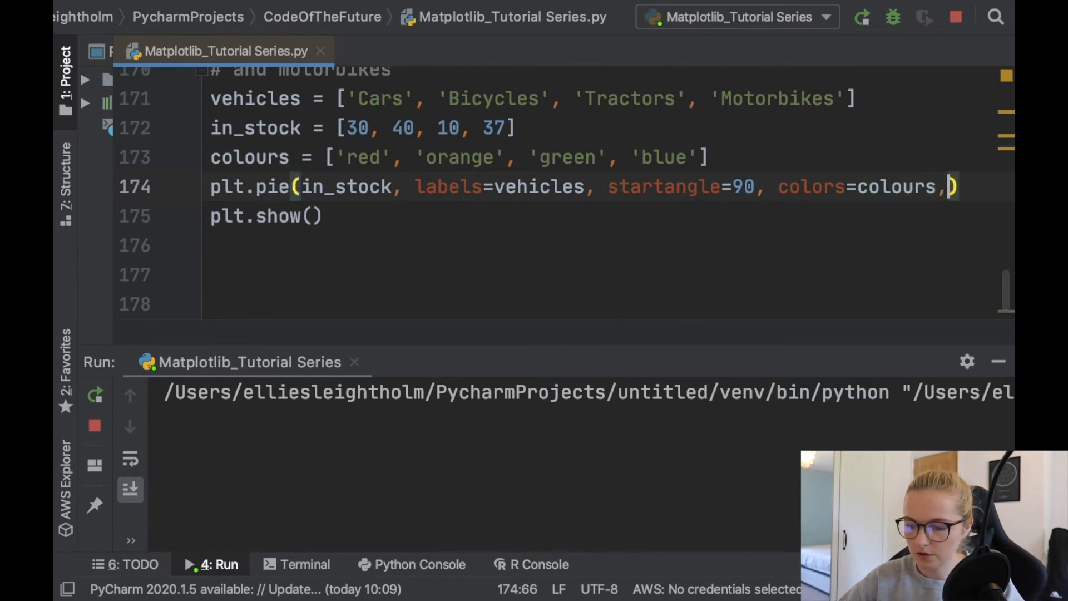
key(enter)
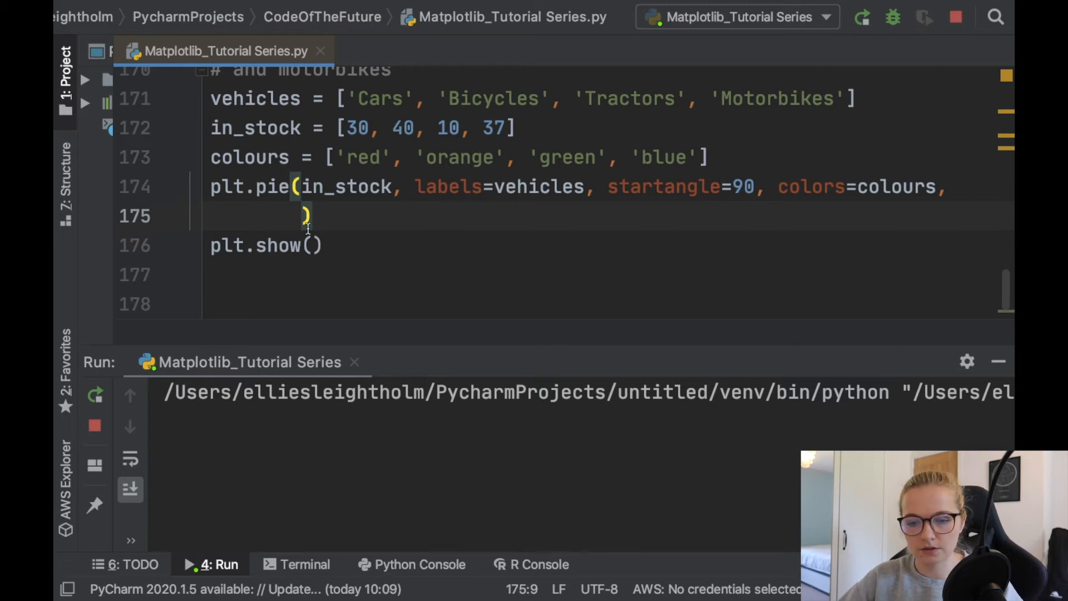
text(shadow=True)
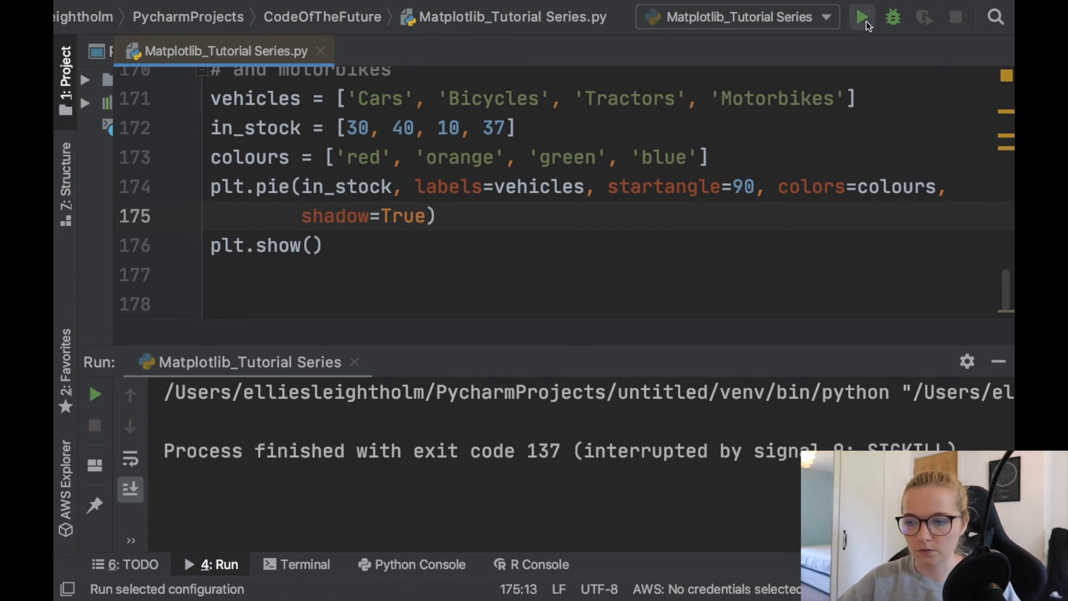
- Run the script to view the shadowed pie chart with red, orange, green and blue slices
click(861, 17)
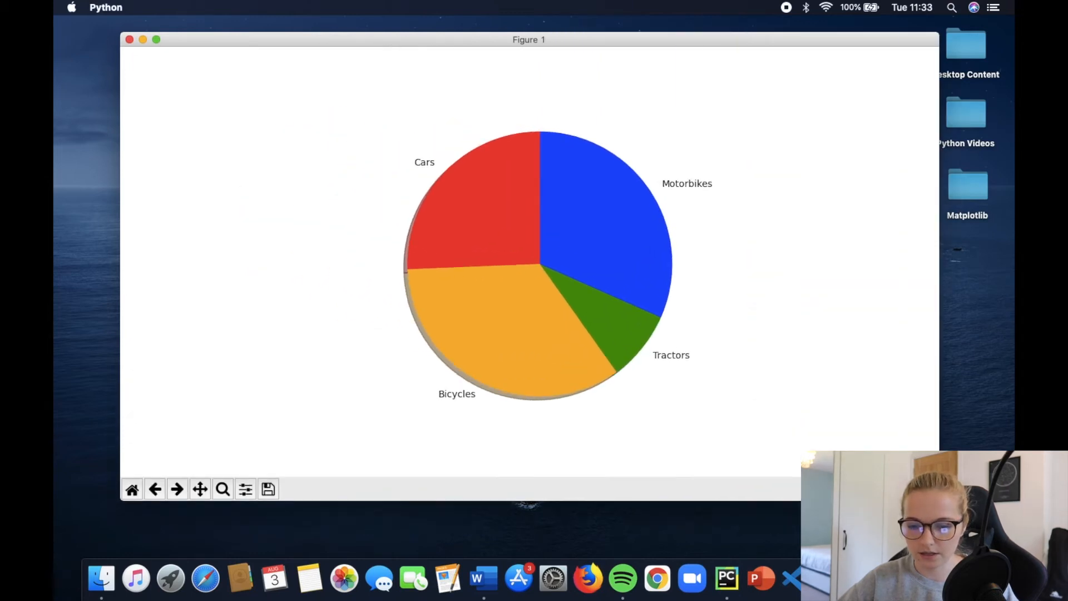
mouse_move(613, 389)
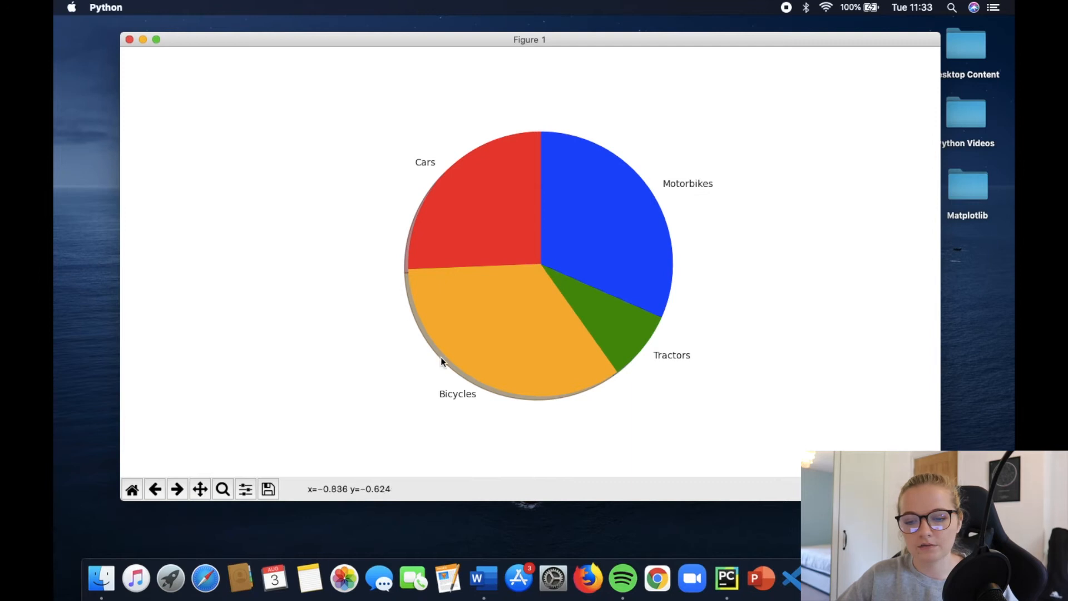
mouse_move(564, 242)
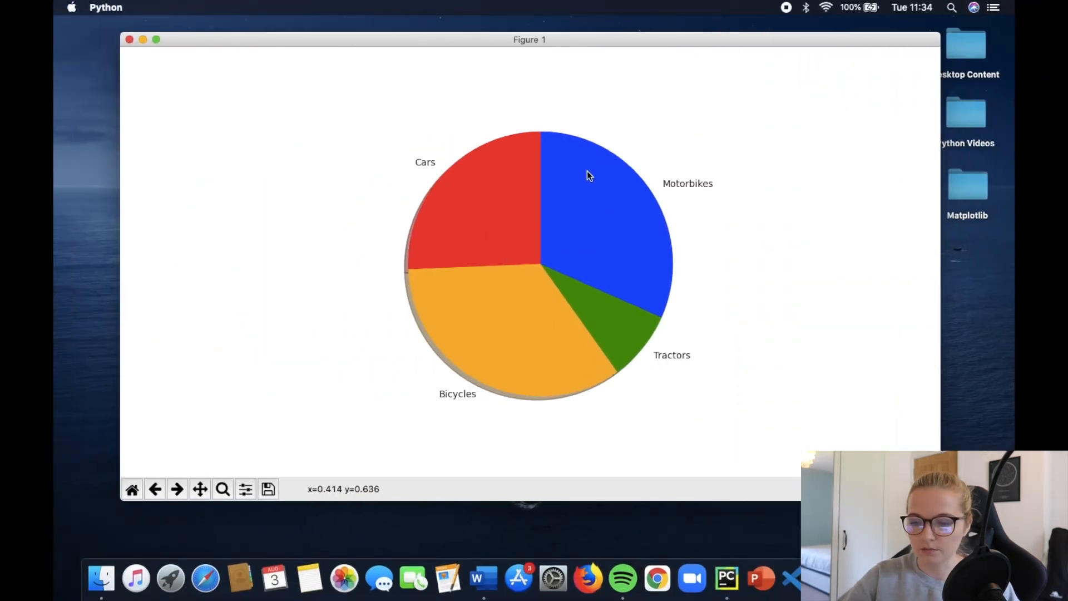
mouse_move(658, 201)
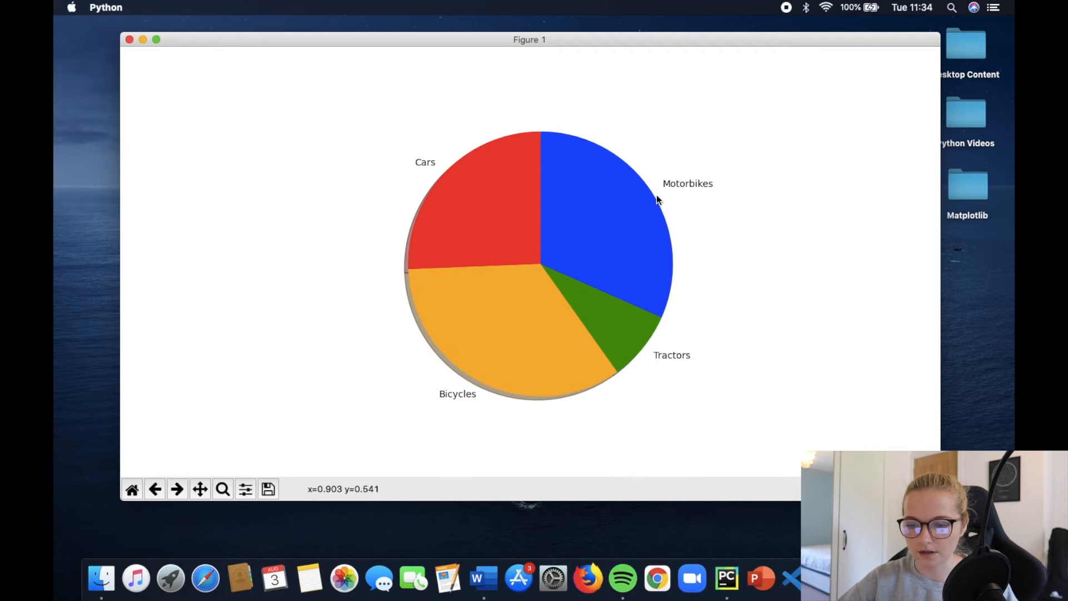
mouse_move(510, 173)
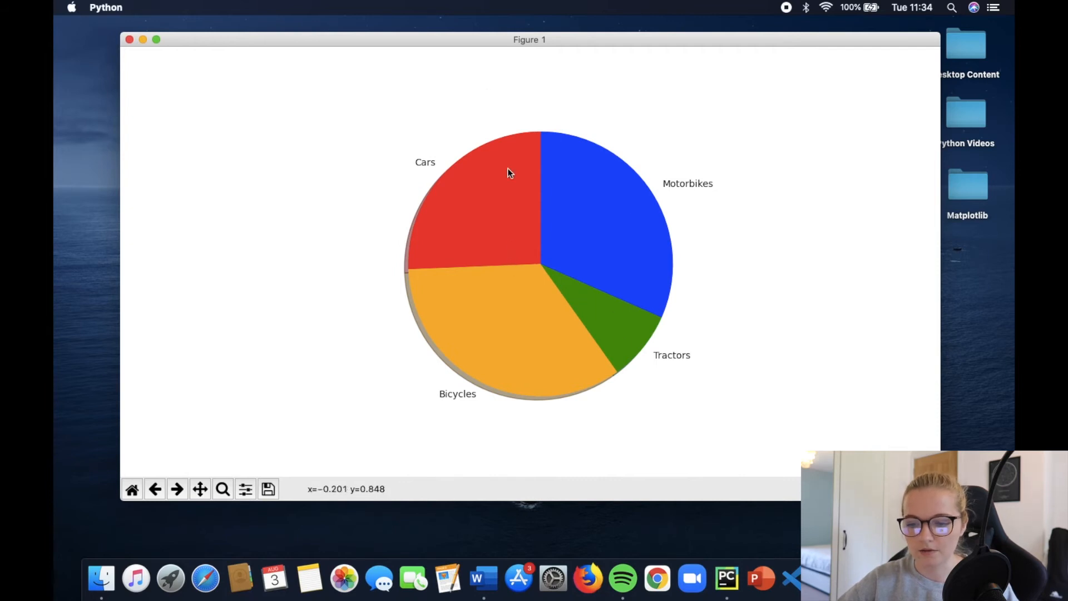
mouse_move(505, 236)
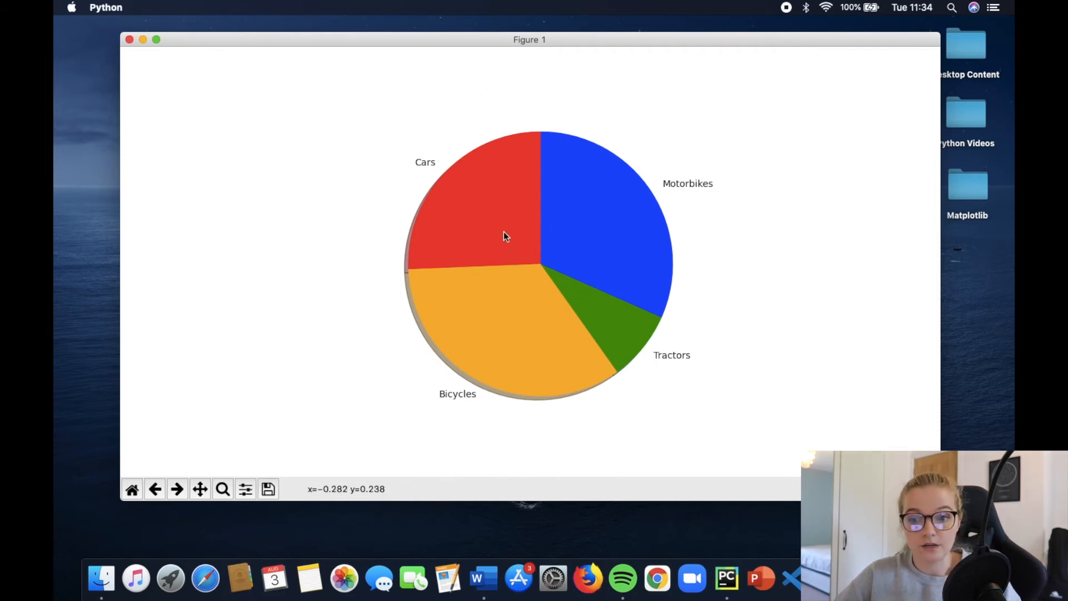
mouse_move(584, 200)
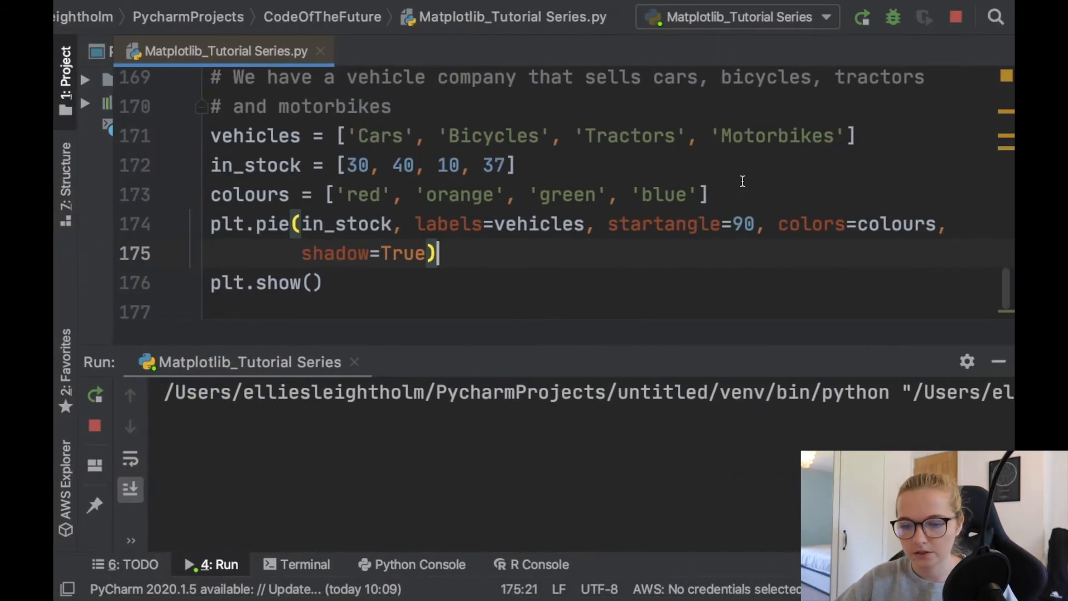
- Define section_out = [0.1, 0, 0, 0] above the plt.pie call to offset only Cars
text(sect)
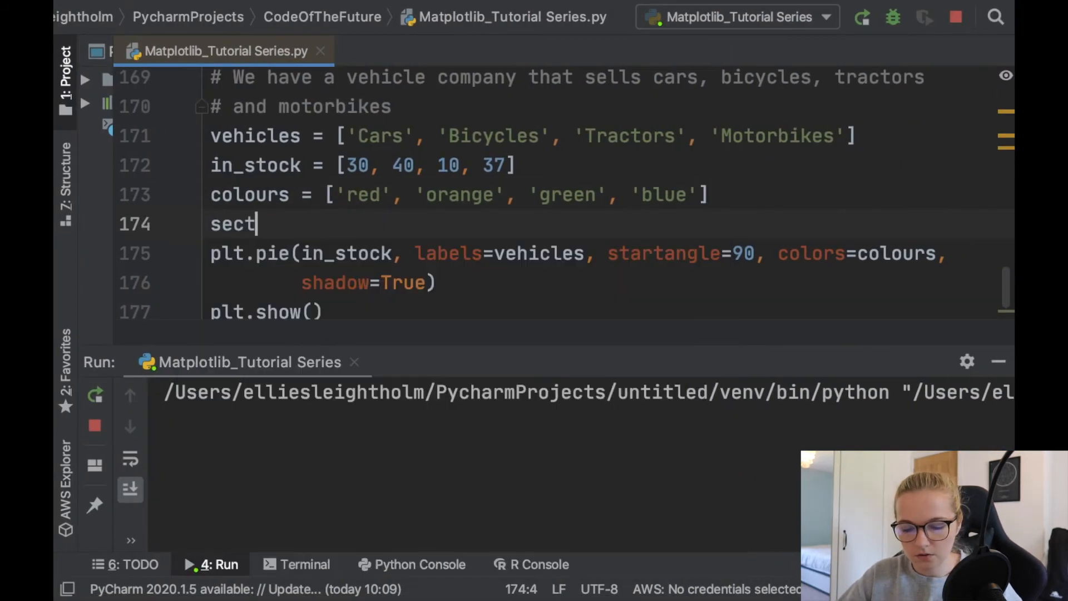
text(ion_out = [0.)
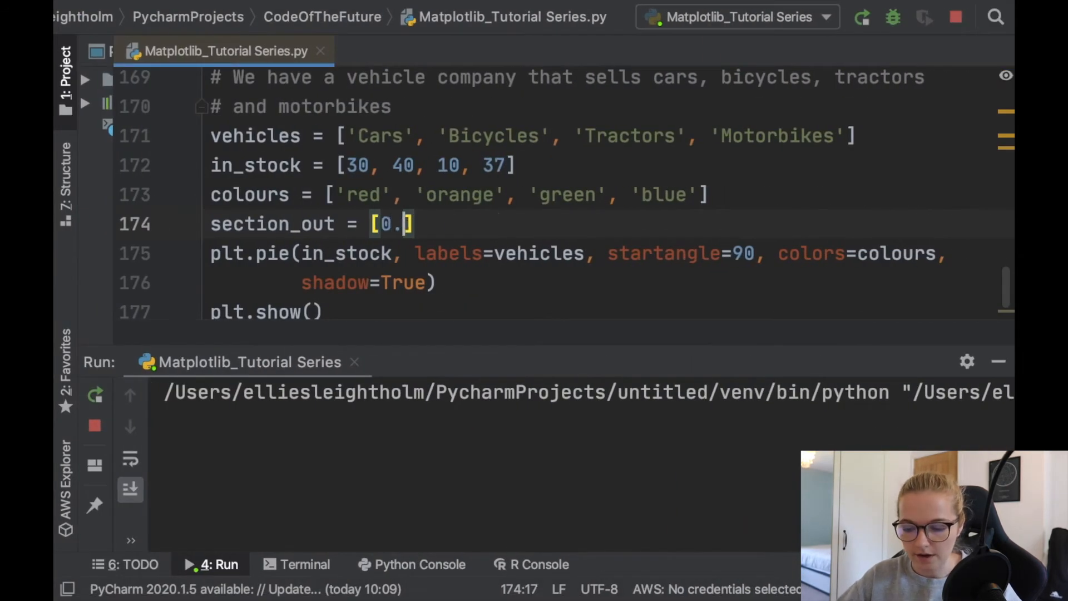
text(1, 0,)
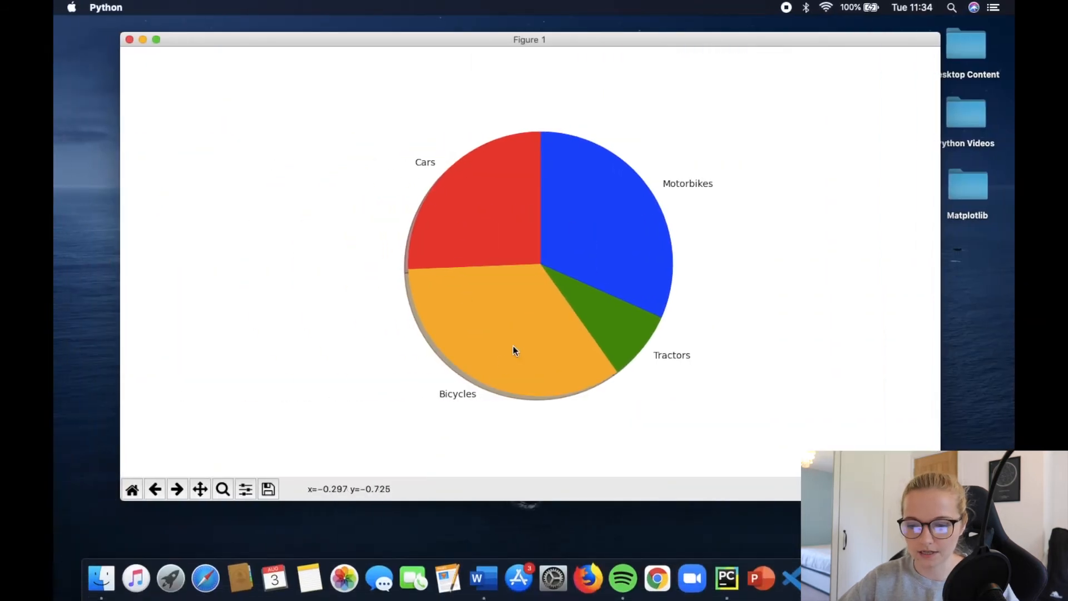
mouse_move(541, 248)
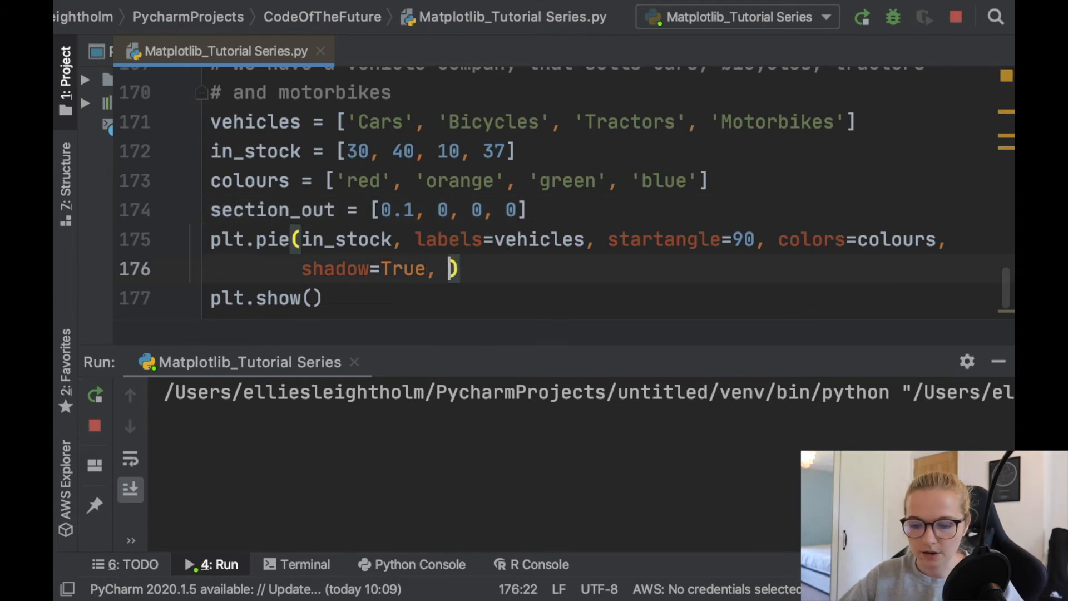
- Pass explode=section_out to plt.pie and run to see the Cars slice pulled out
text(explo)
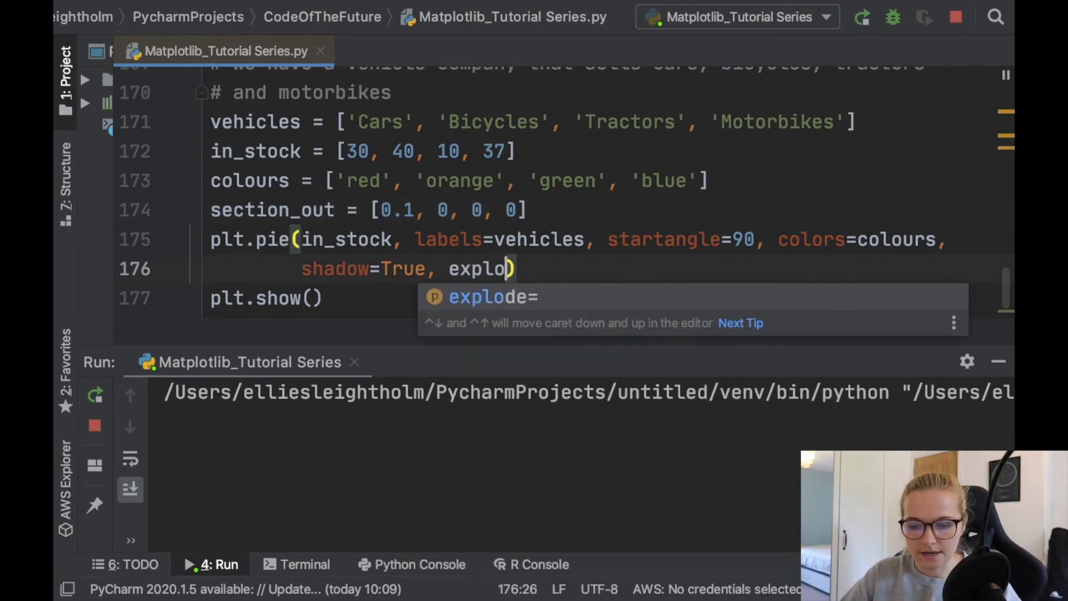
text(de=section_out)
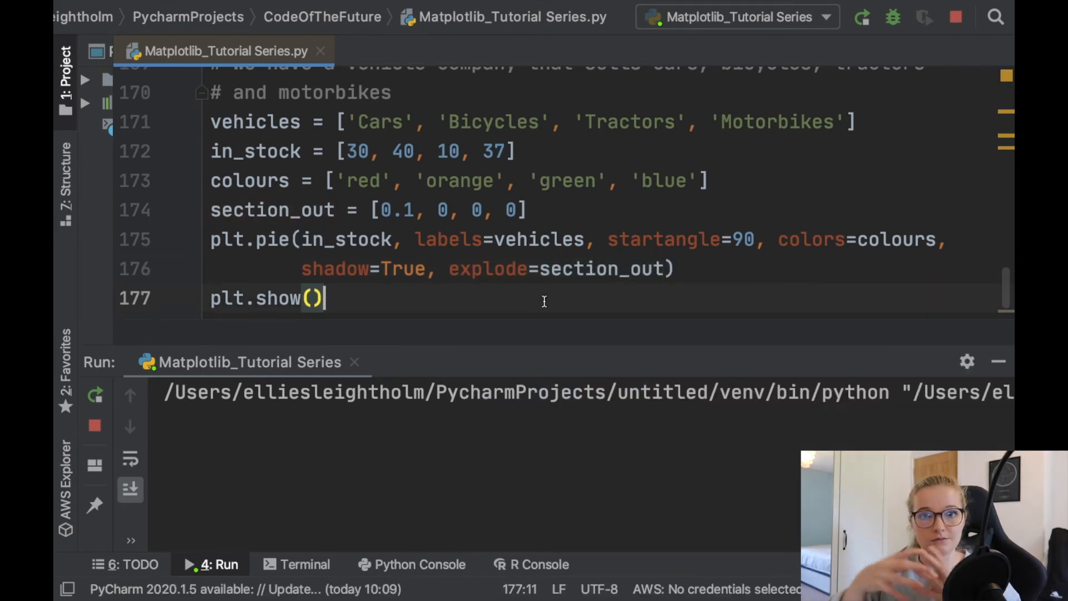
mouse_move(674, 279)
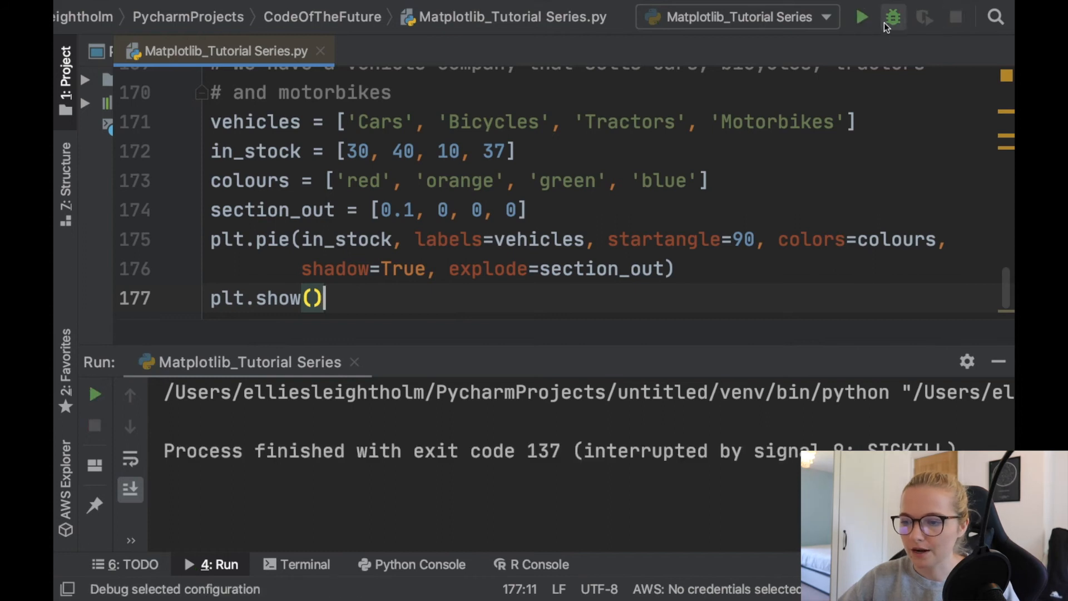
click(861, 16)
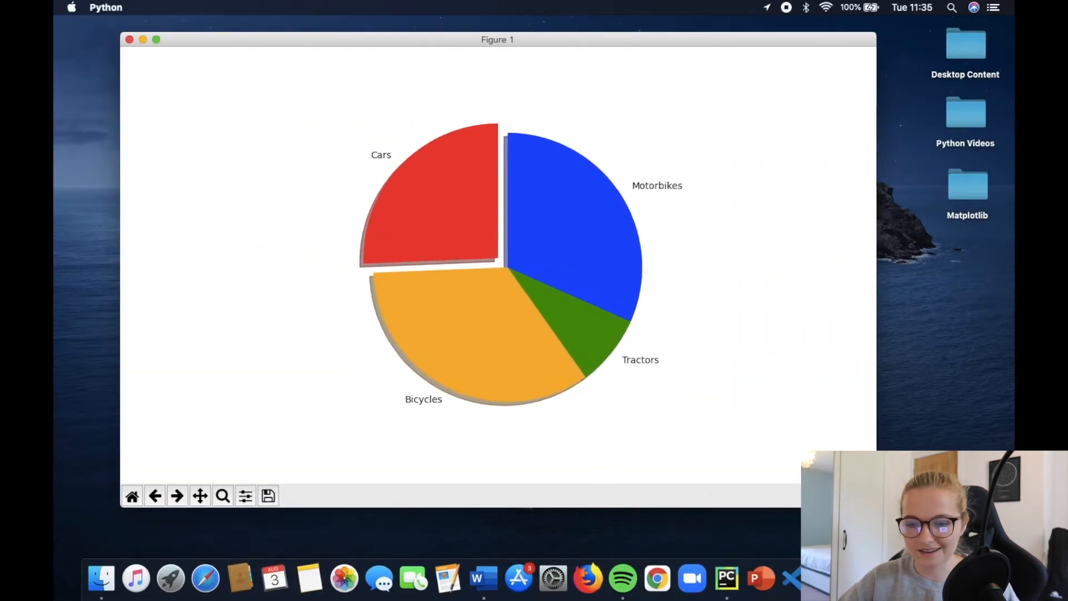
mouse_move(481, 175)
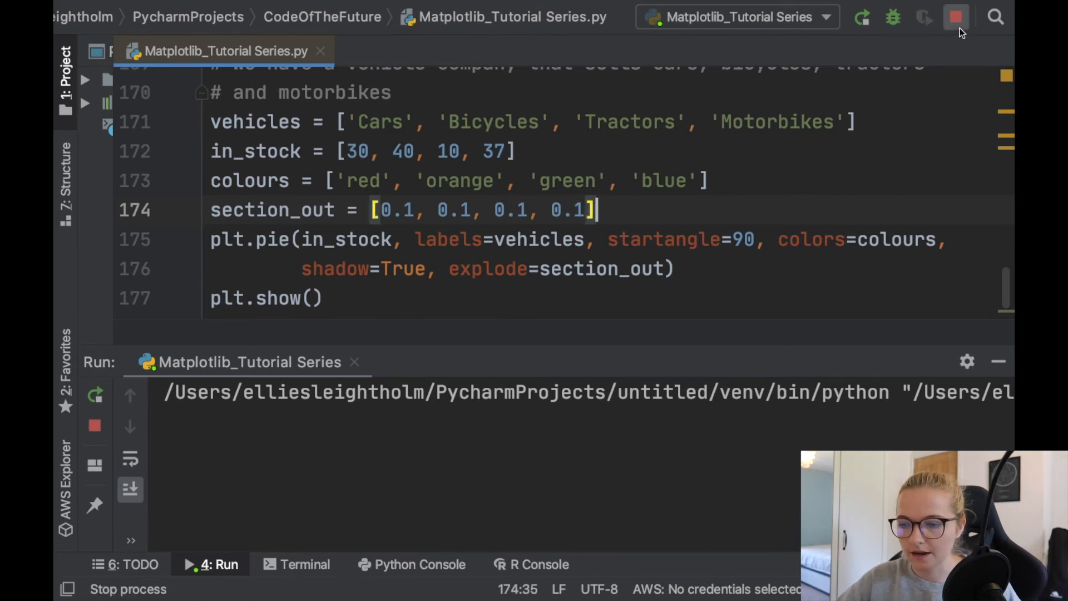
- Stop the previous run and edit section_out so only Tractors and Motorbikes are offset
click(955, 17)
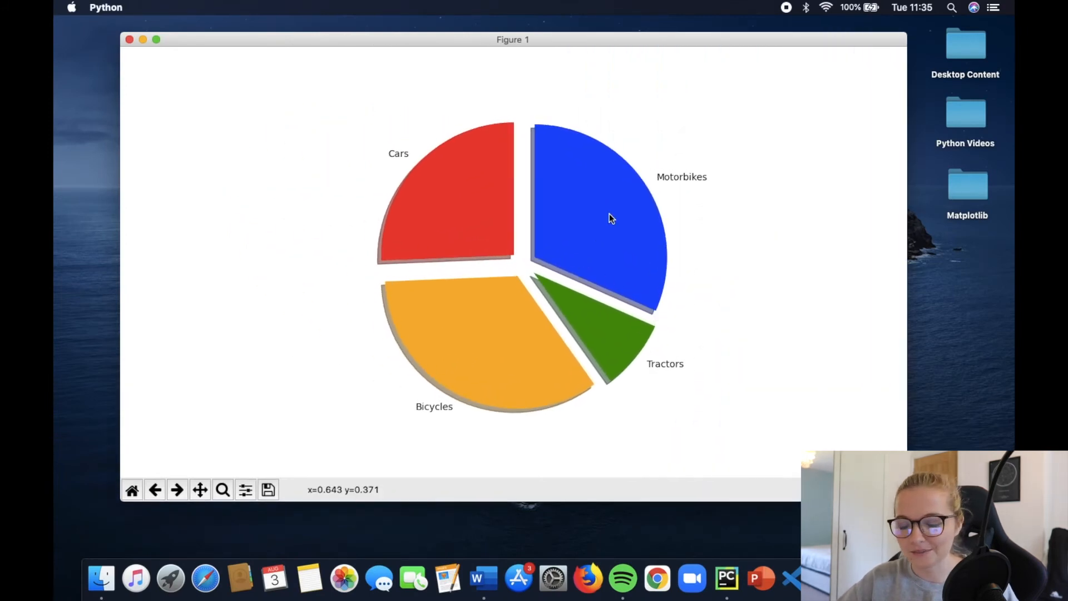
mouse_move(566, 191)
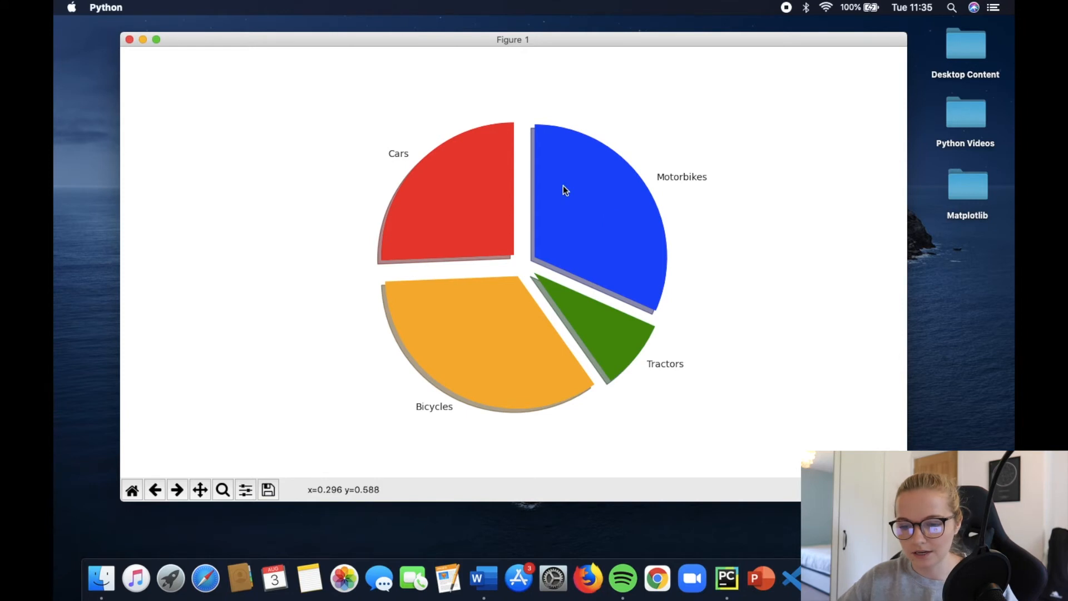
mouse_move(563, 183)
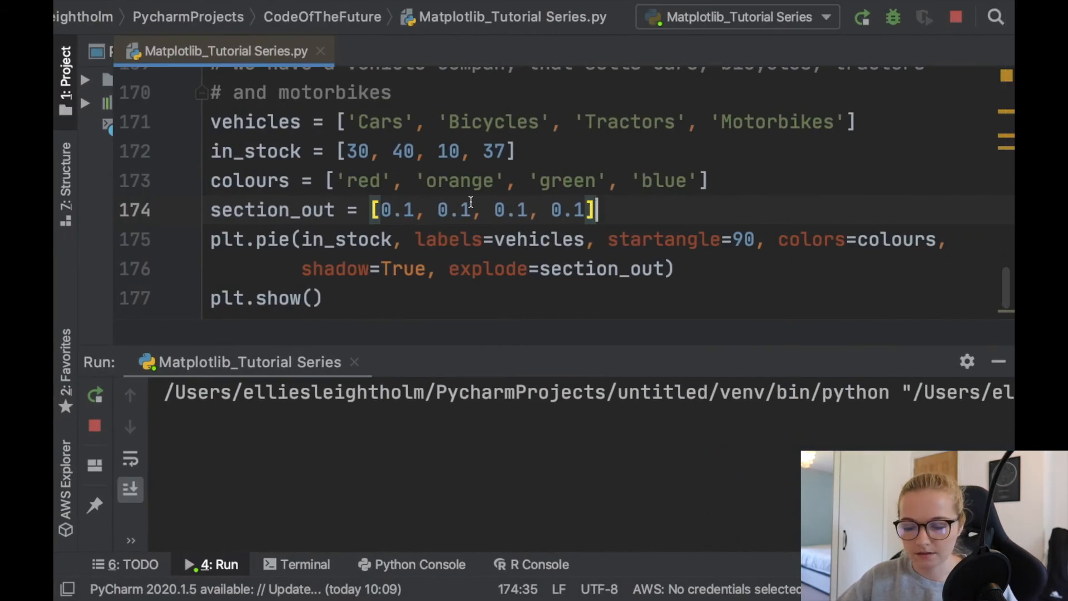
key(Backspace)
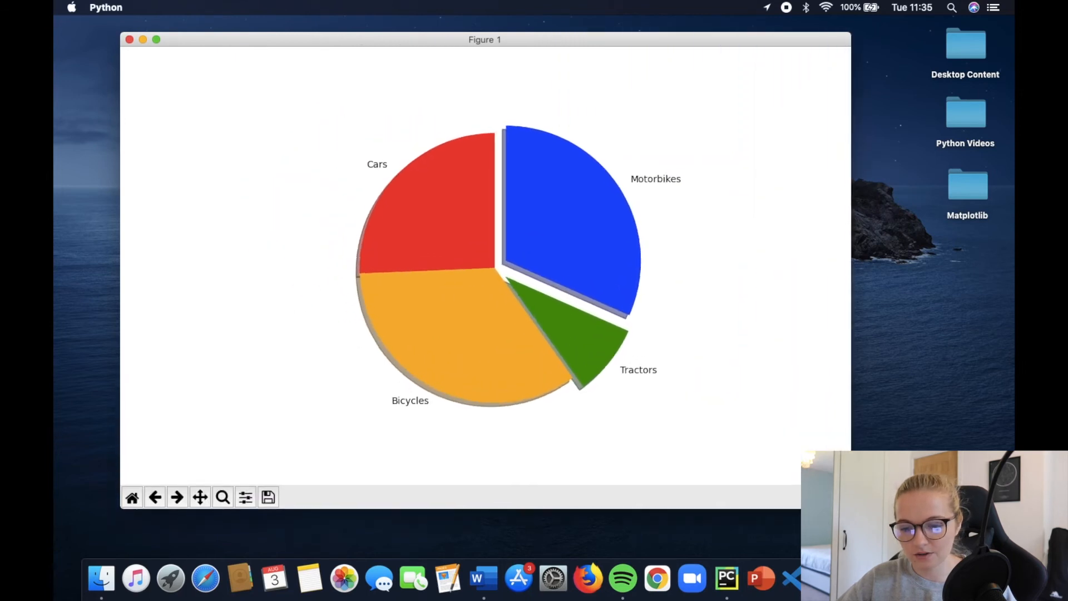
mouse_move(623, 356)
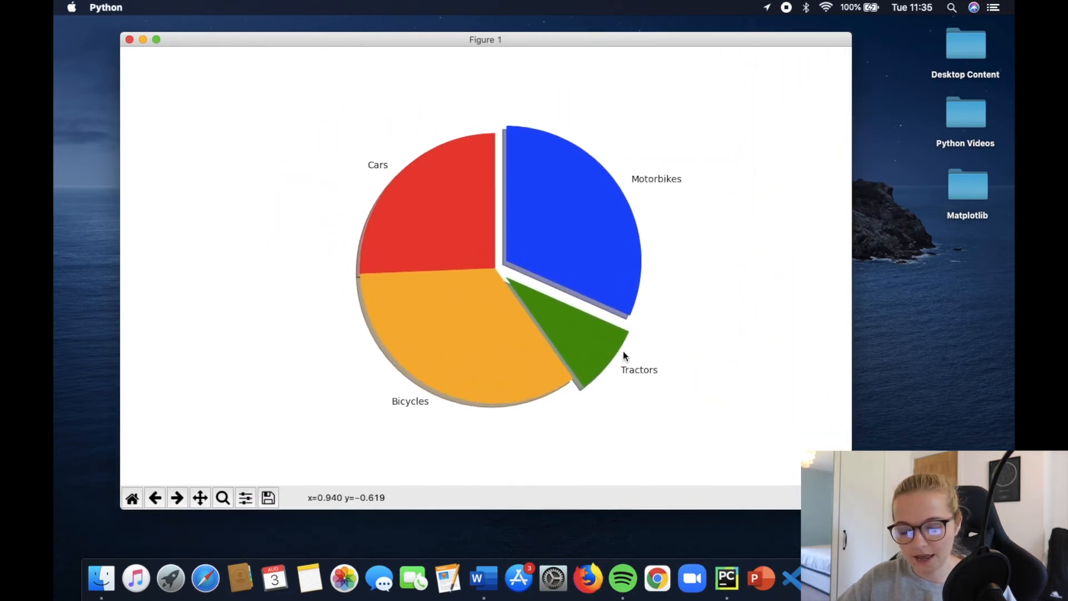
mouse_move(545, 339)
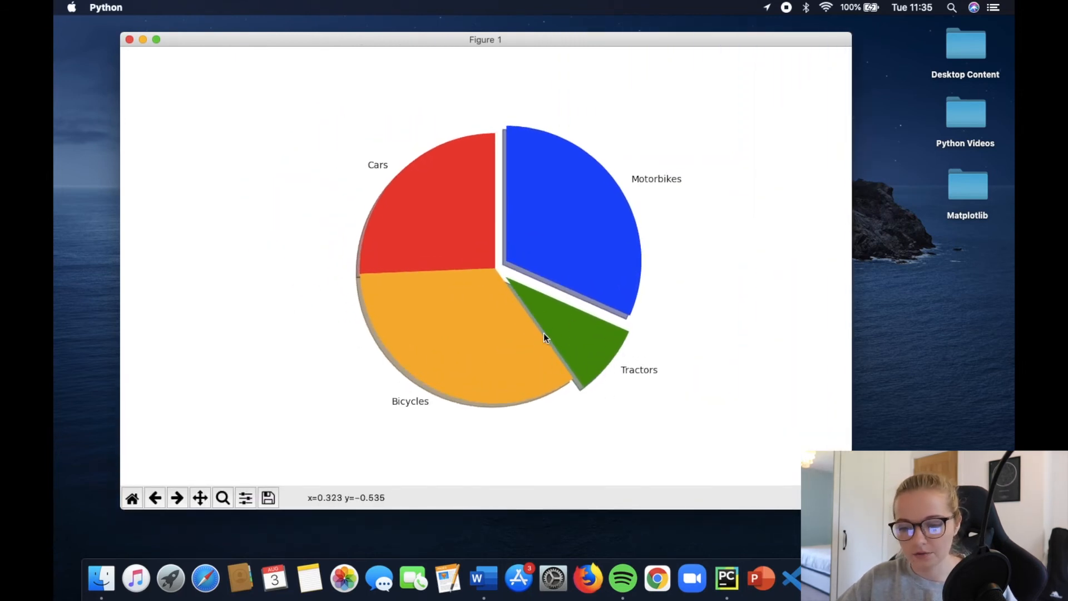
mouse_move(545, 343)
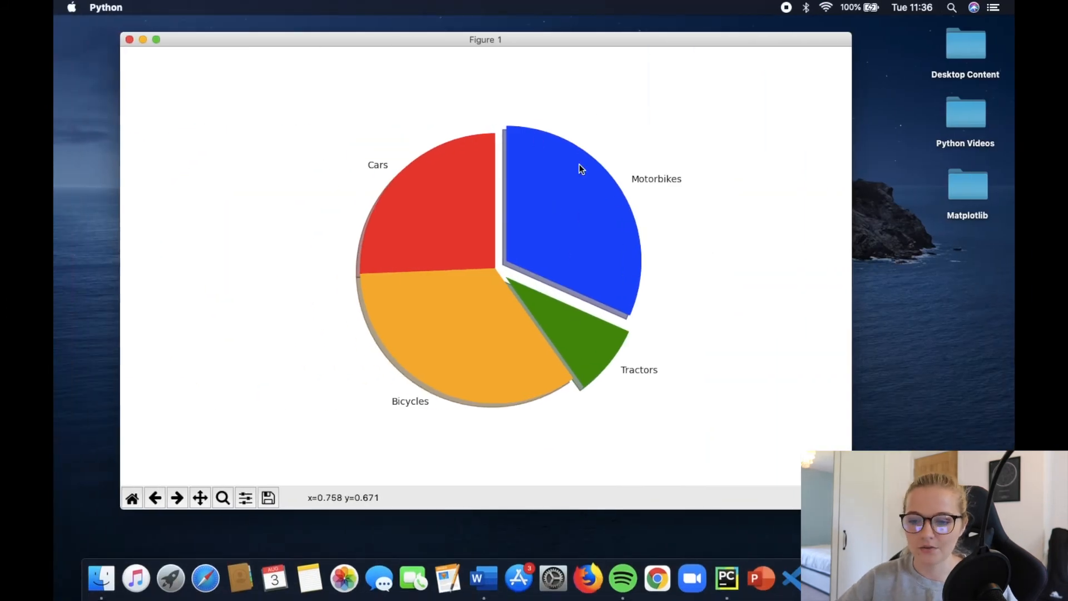
mouse_move(572, 351)
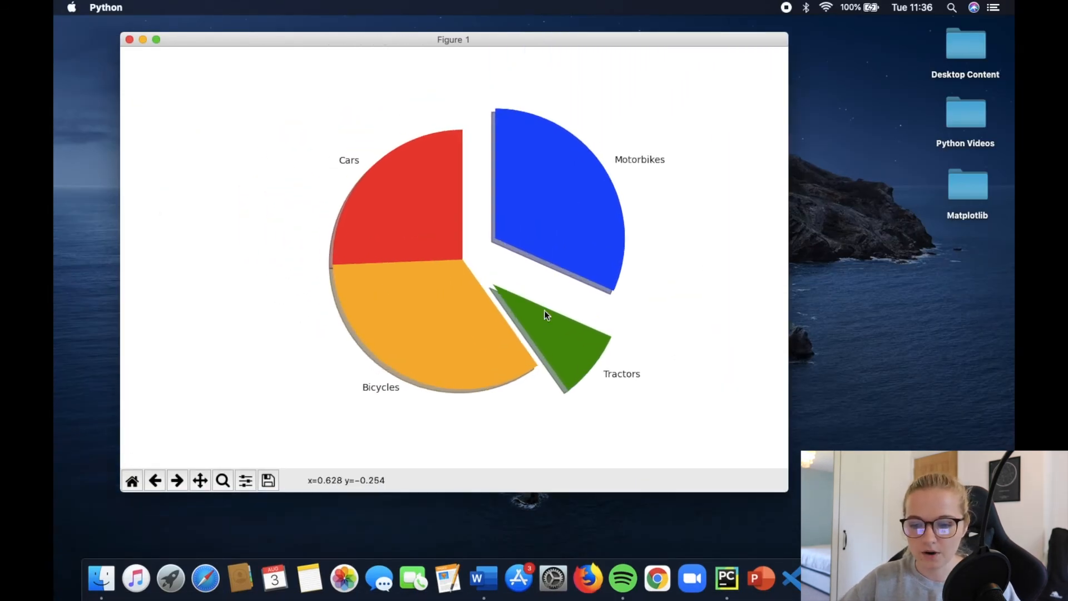
mouse_move(566, 289)
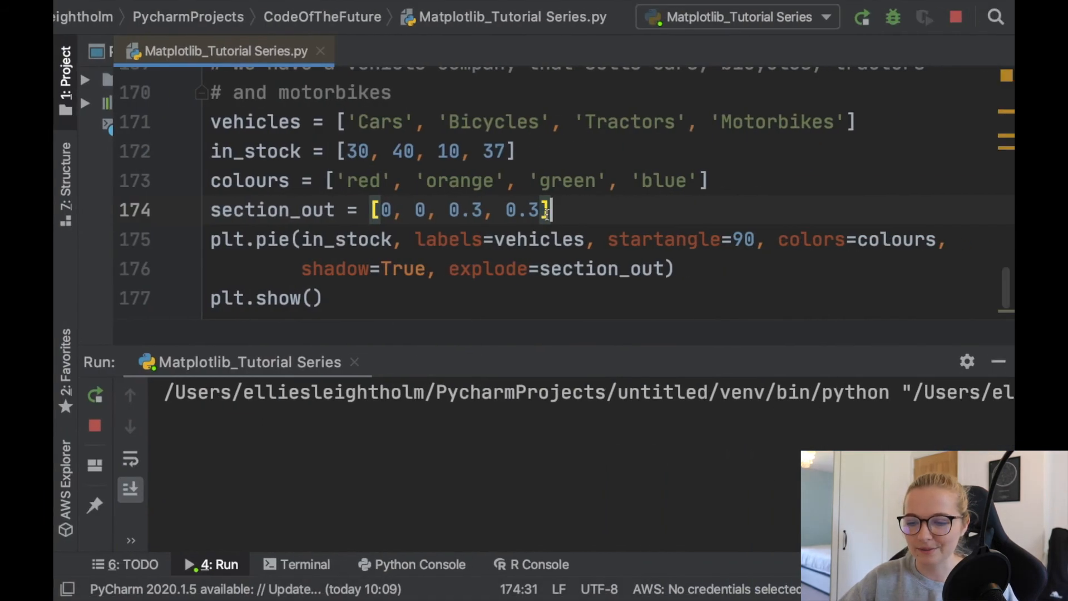
- Set section_out to [0.1, 0.1, 0.1, 0.1] and run with every slice pulled out
key(Backspace)
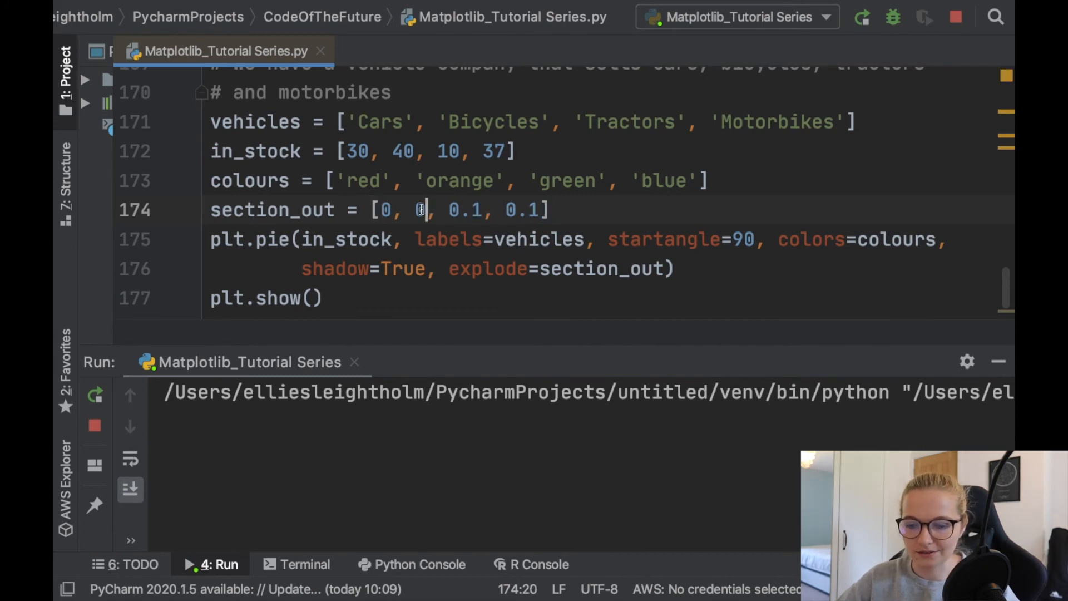
text(0.1, 0.1, 0.1, 0.1)
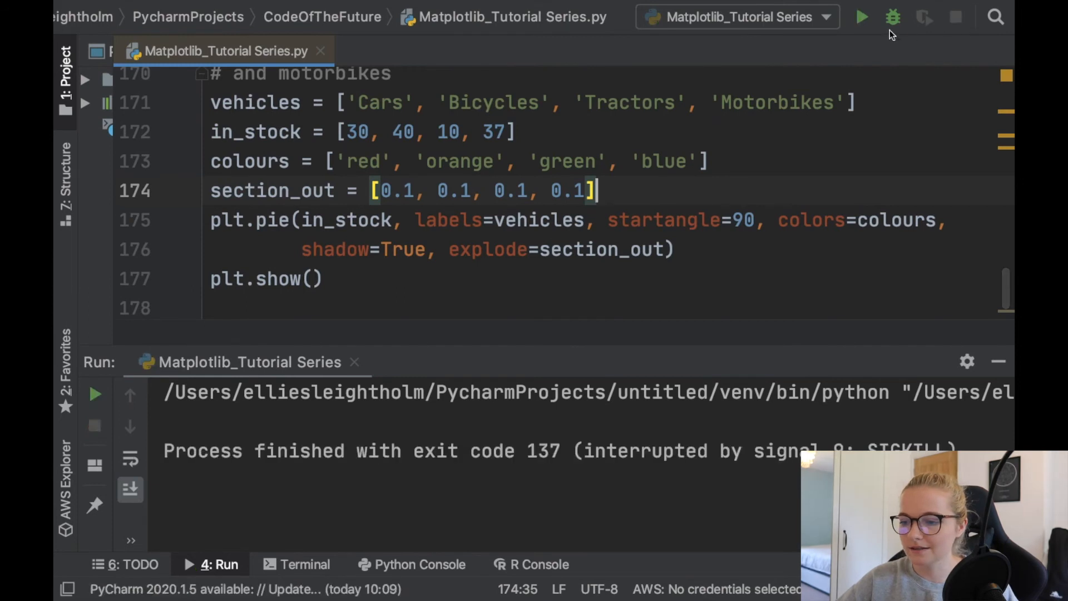
click(861, 17)
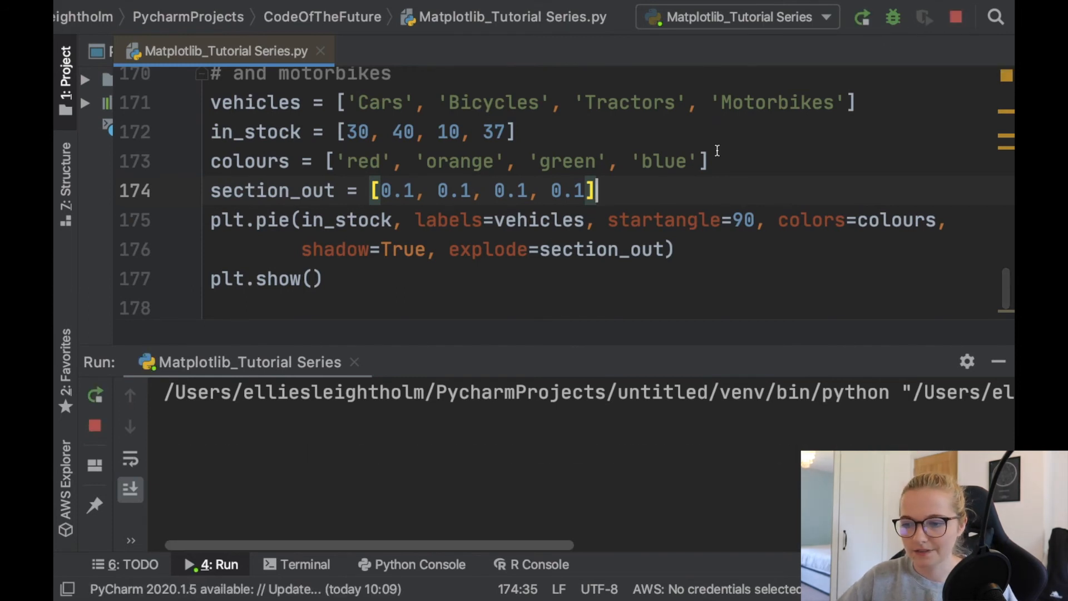
- Try shadow=False, then revert to shadow=True and rerun the chart
click(211, 563)
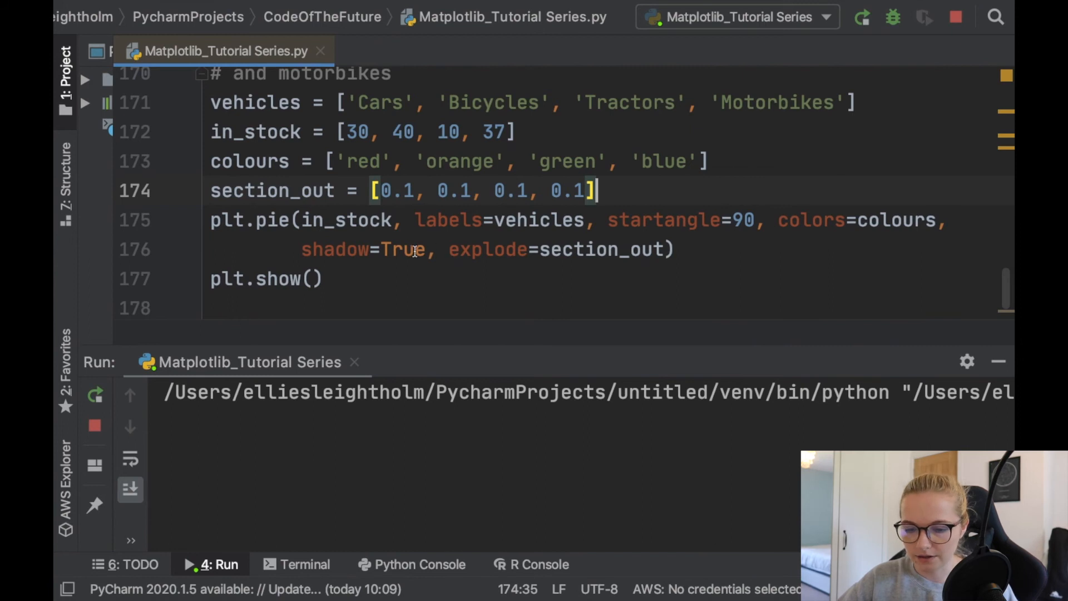
text(Fals)
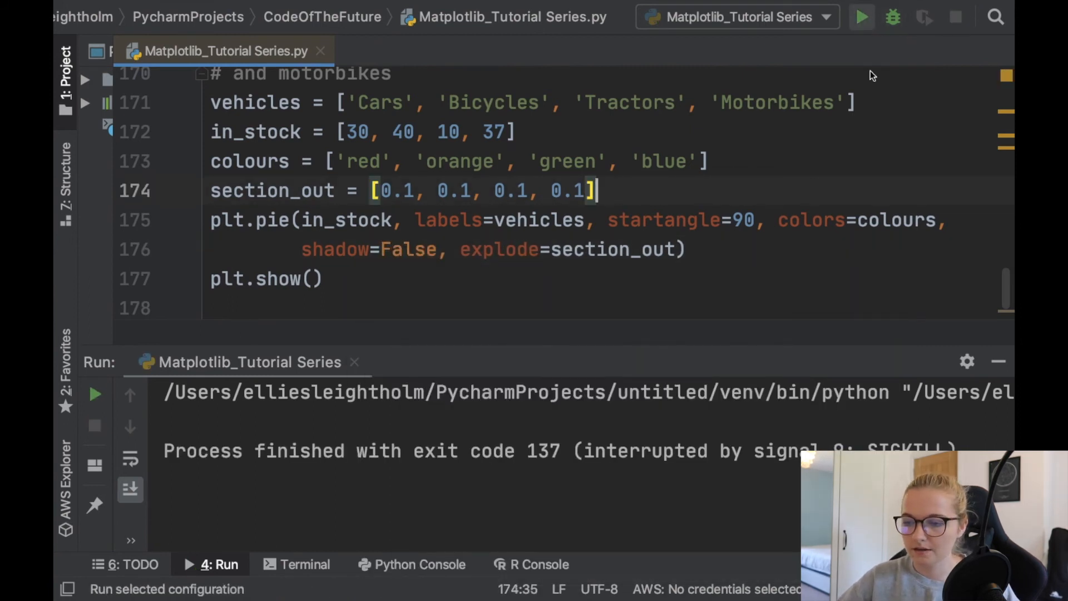
click(860, 16)
text(Tru)
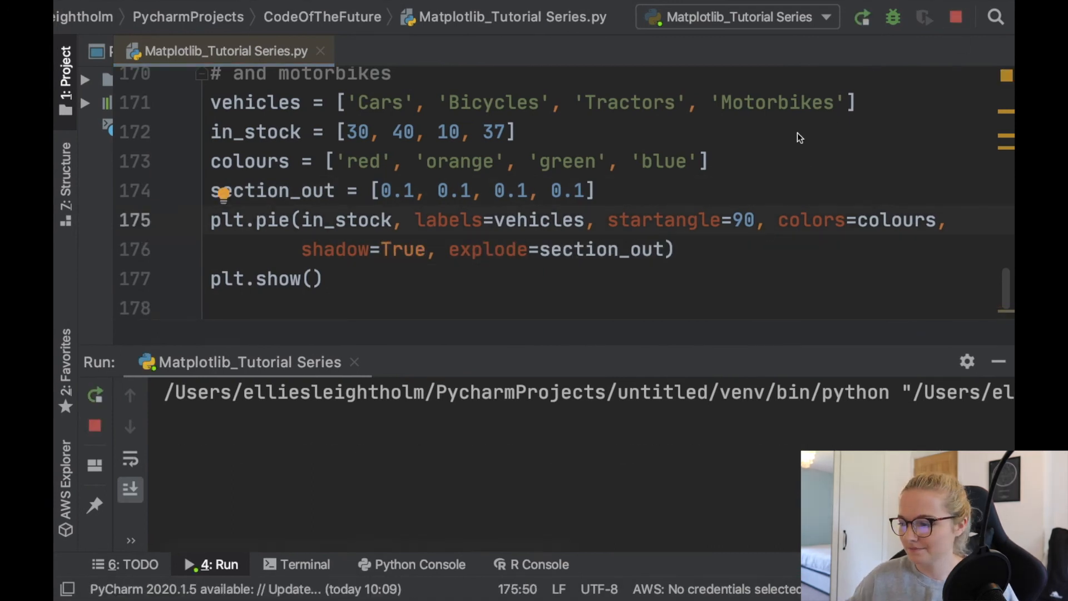
click(862, 16)
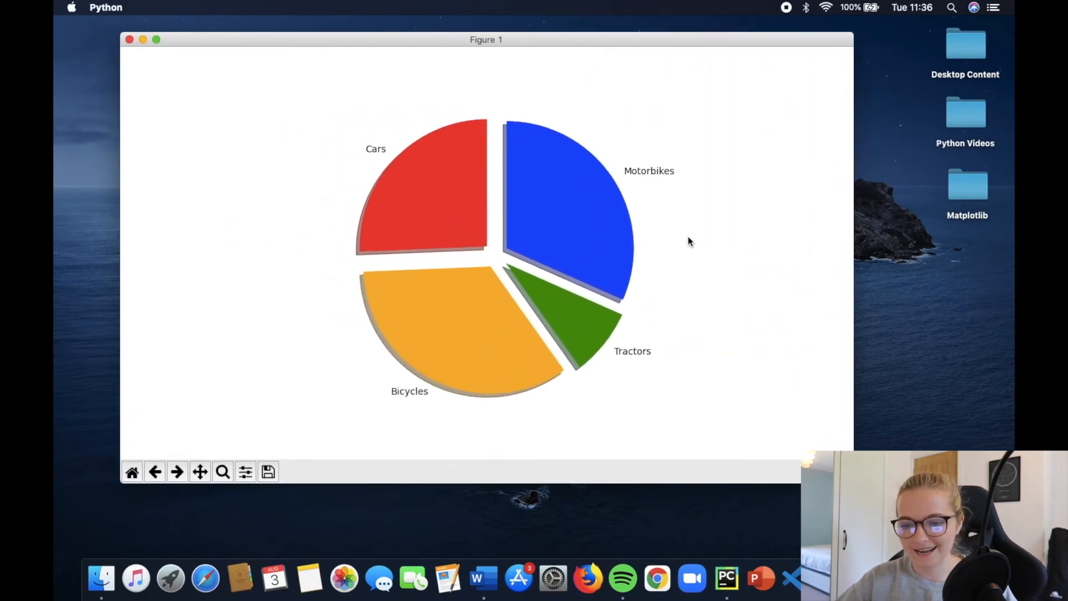
mouse_move(564, 219)
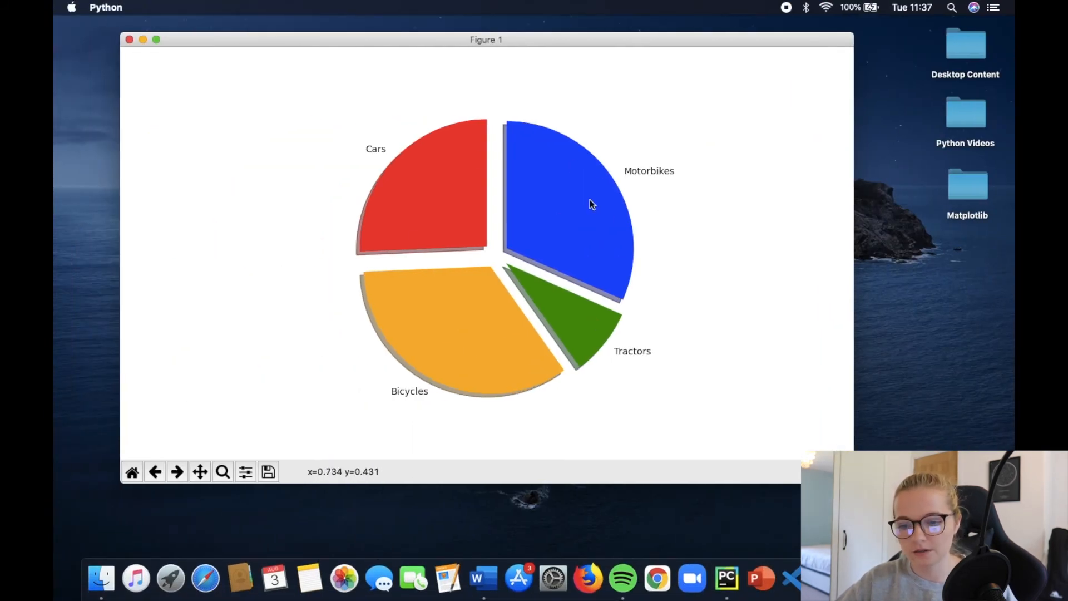
mouse_move(403, 205)
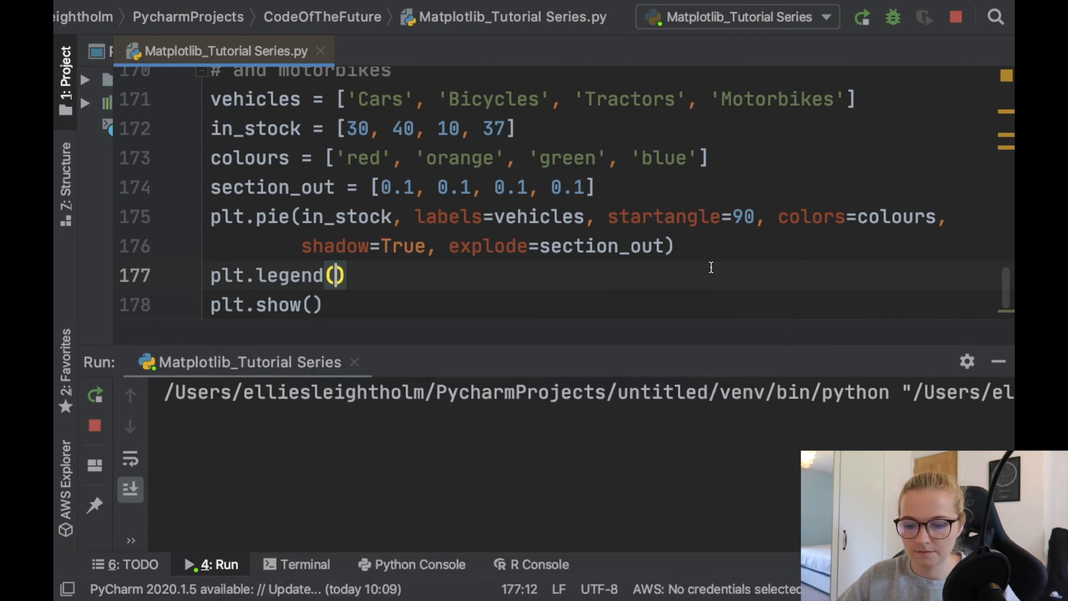
- Add loc='upper right' to plt.legend() and run to check the legend placement
scroll(up, 3)
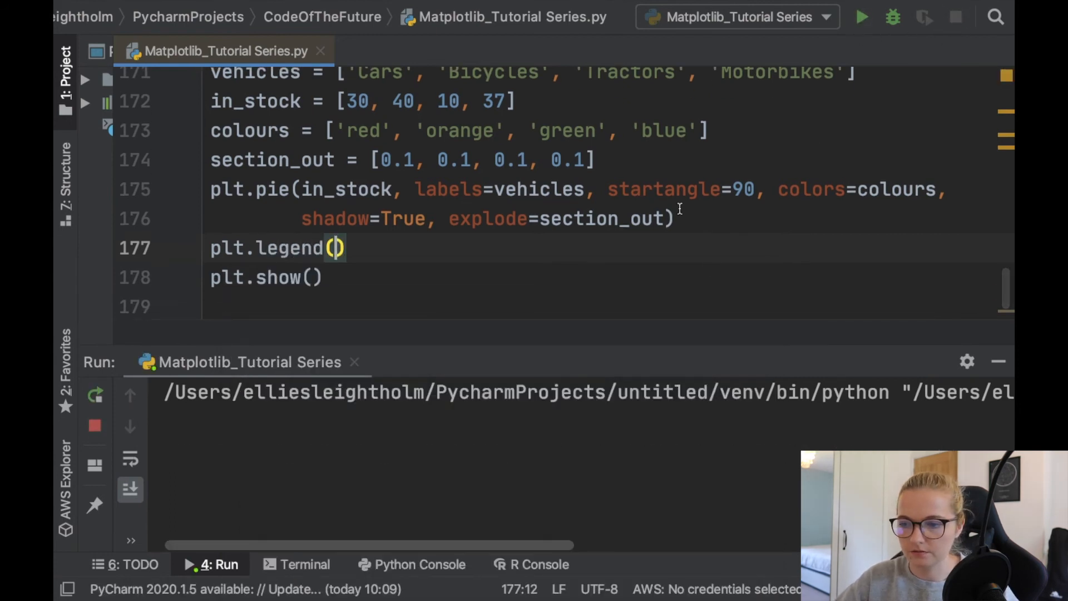
click(860, 16)
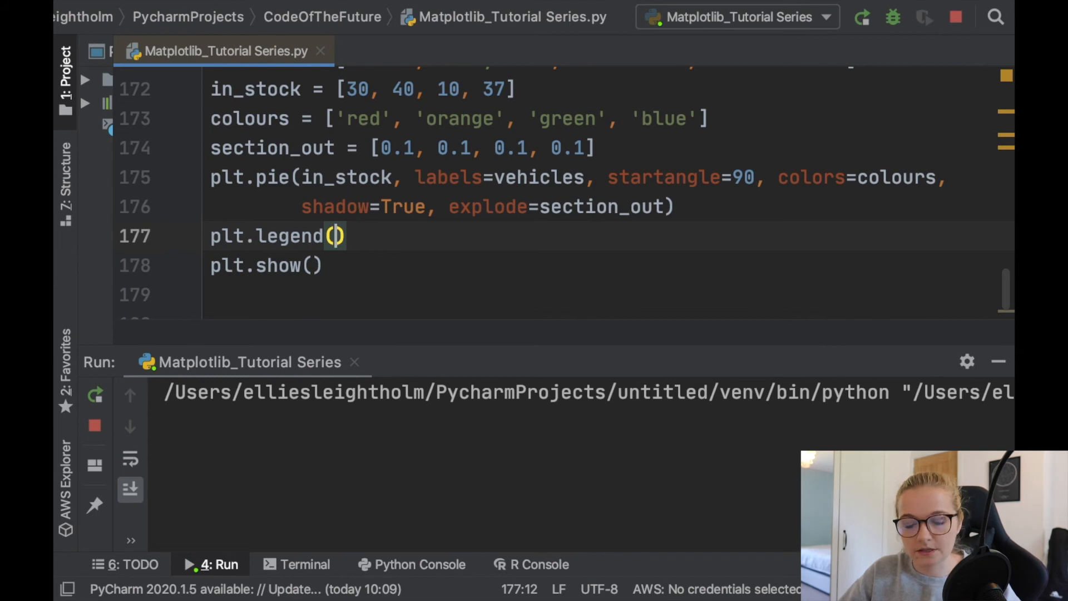
text(loc)
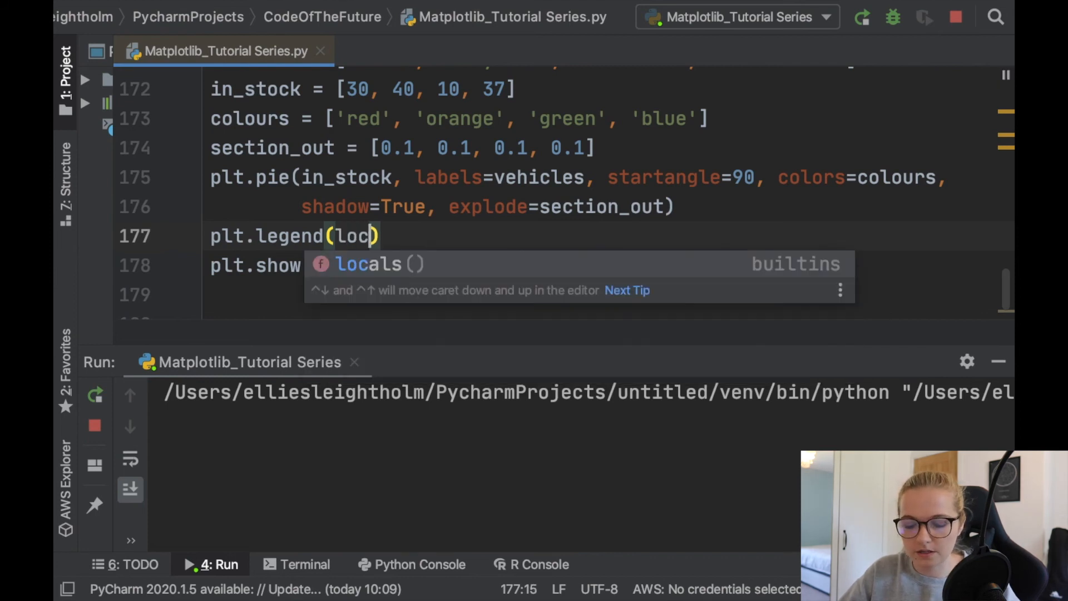
text(='up')
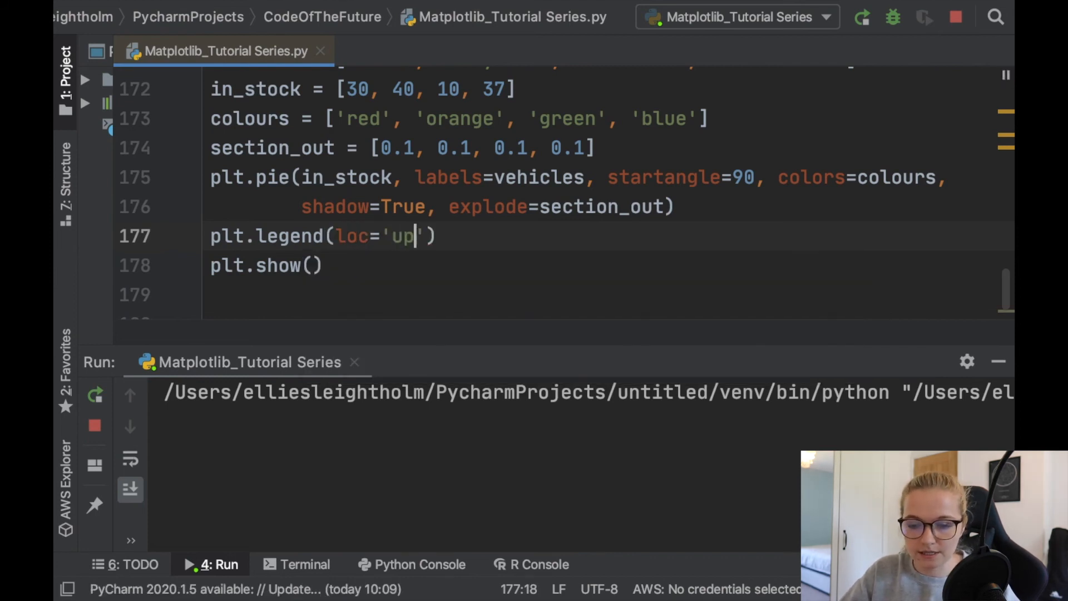
text(per right)
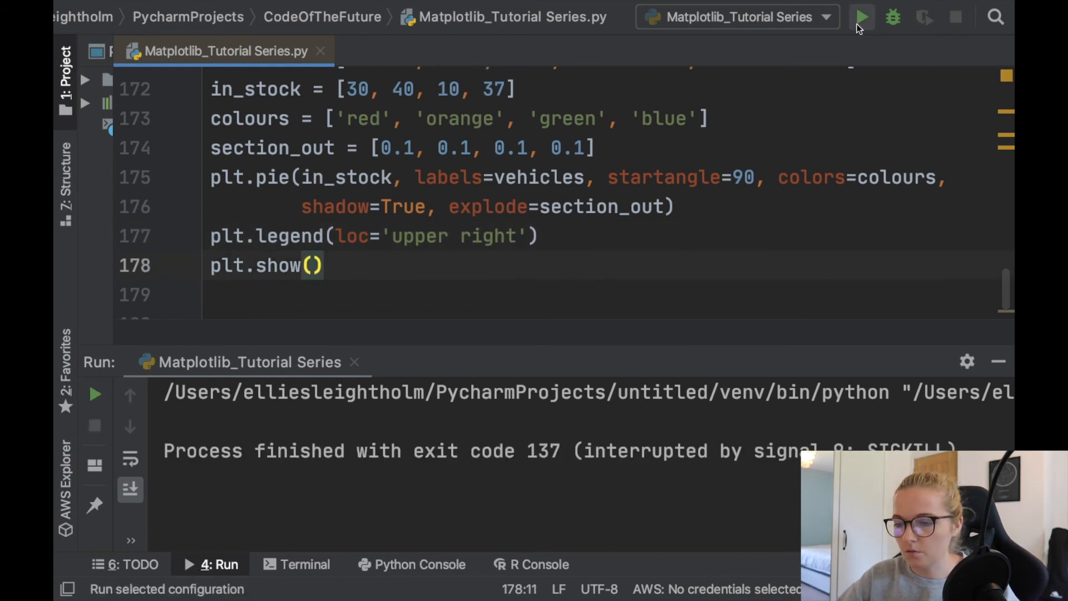
click(861, 16)
text(lef)
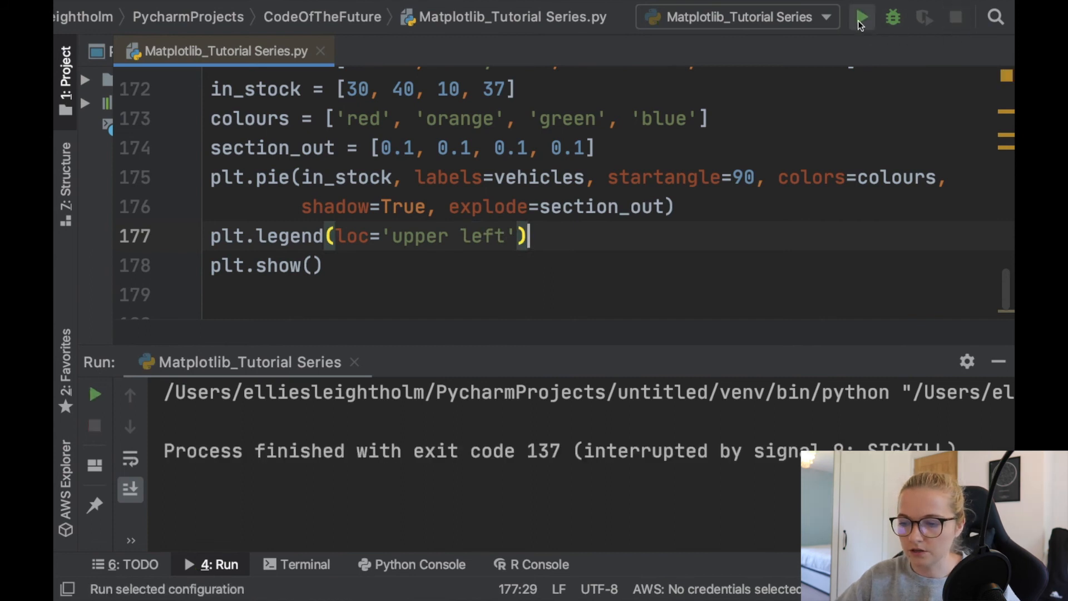
- Change the legend location to 'upper left' and rerun the script
click(862, 17)
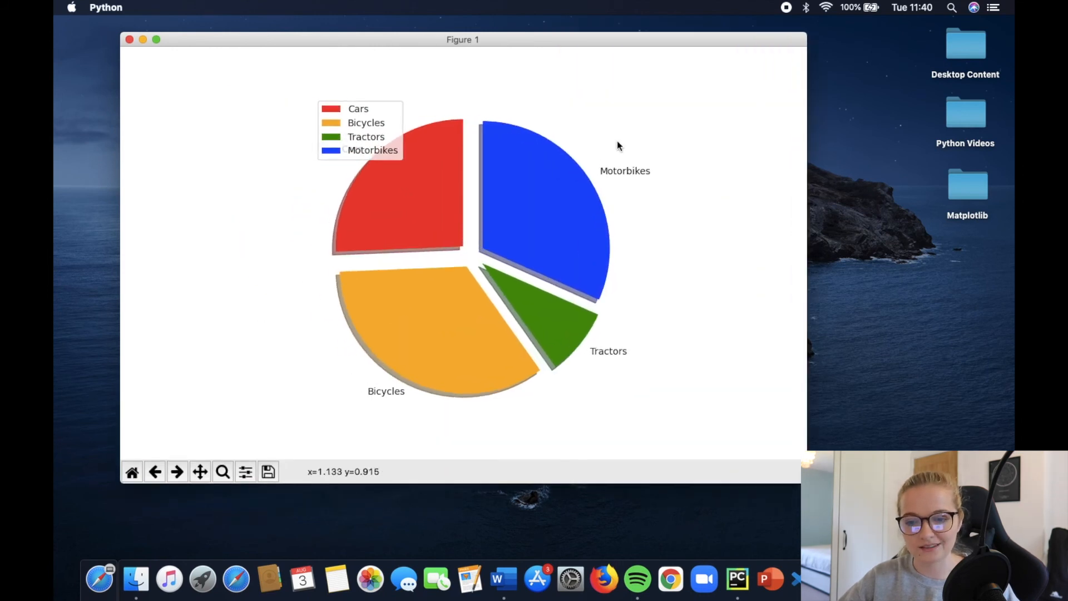
mouse_move(664, 213)
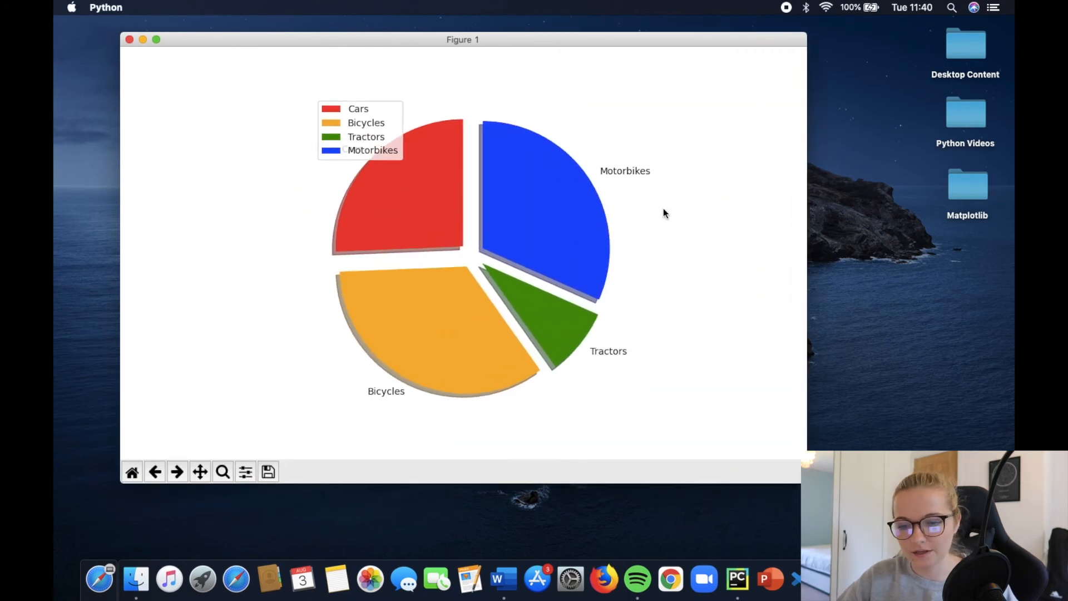
mouse_move(420, 164)
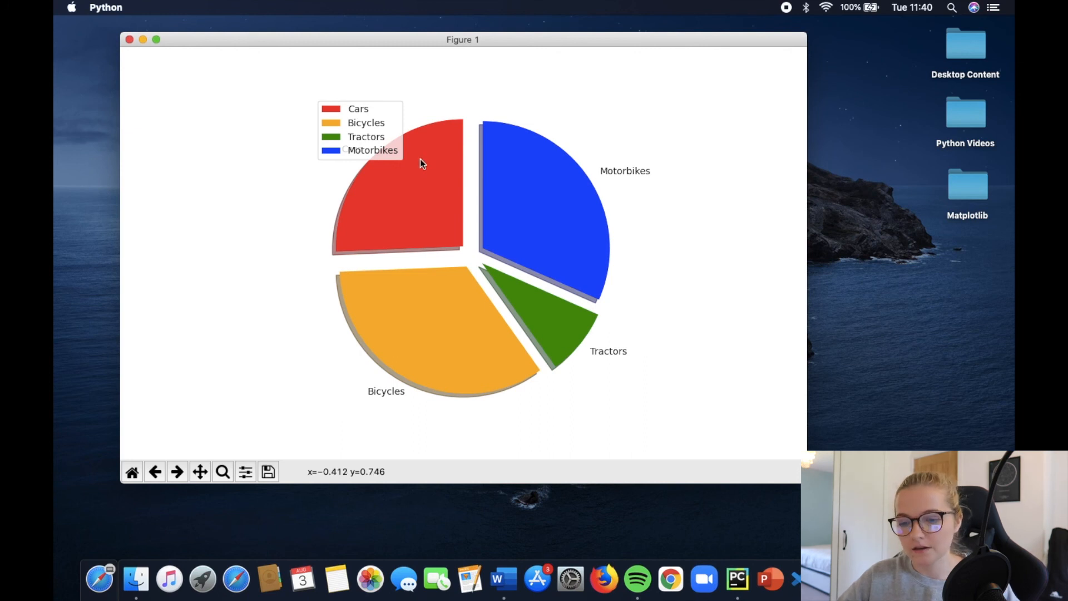
mouse_move(401, 160)
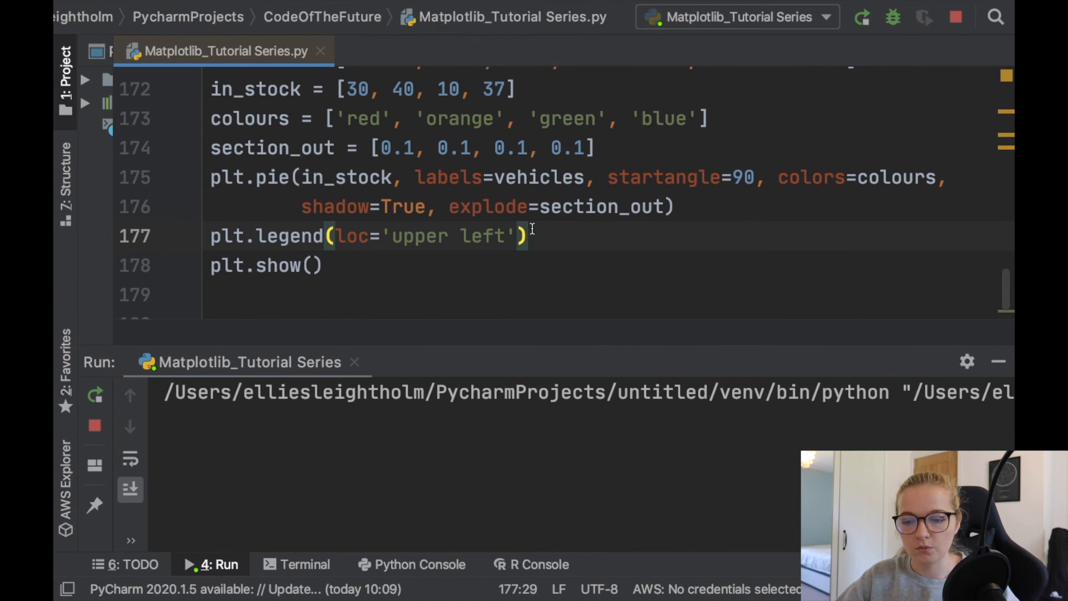
- Add bbox_to_anchor=(1.15, 1.15) to the plt.legend call
text(, bboc)
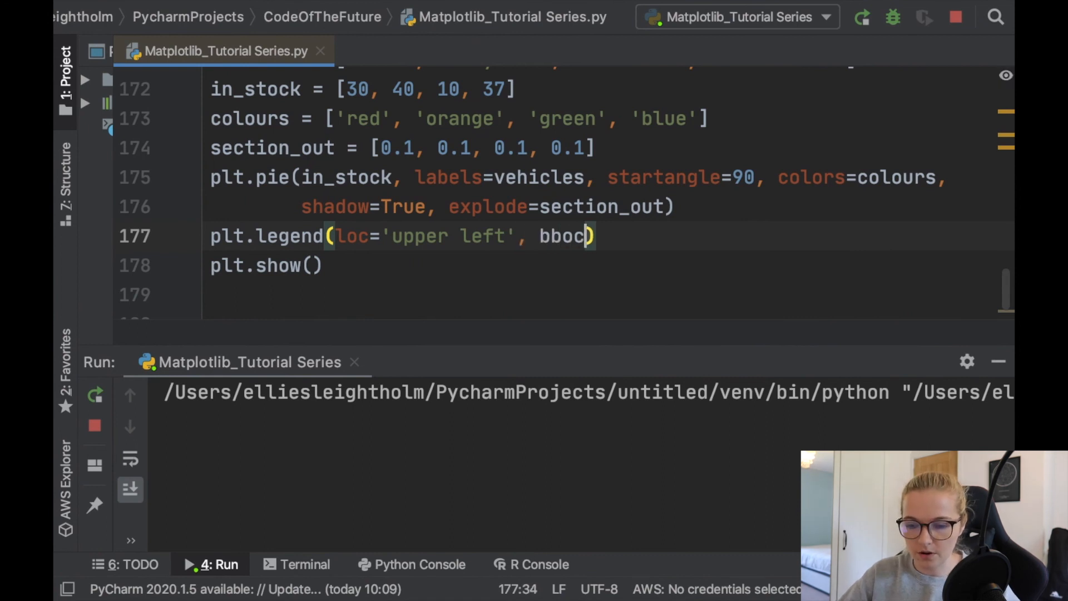
text(_to)
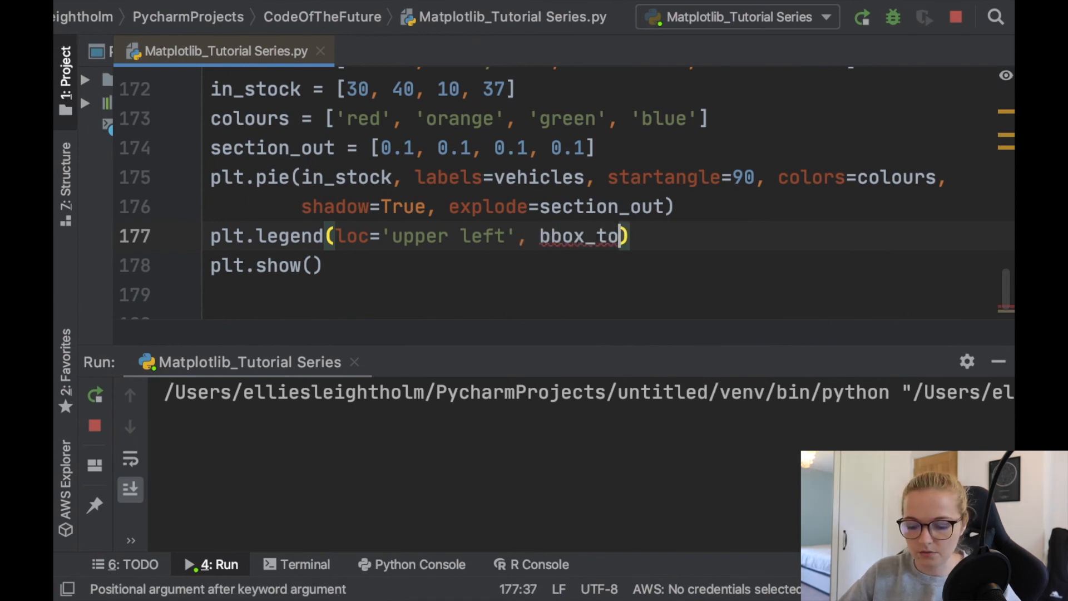
text(_anchor=)
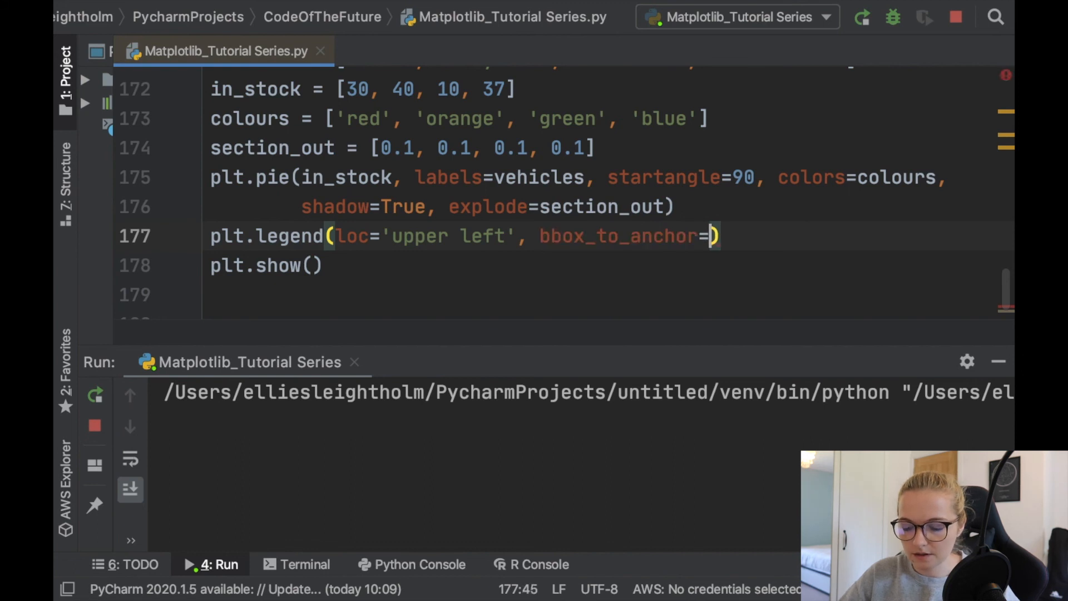
text(()
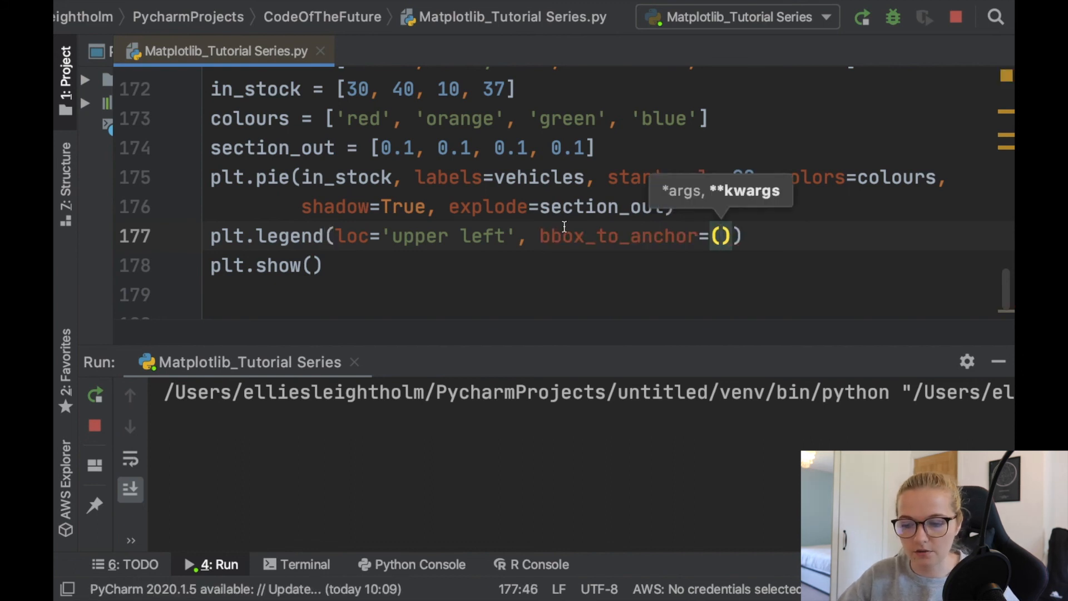
click(94, 394)
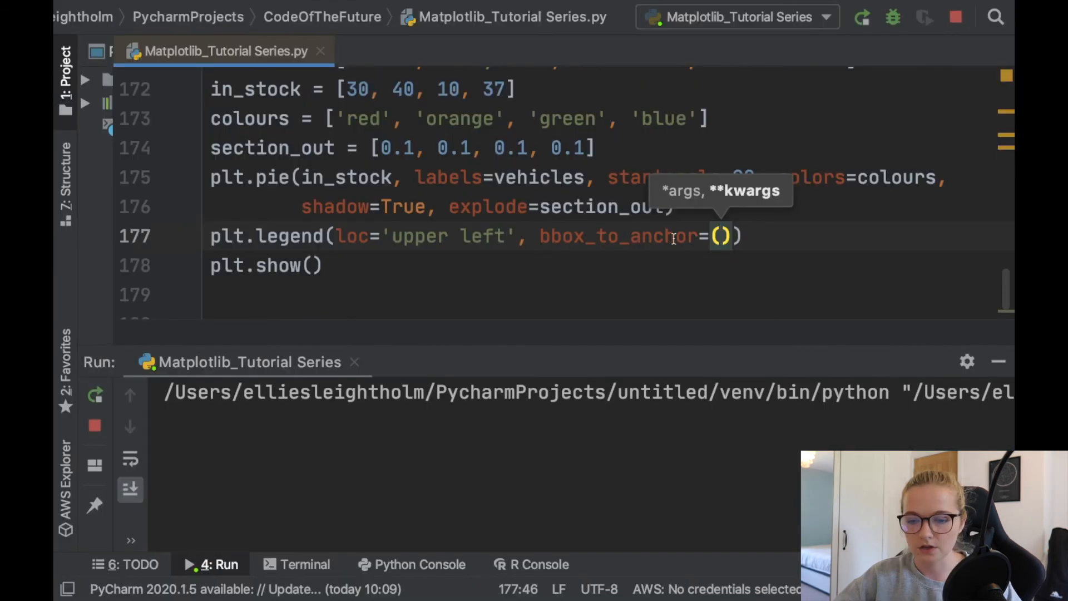
text(1.15, 1.15)
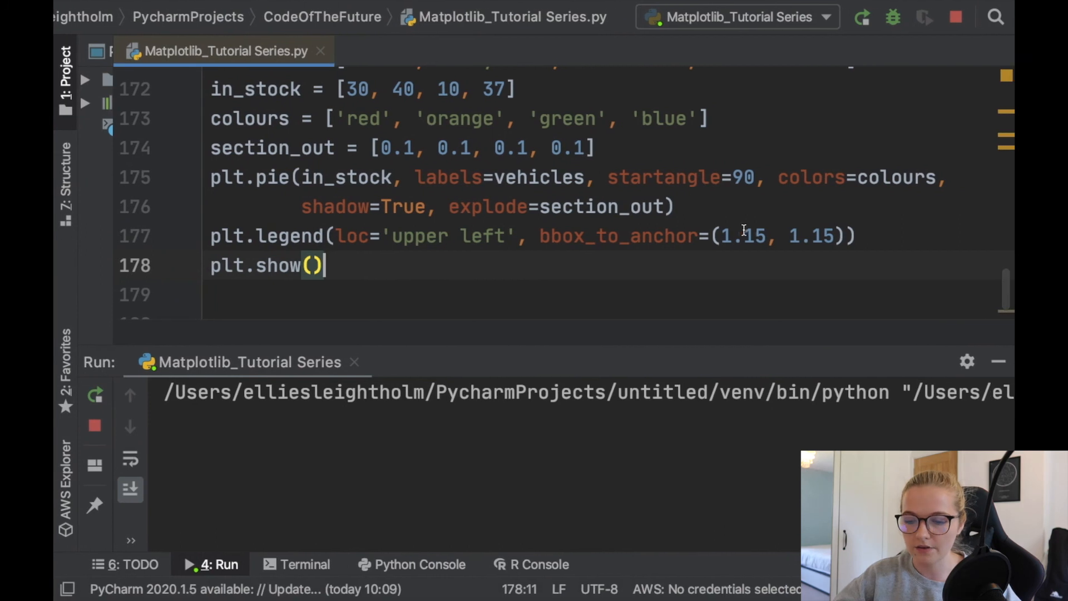
mouse_move(623, 224)
text(title=''))
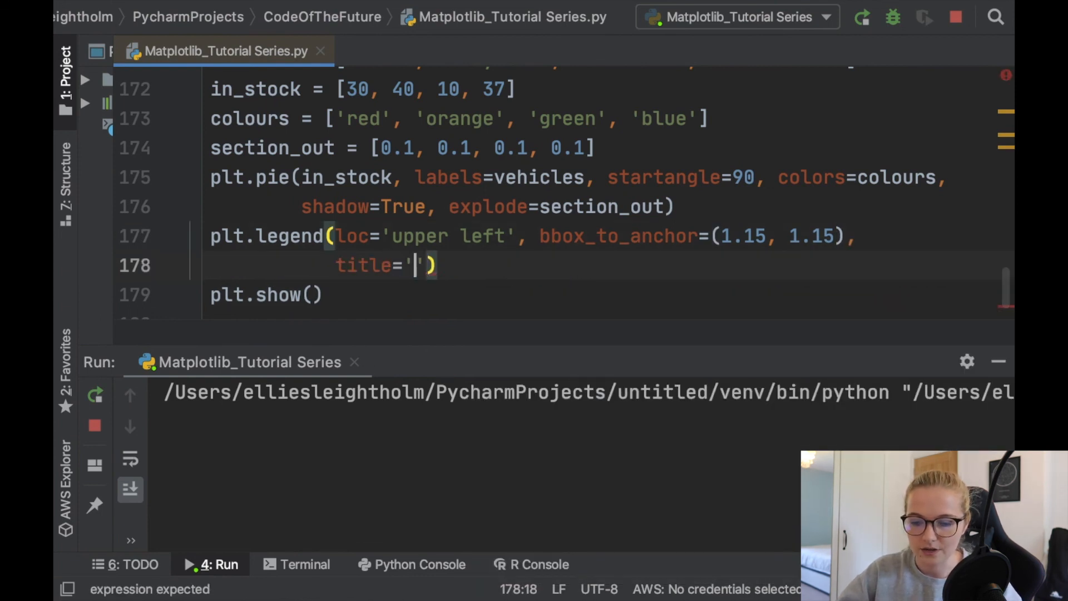
- Give the legend title='Vehicles' and change the first anchor value to 1.05
text(Vehicles)
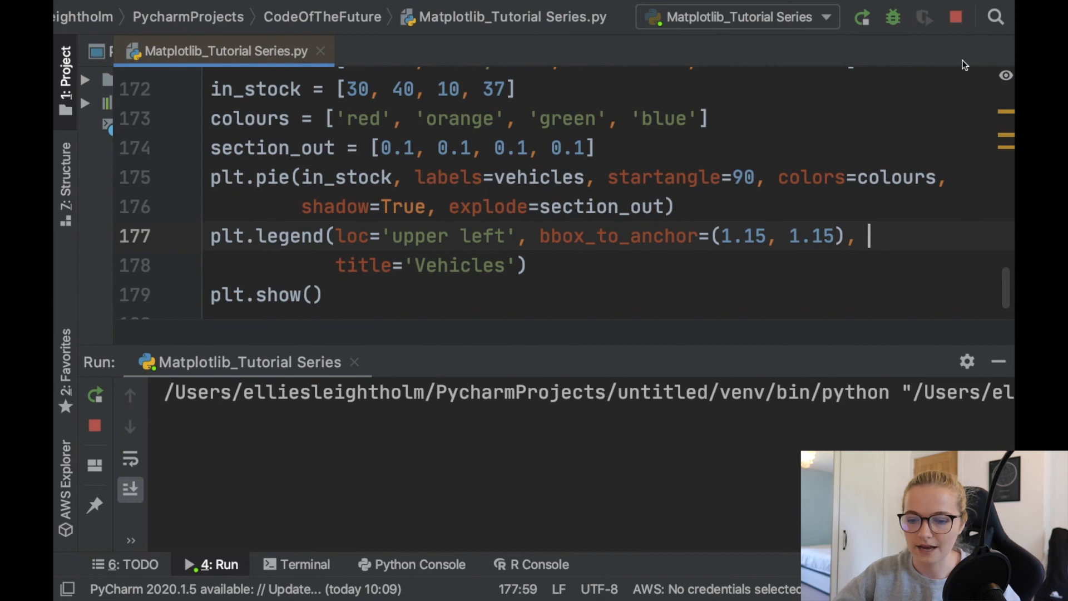
click(769, 236)
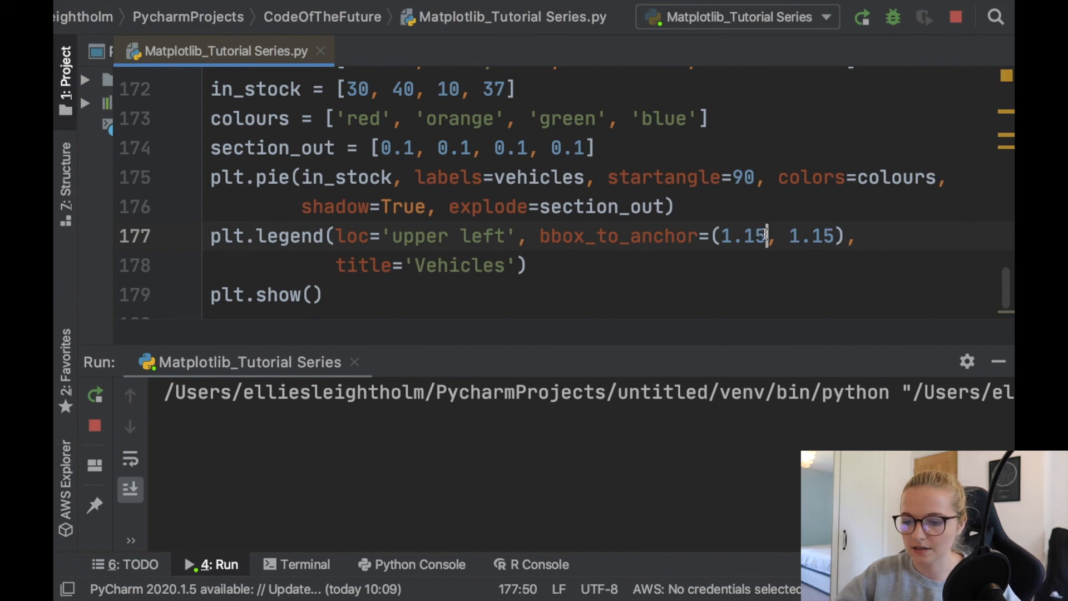
text(1.0)
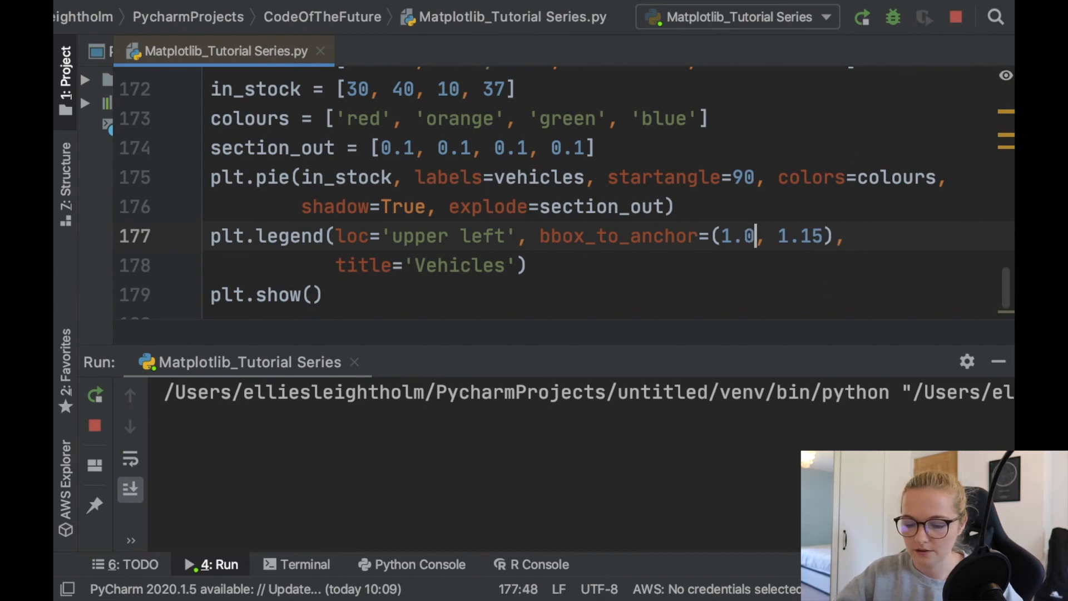
text(5)
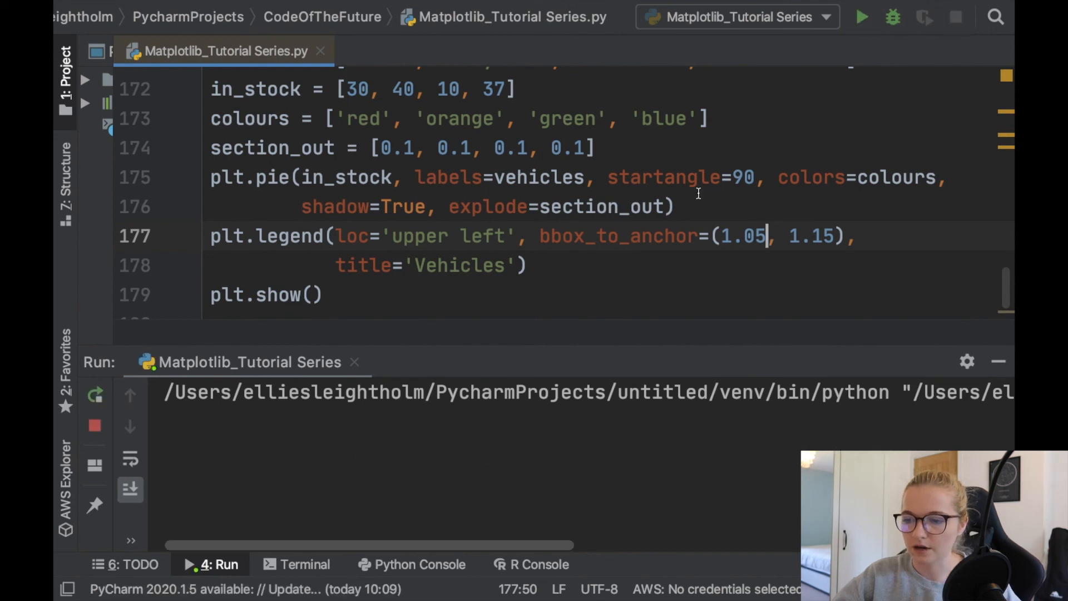
- Run the script to view the exploded pie chart with the Vehicles legend at top right
click(861, 16)
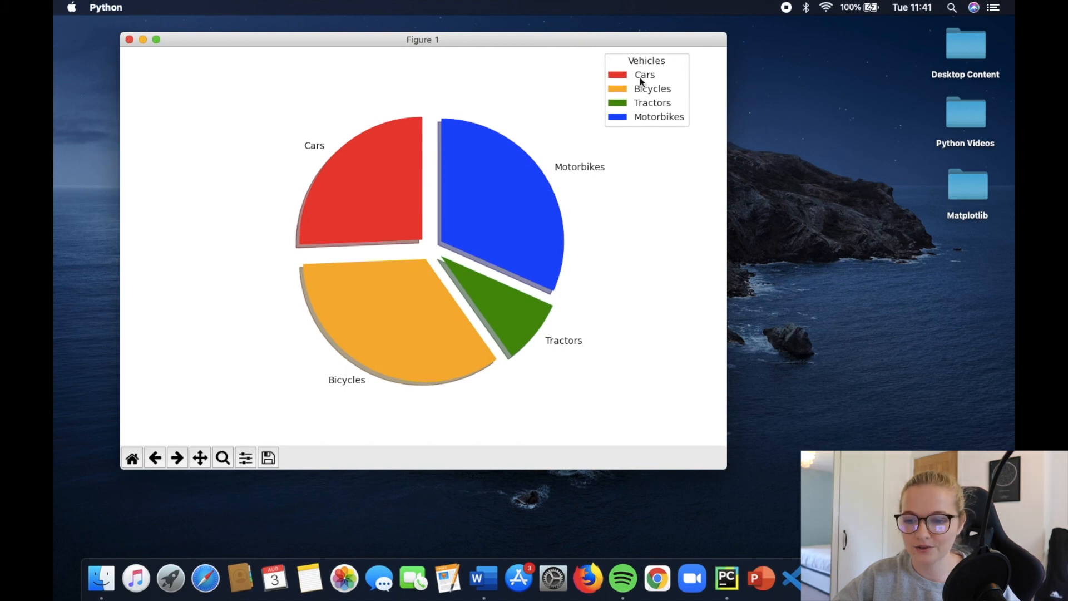
mouse_move(415, 114)
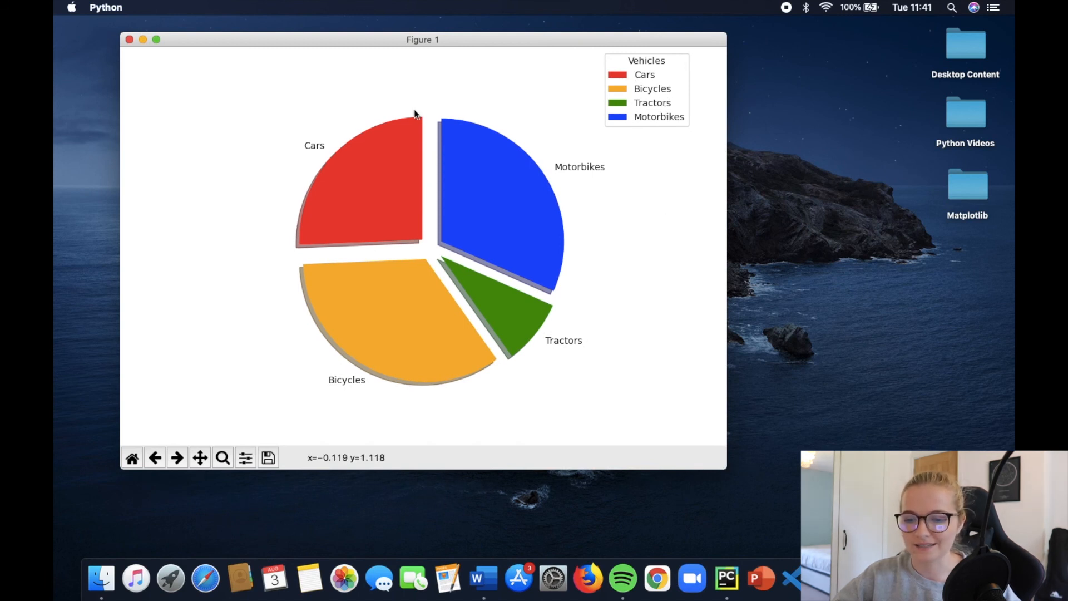
mouse_move(613, 272)
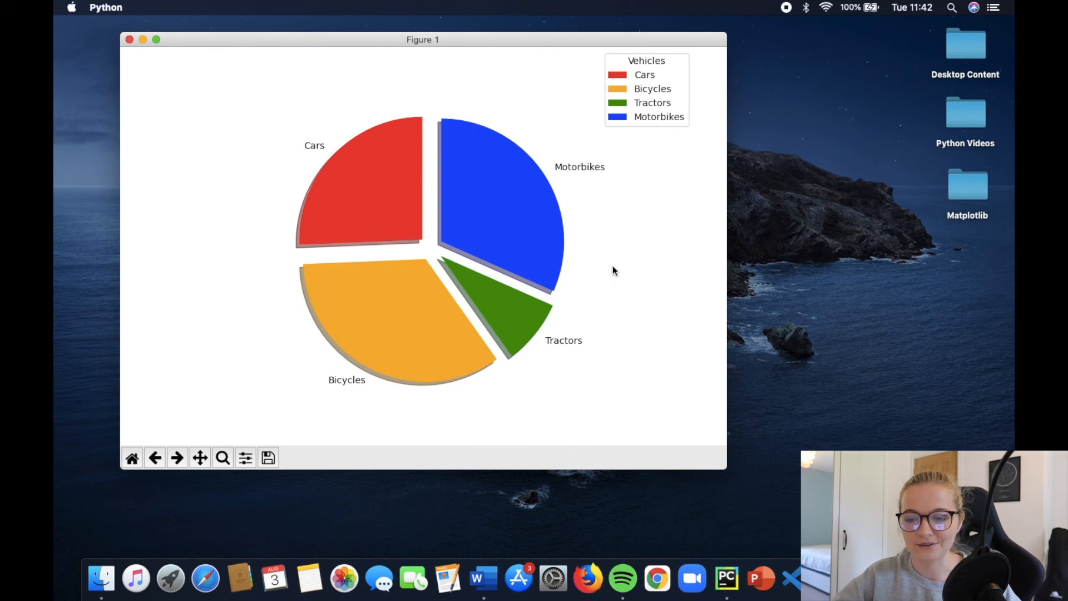